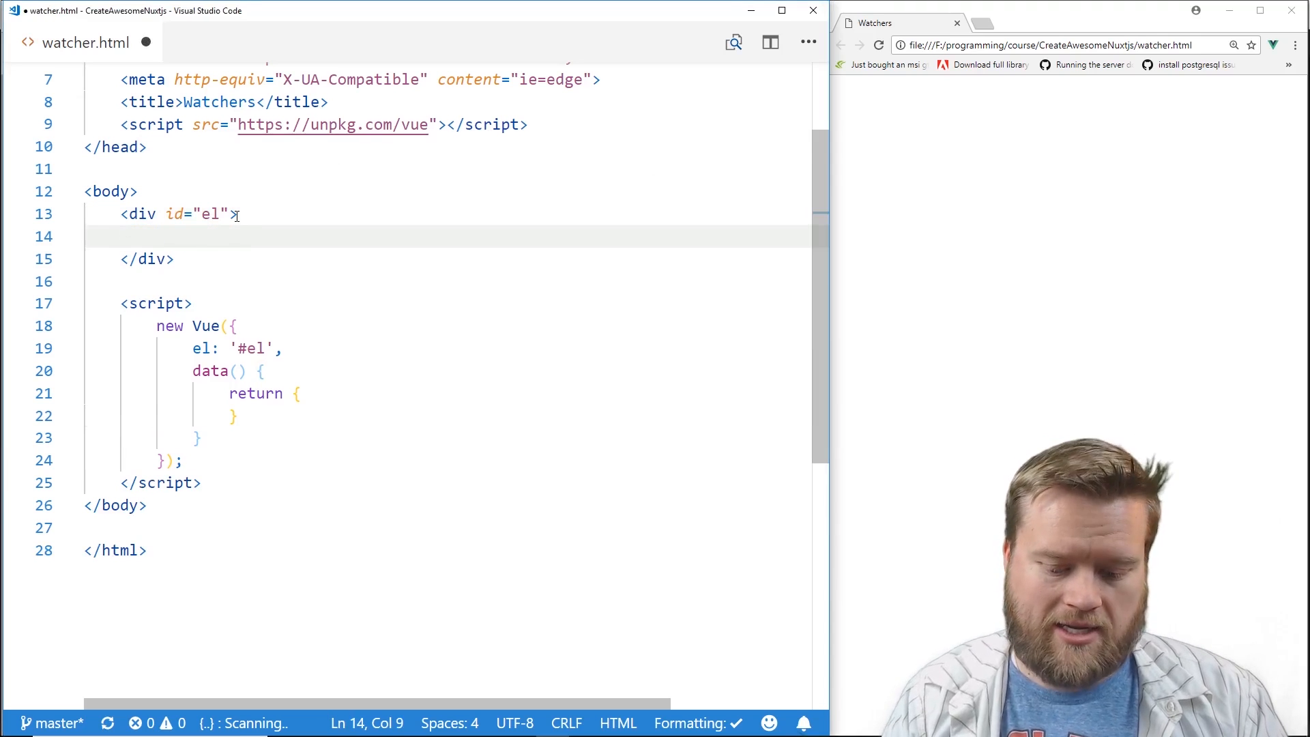
# Show {{counter}} in the template with counter: 0 in data and an empty watch block.
pyautogui.write('{{counter}}')
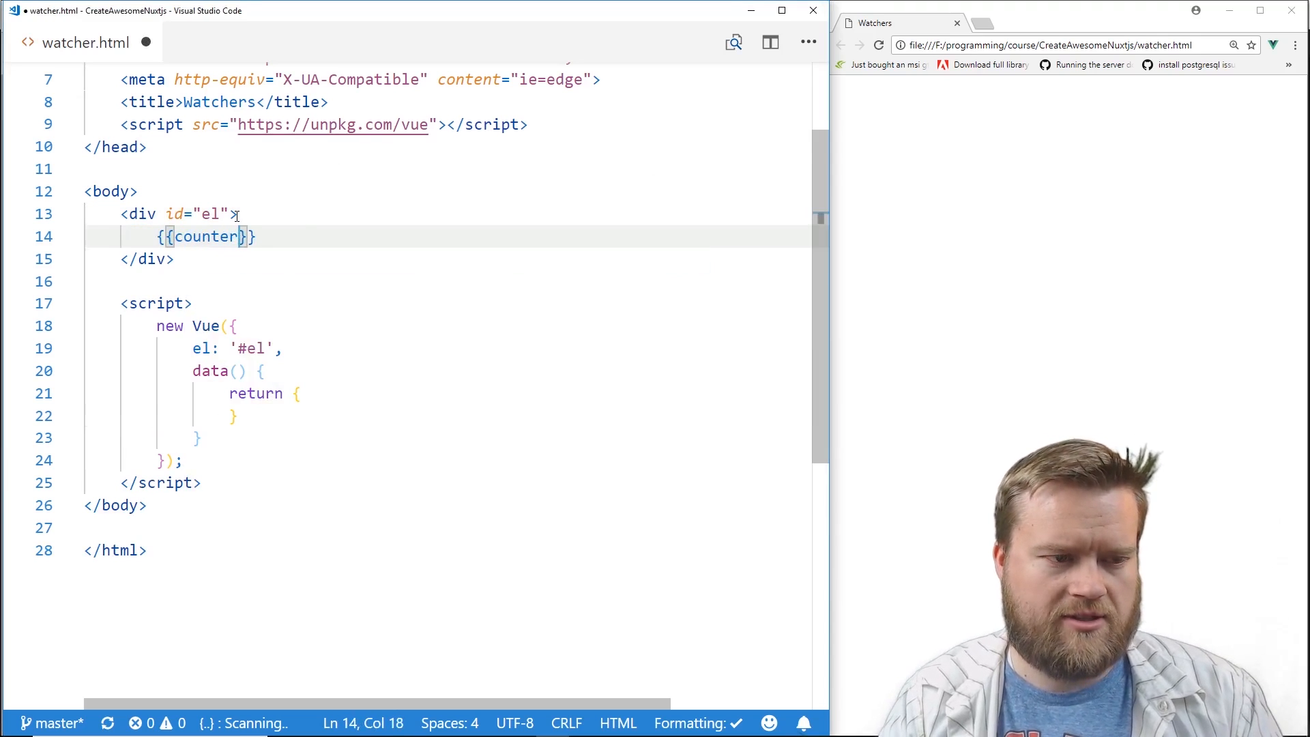
pyautogui.write('c')
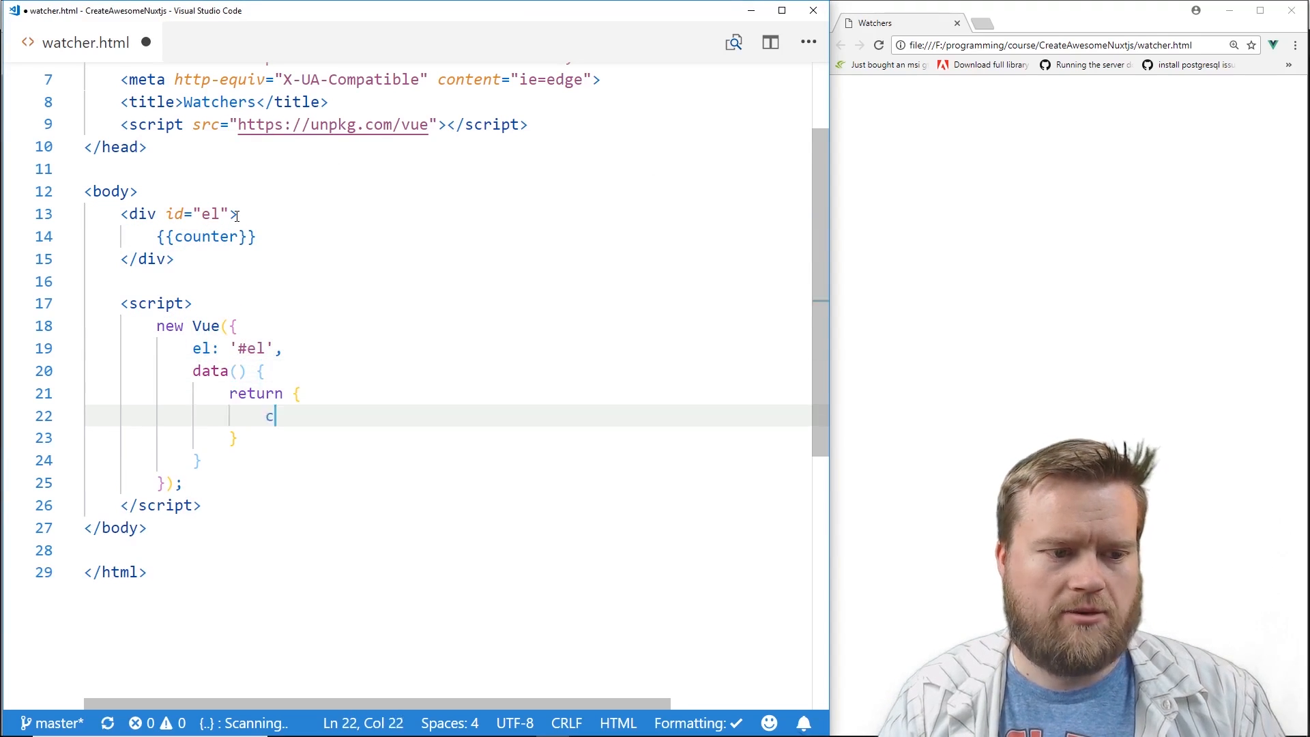
pyautogui.write('ounter: 0')
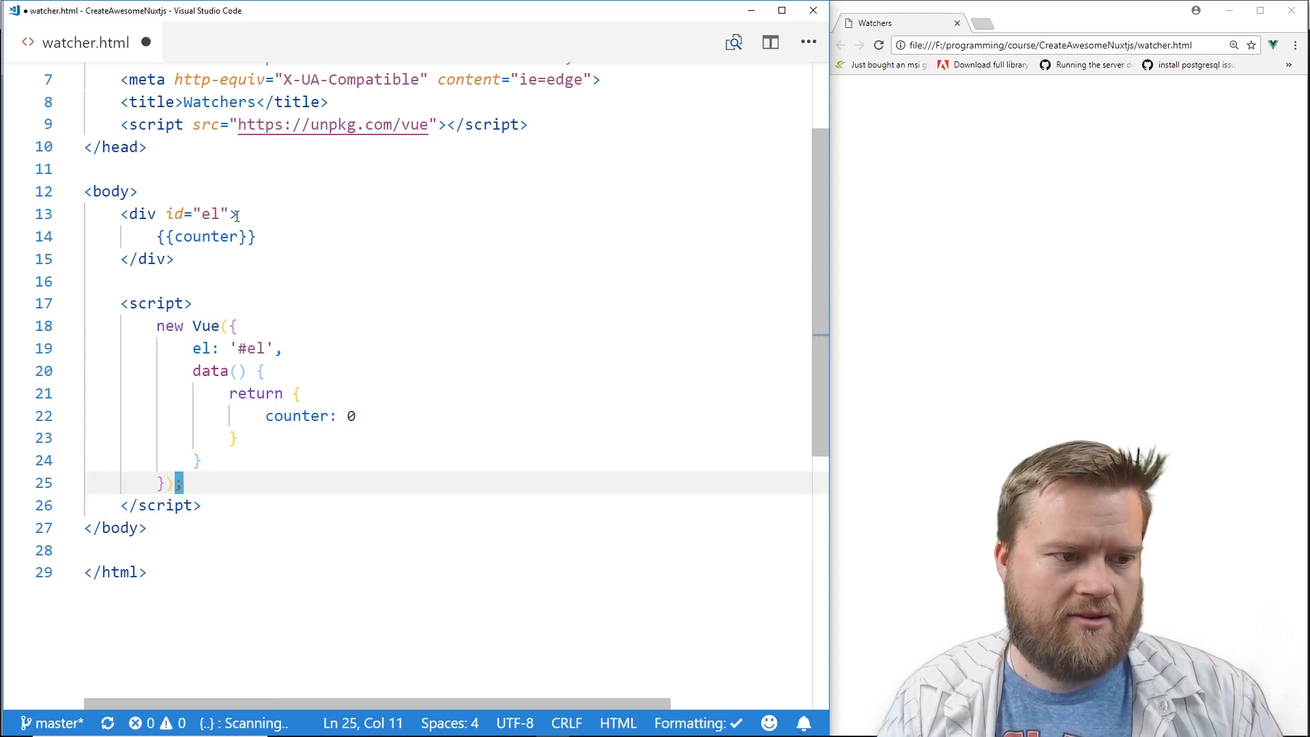
pyautogui.write('watch: {')
pyautogui.write('<button></button>')
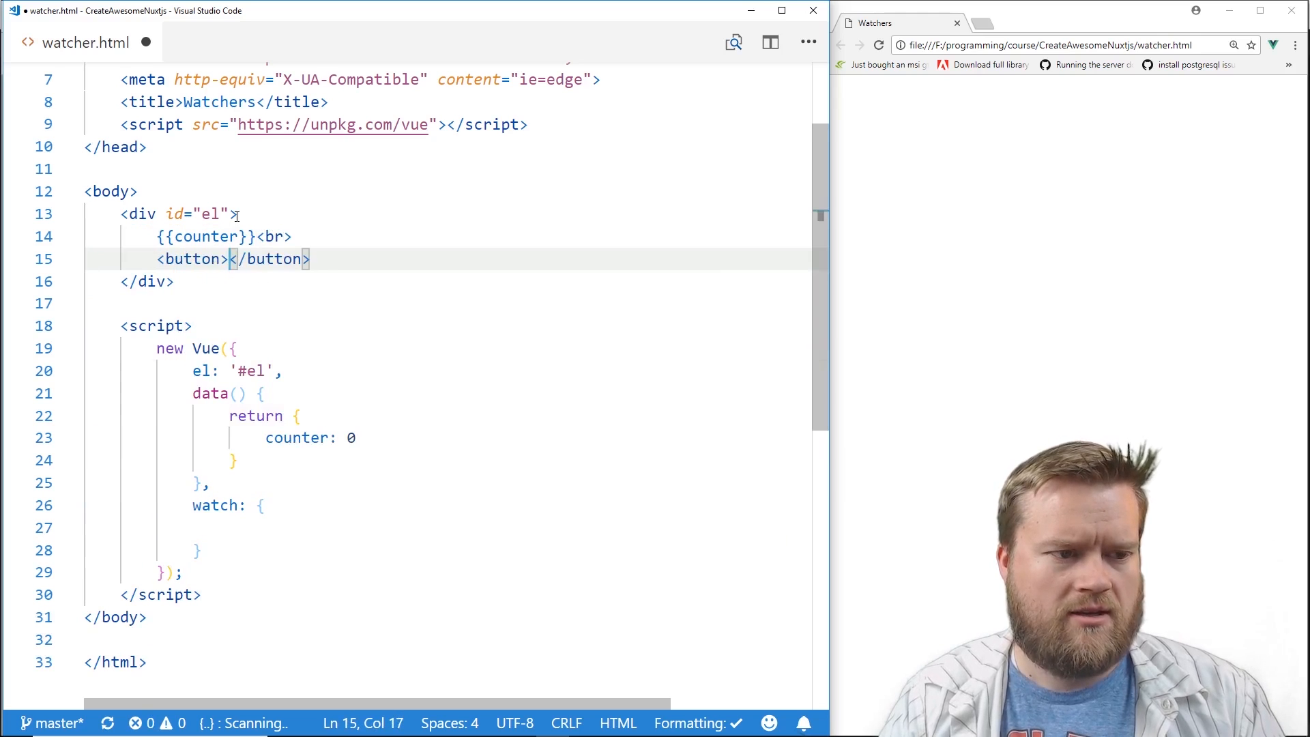
# Add a Press Me button whose click handler runs counter++.
pyautogui.write('Press Me')
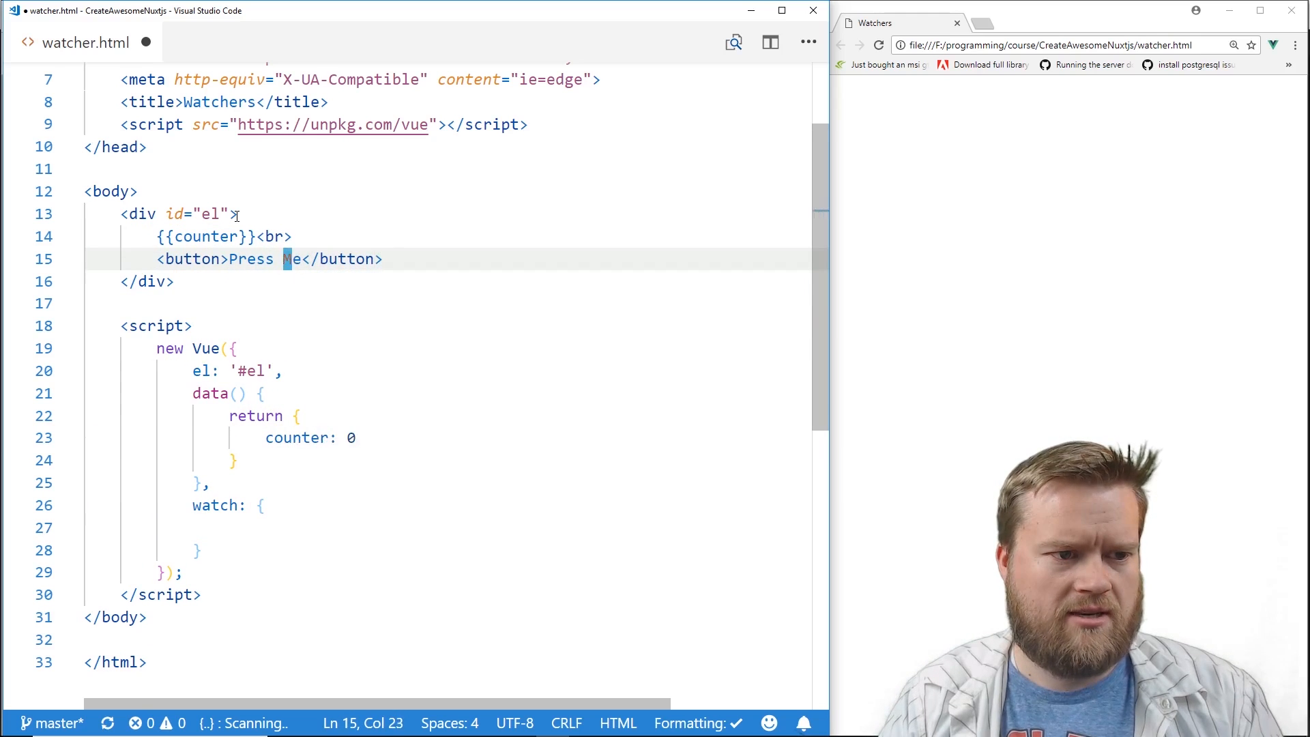
pyautogui.write('v-m')
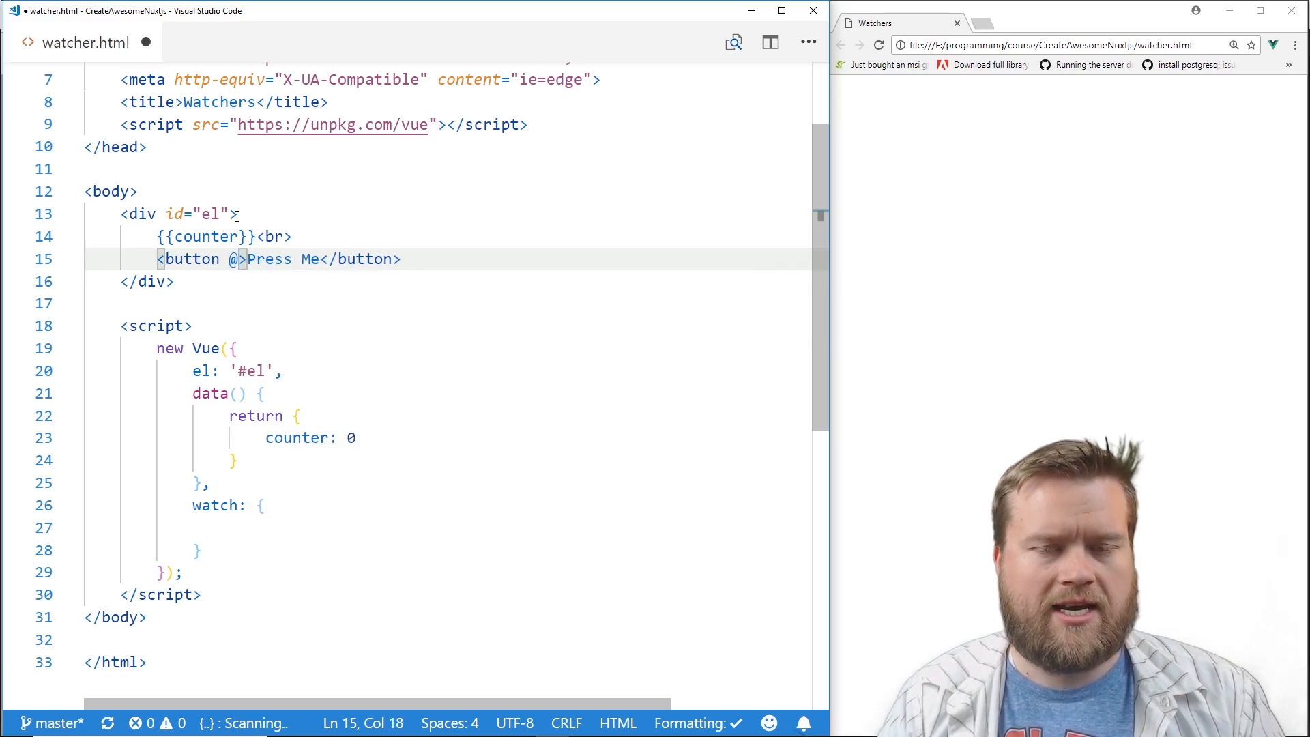
pyautogui.write('click')
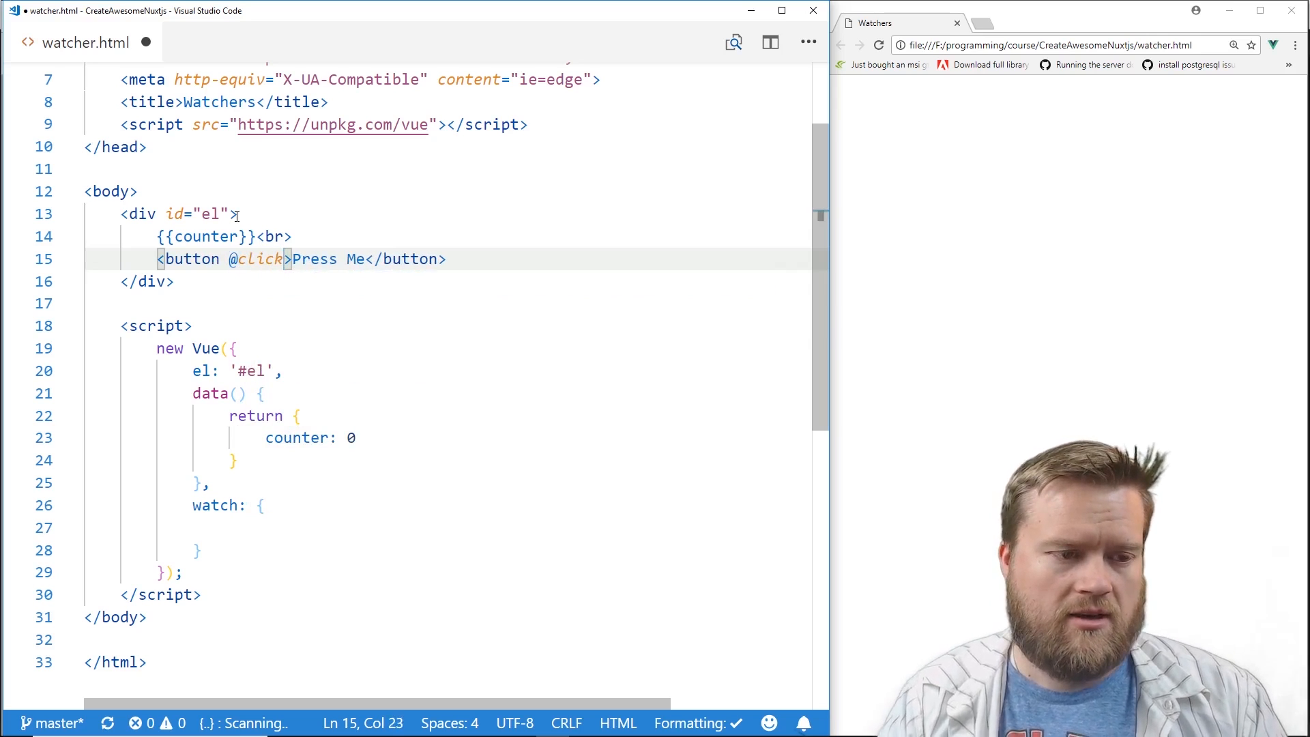
pyautogui.write('="')
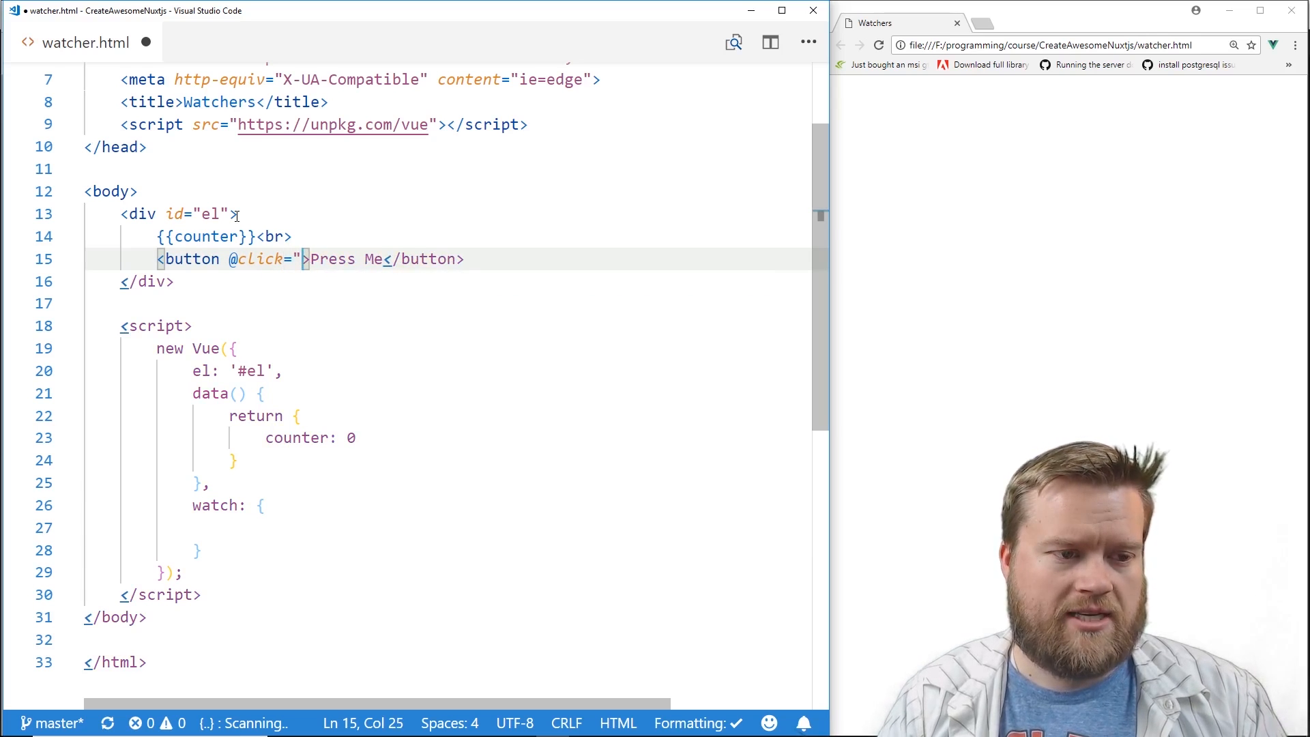
pyautogui.write('counter')
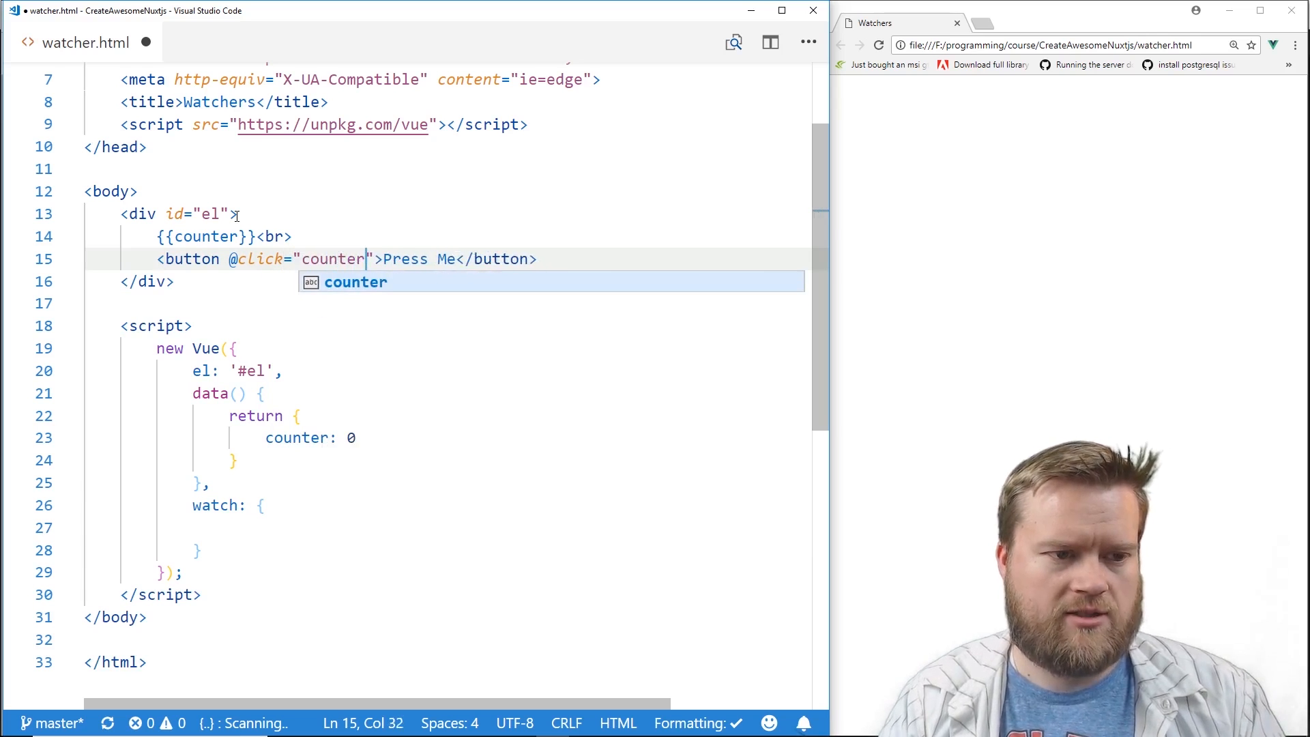
pyautogui.write('++')
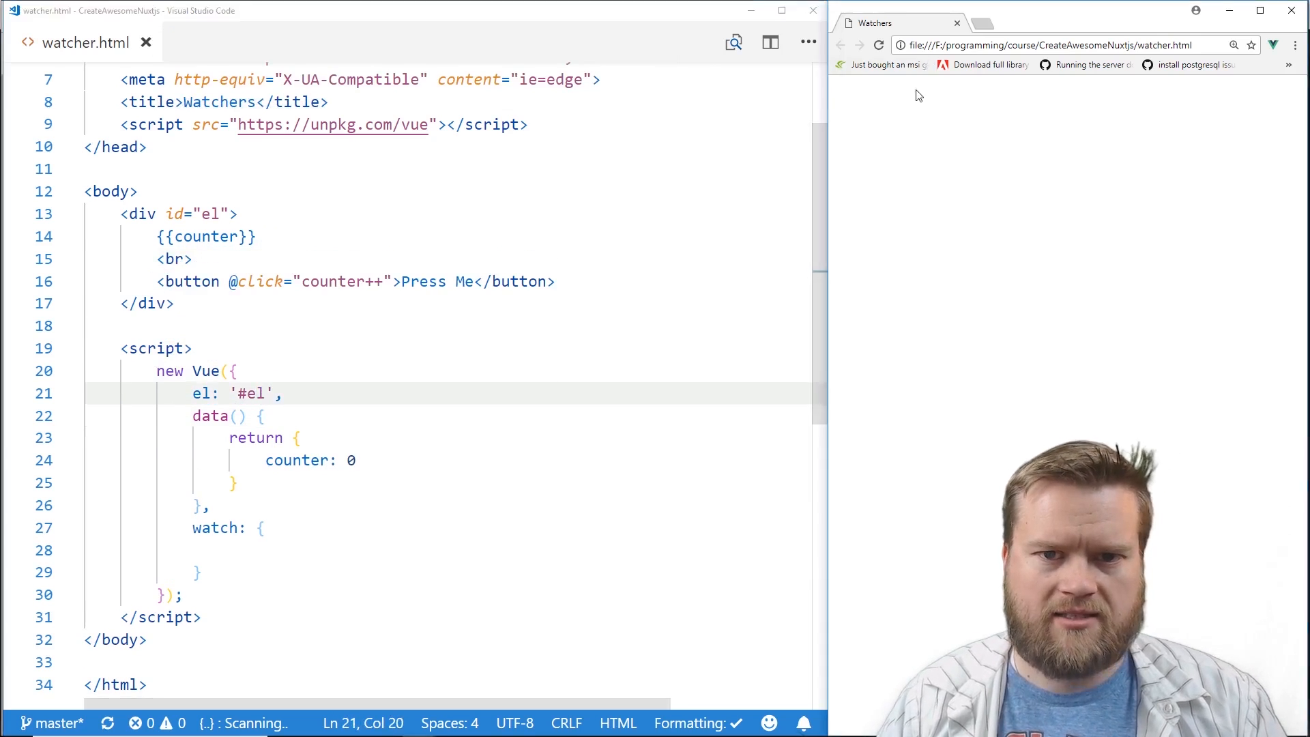
# Reload the watcher page in Chrome and press the button to see the counter increase.
pyautogui.click(878, 45)
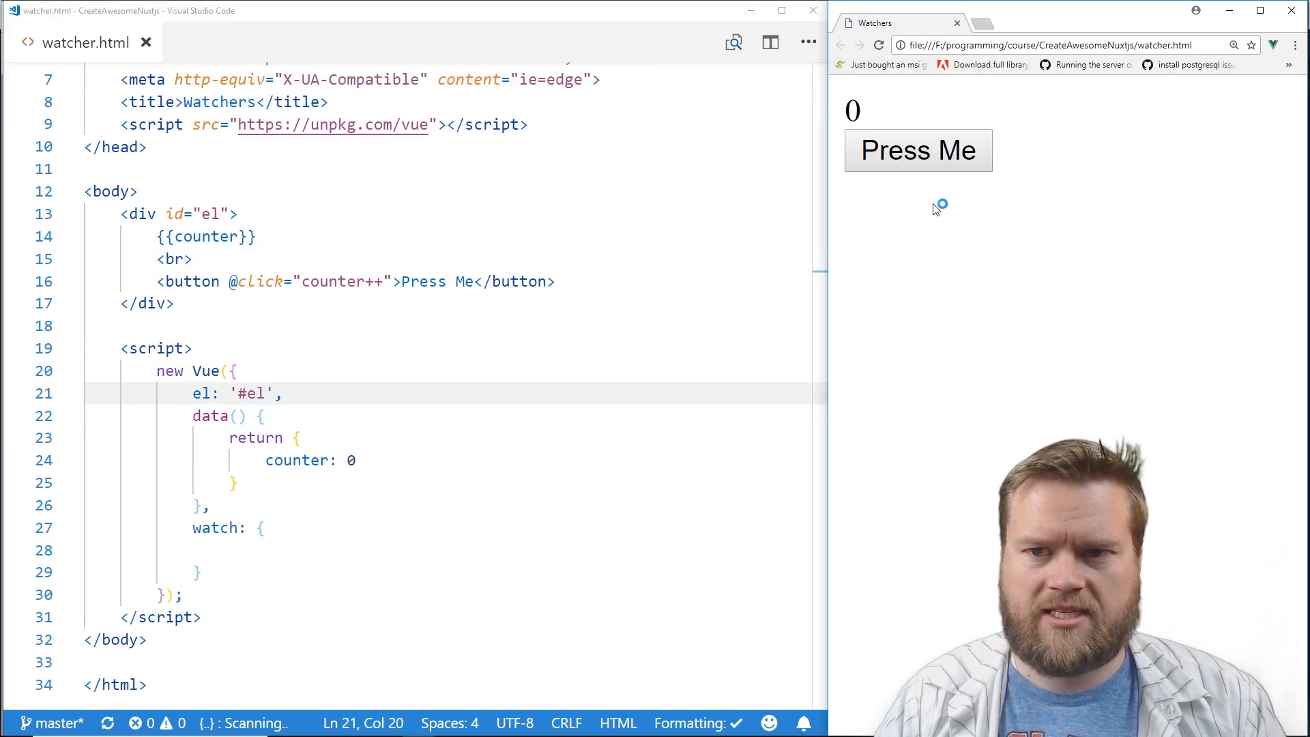
pyautogui.moveTo(915, 219)
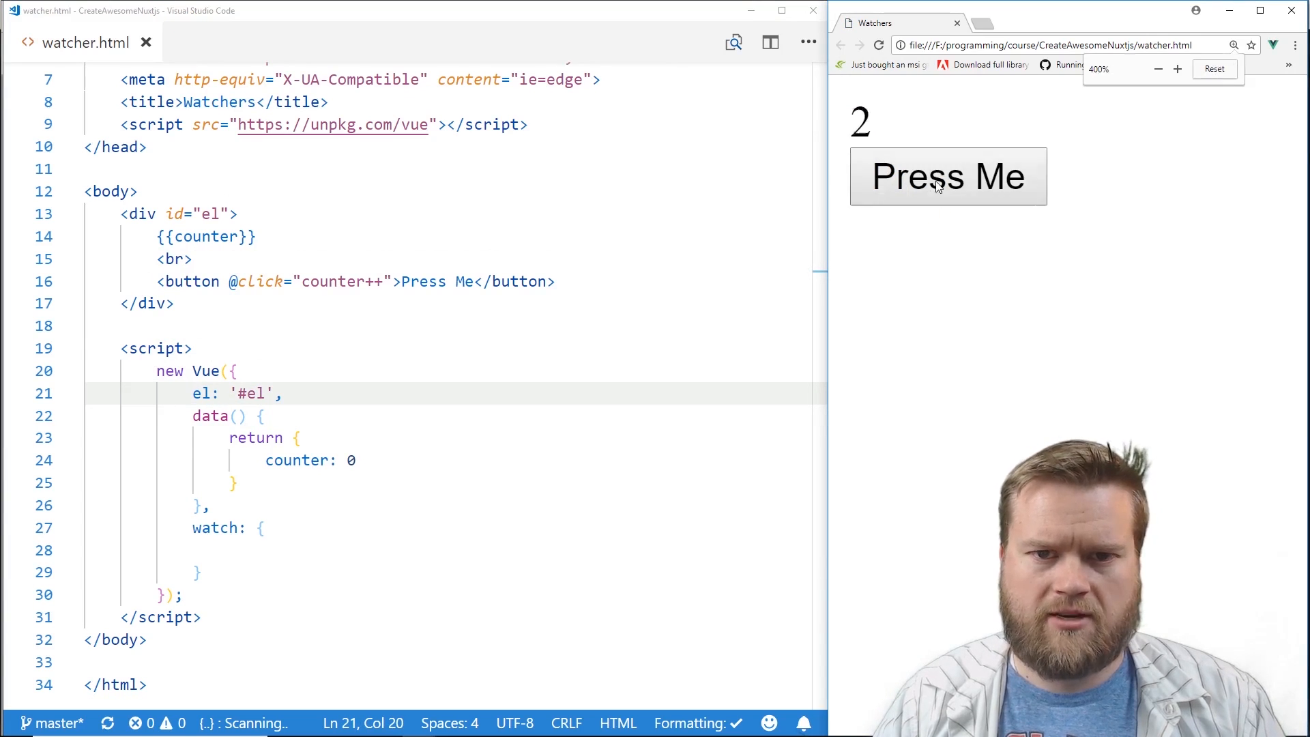
pyautogui.click(947, 176)
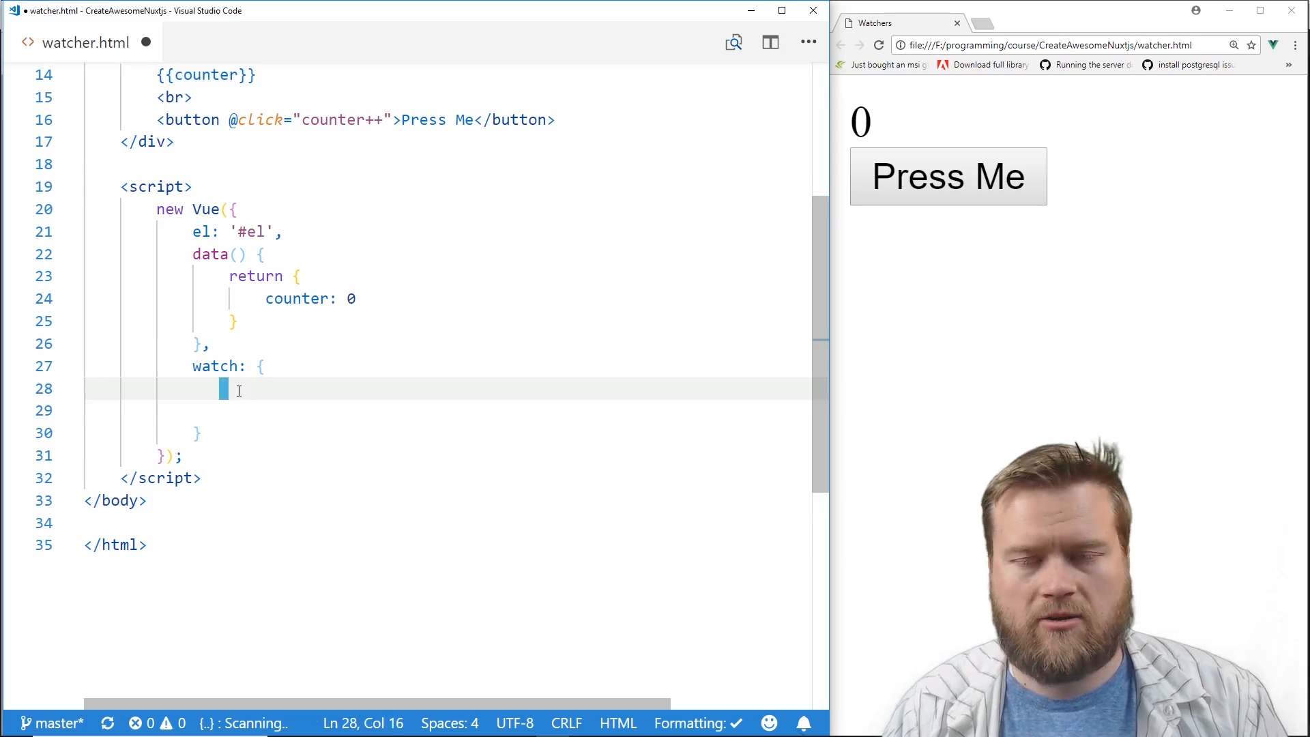
# Declare a counter(newVal, oldVal) watcher function in the watch block.
pyautogui.write('un')
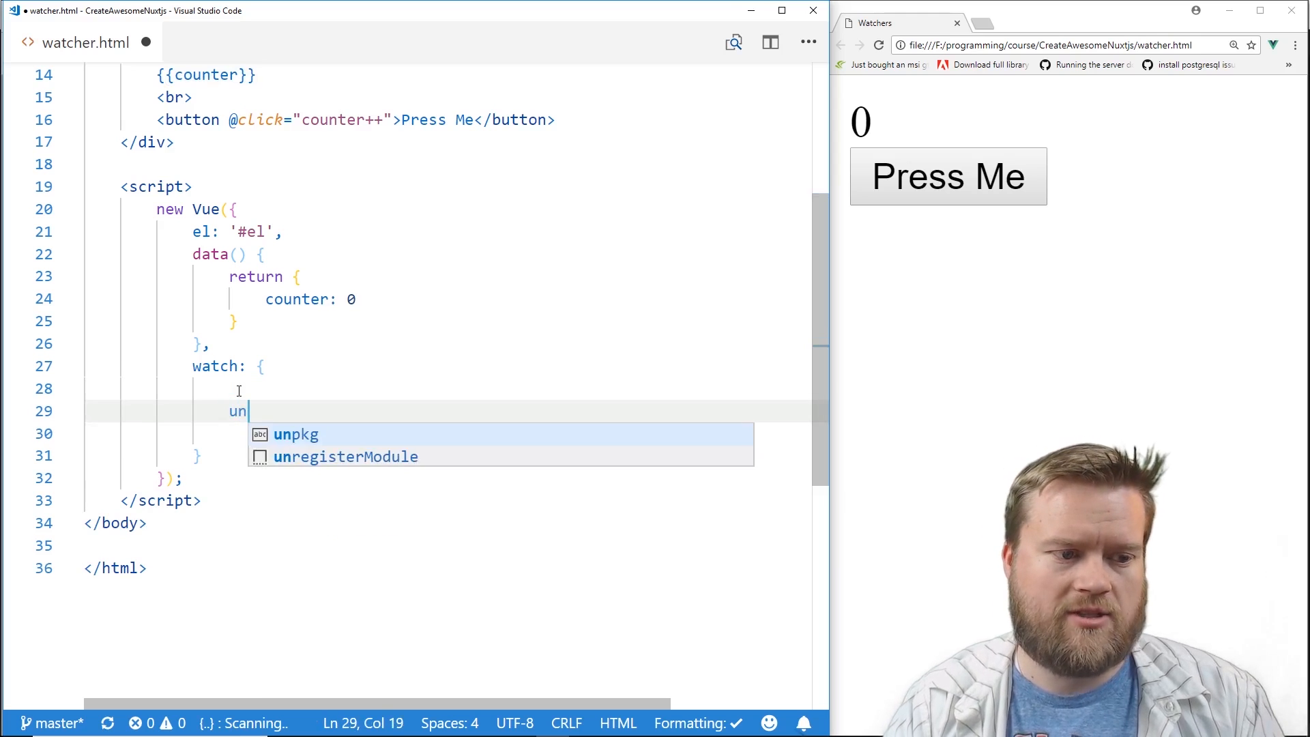
pyautogui.press('Backspace')
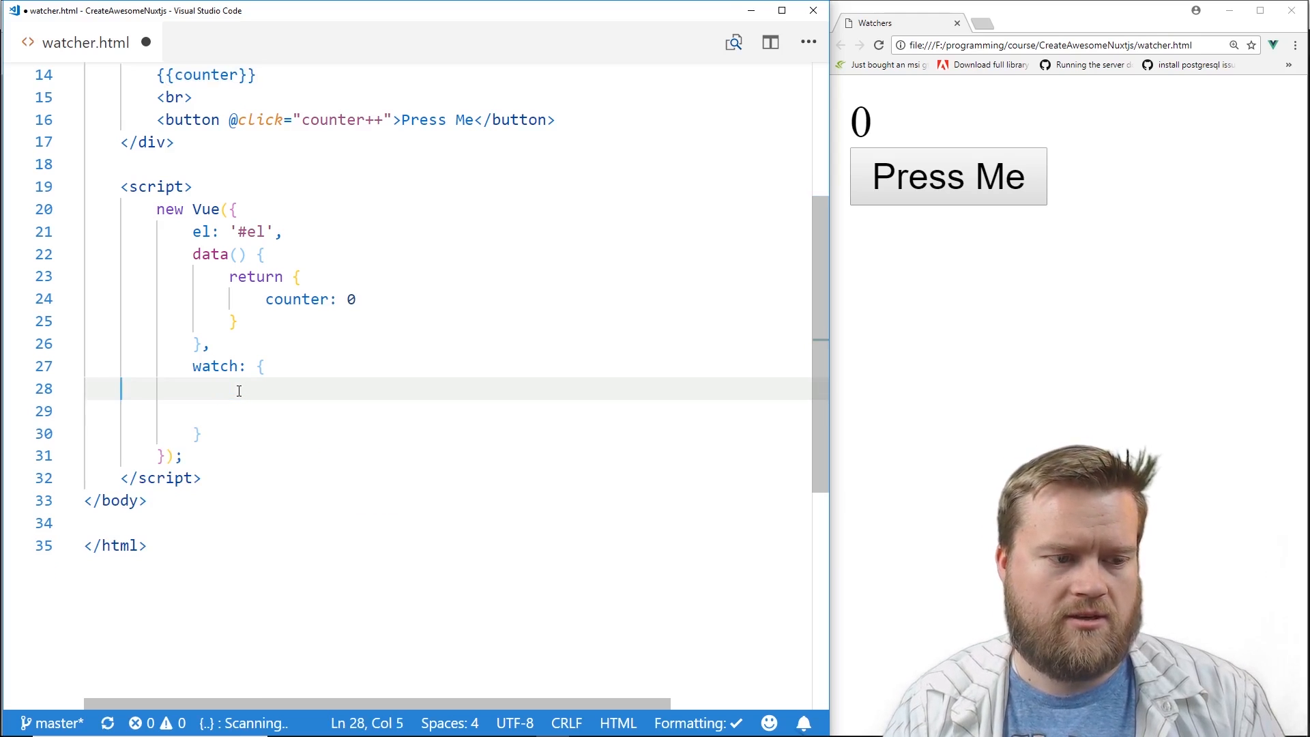
pyautogui.write('cpunter')
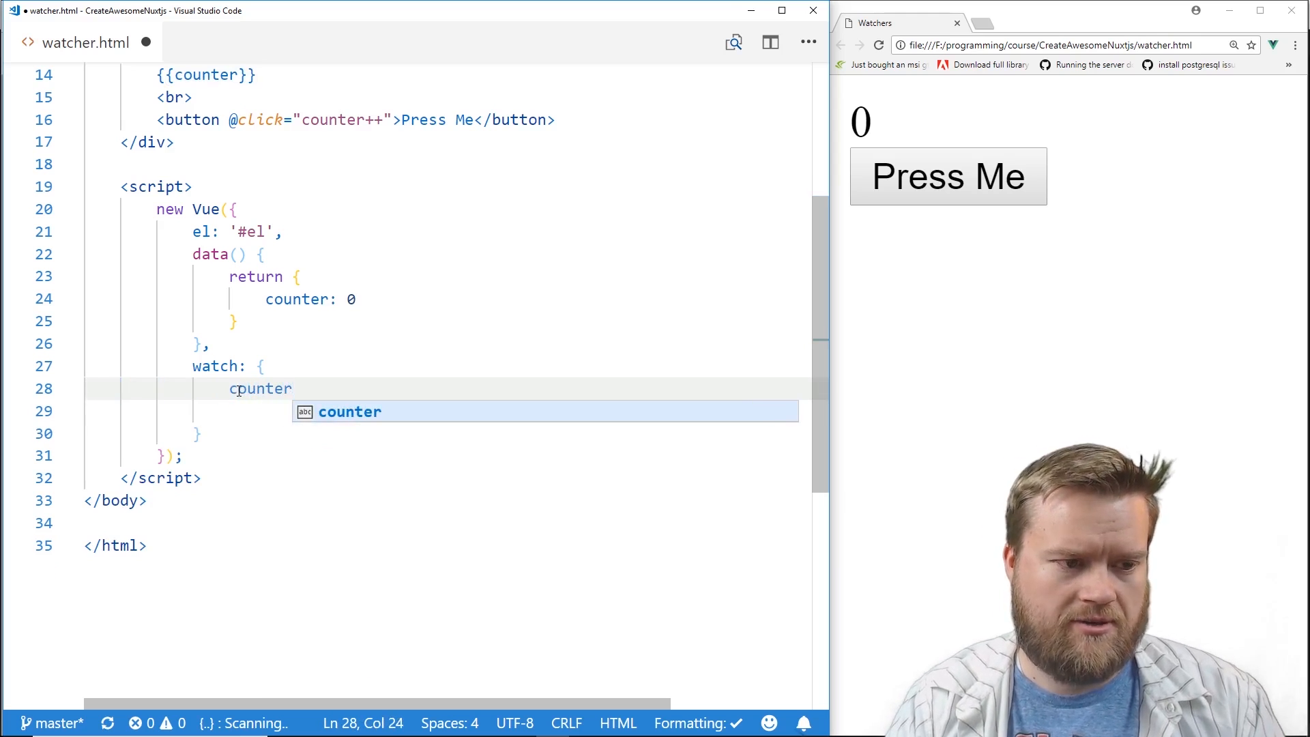
pyautogui.write('()')
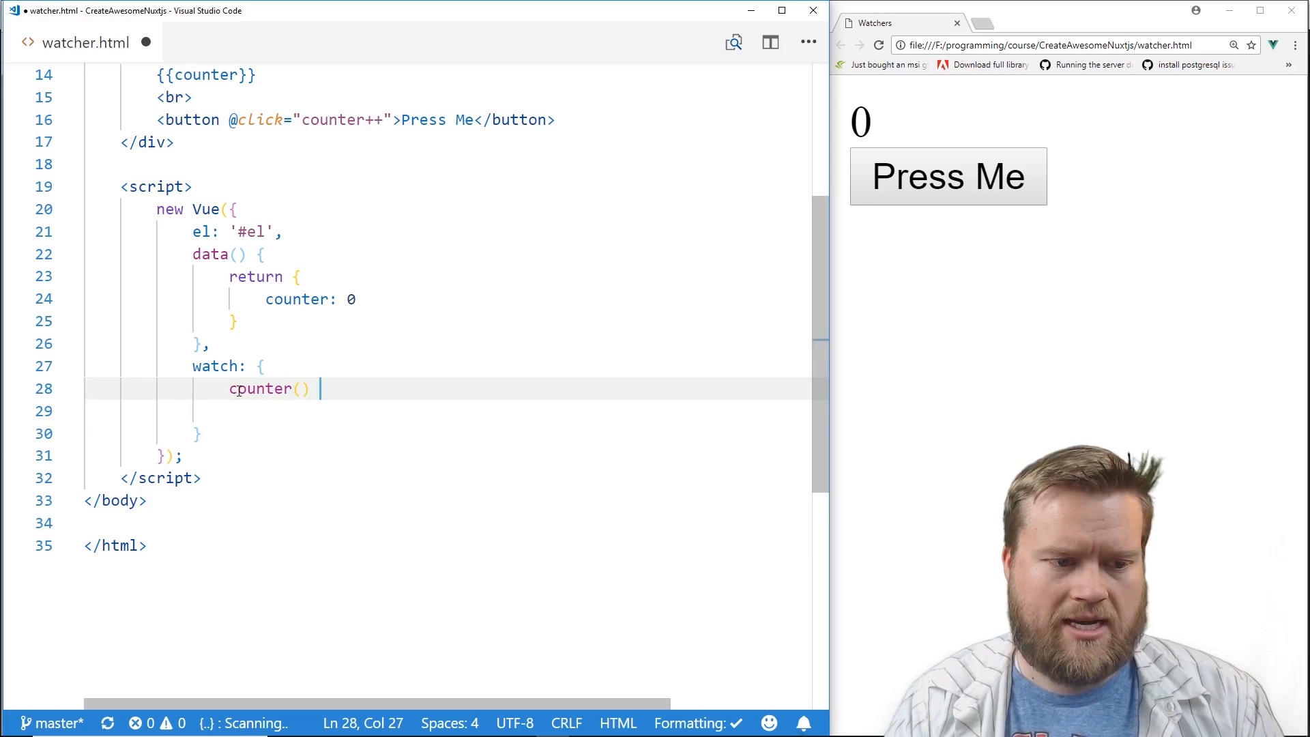
pyautogui.write('{')
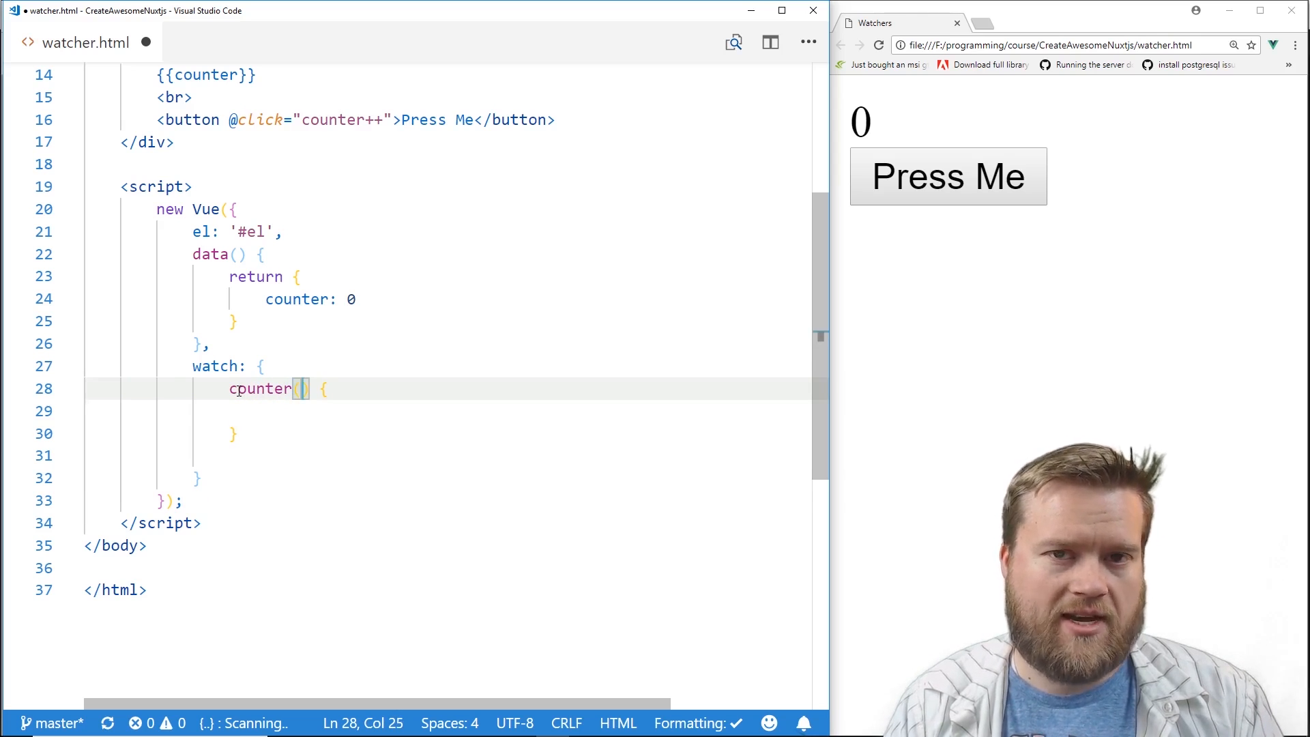
pyautogui.write('newVal, old')
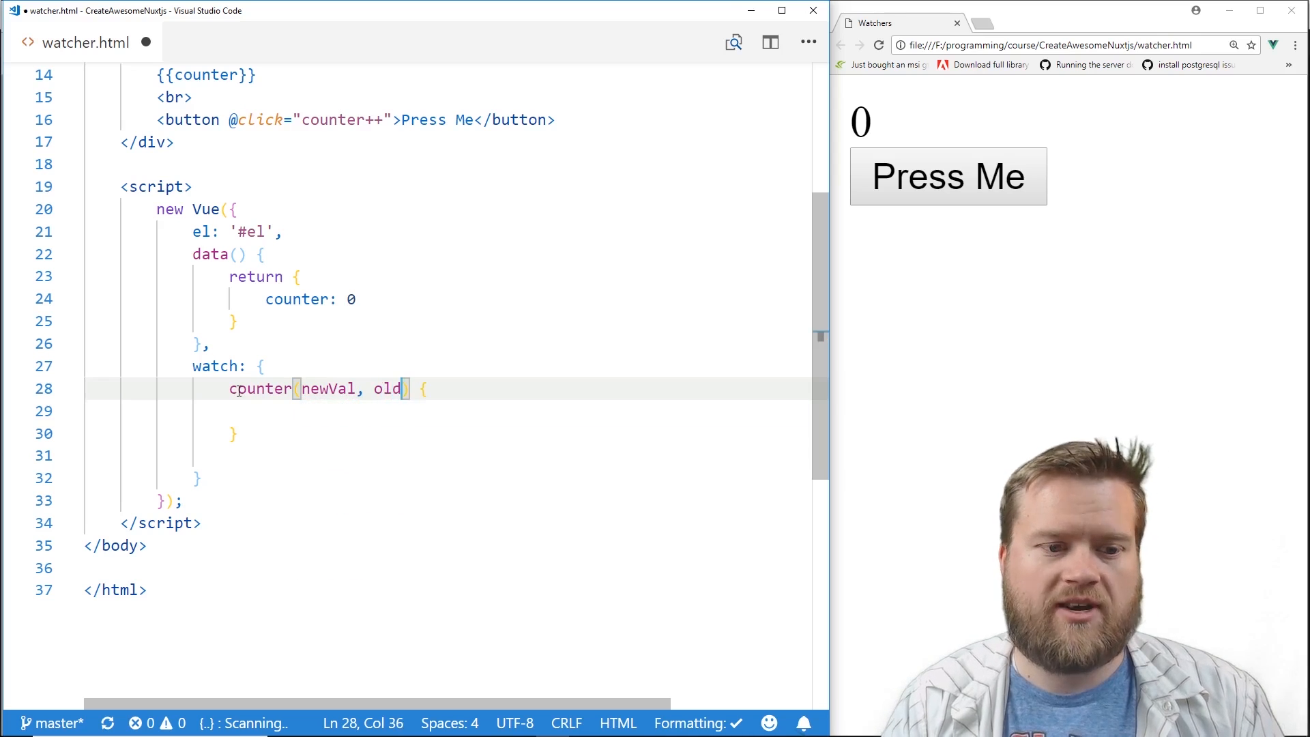
pyautogui.write('Val')
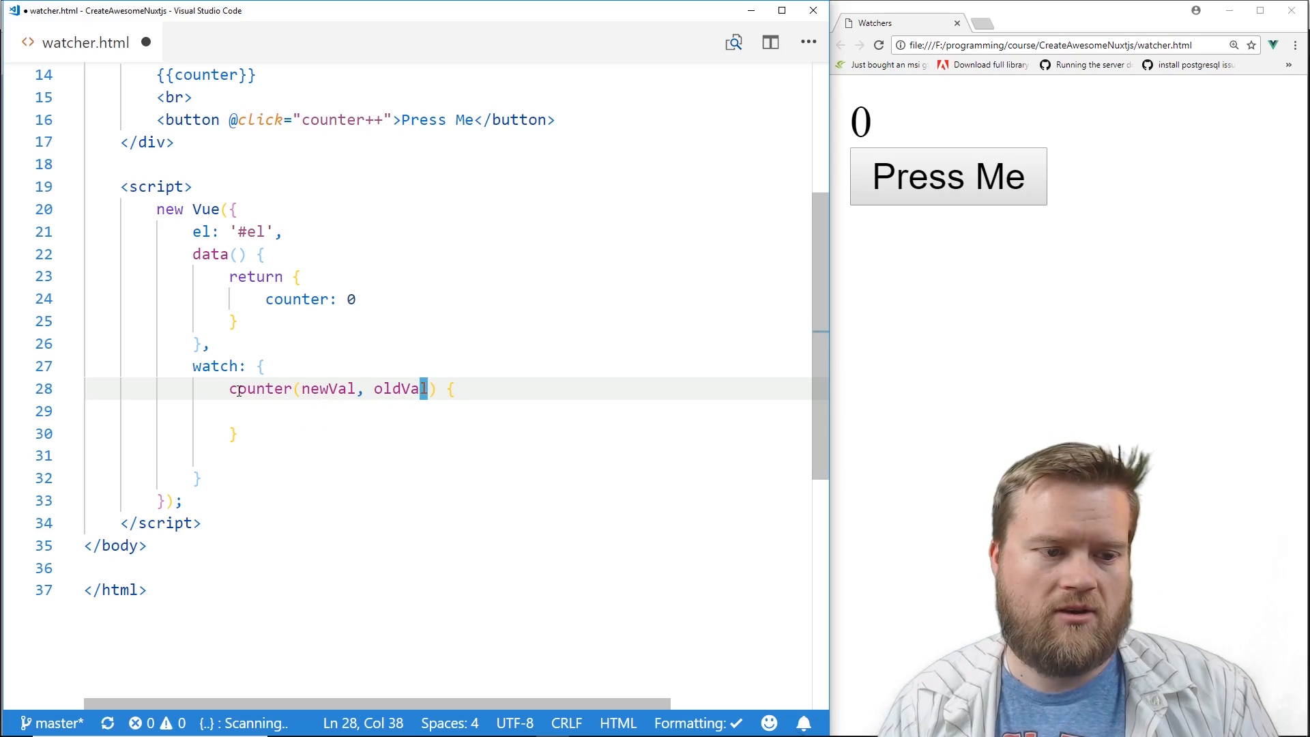
# Log a template string 'old value ${oldVal}, new value ${newVal}' inside the counter watcher.
pyautogui.write('console.lo')
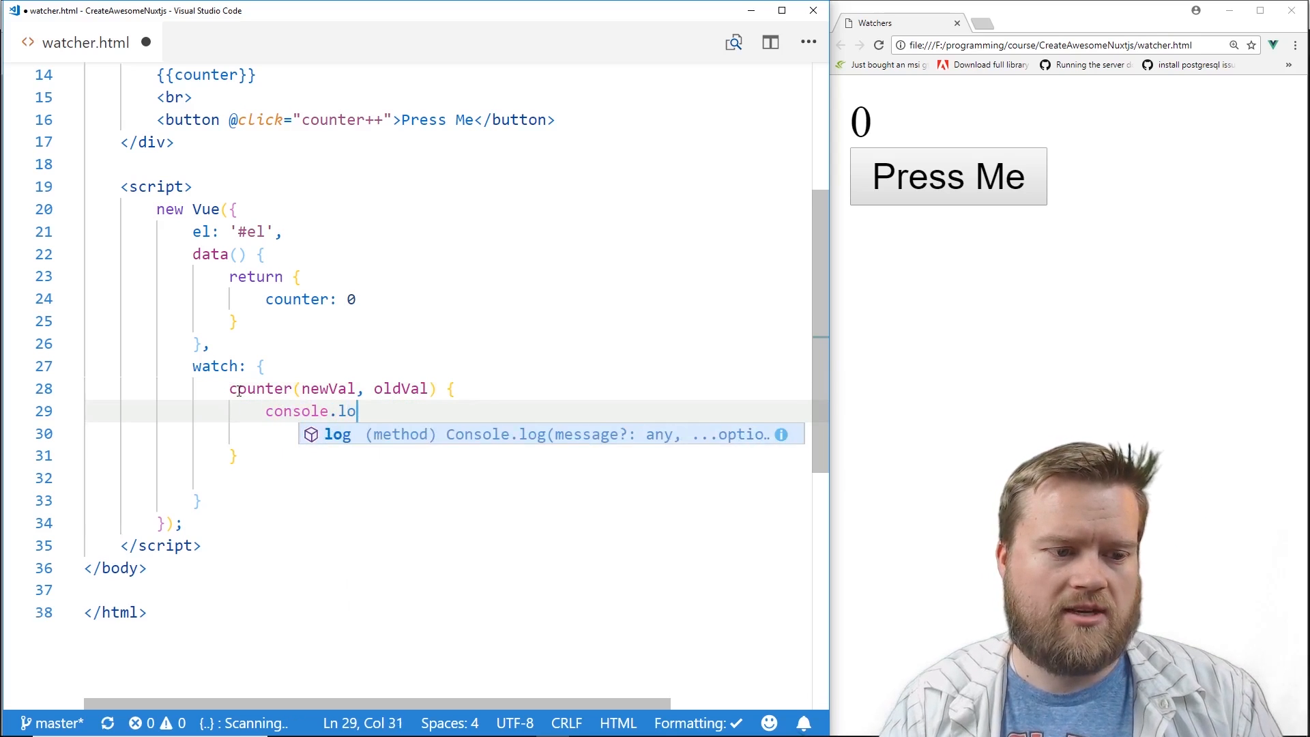
pyautogui.write('g(`')
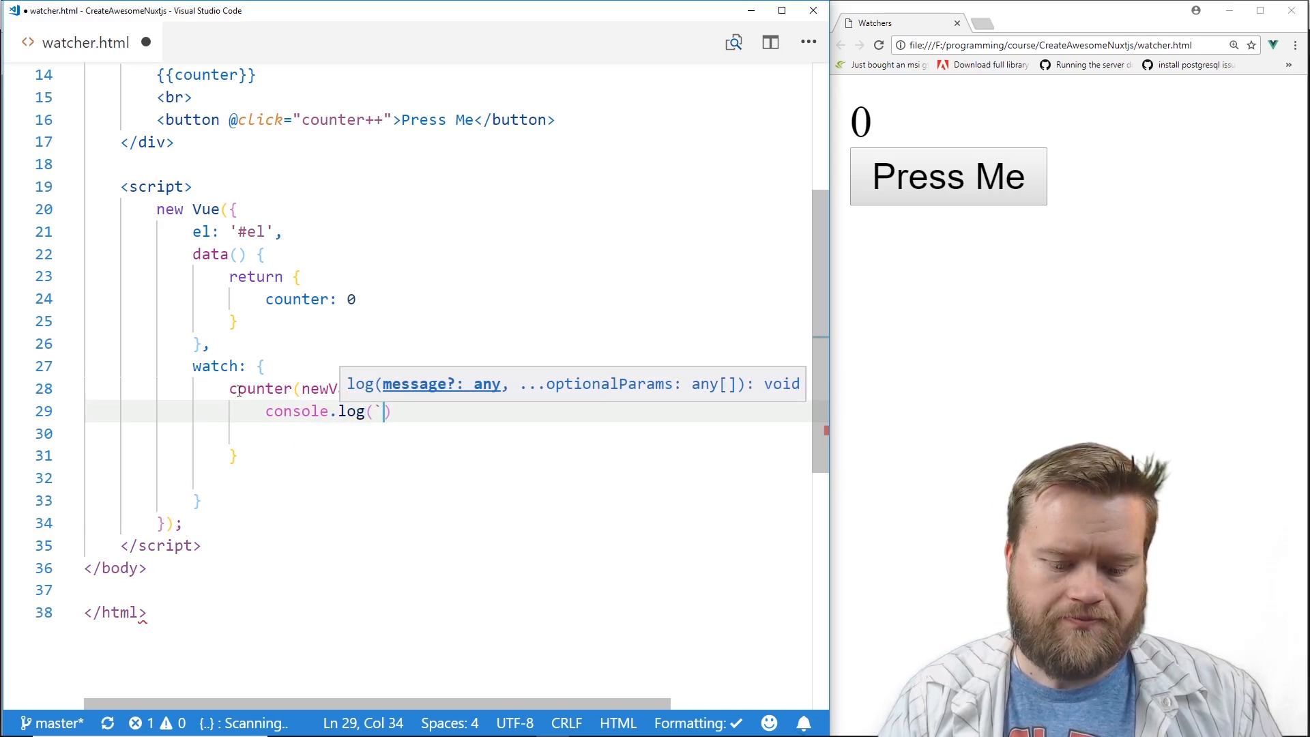
pyautogui.write('o')
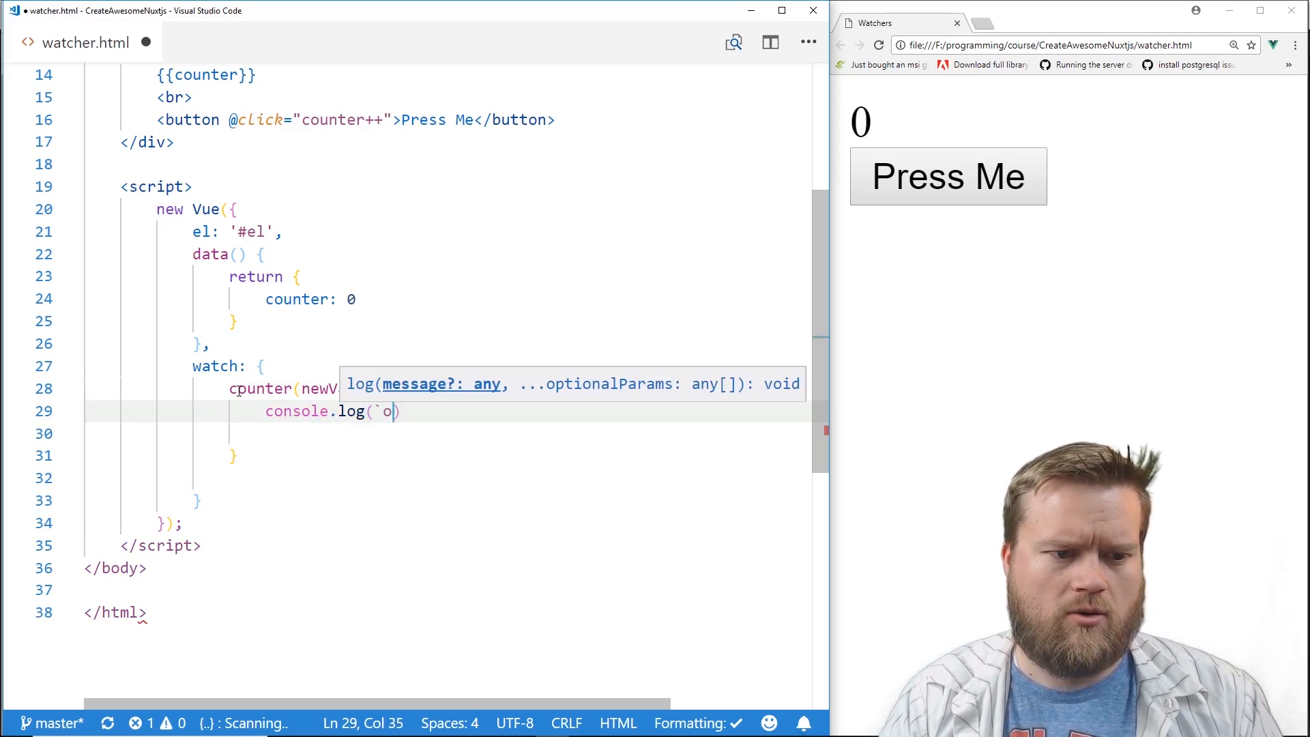
pyautogui.write('ld value ${')
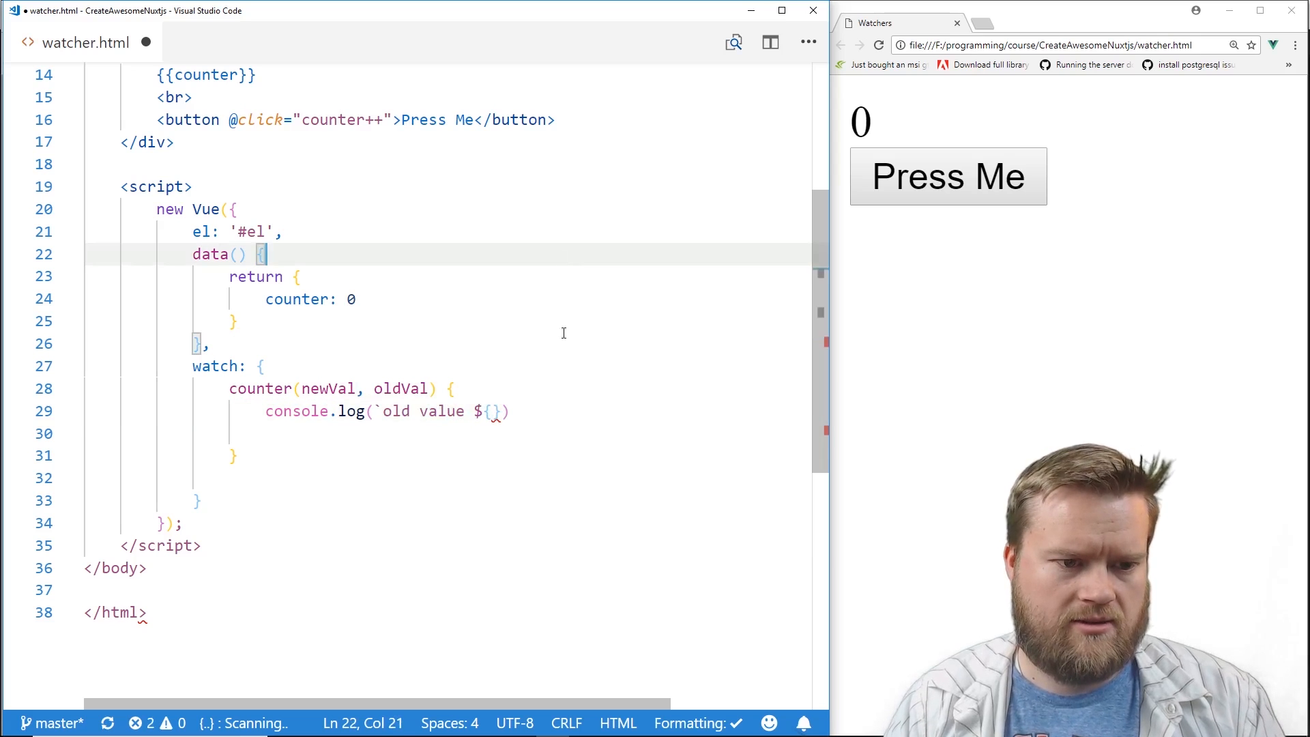
pyautogui.write('newVal')
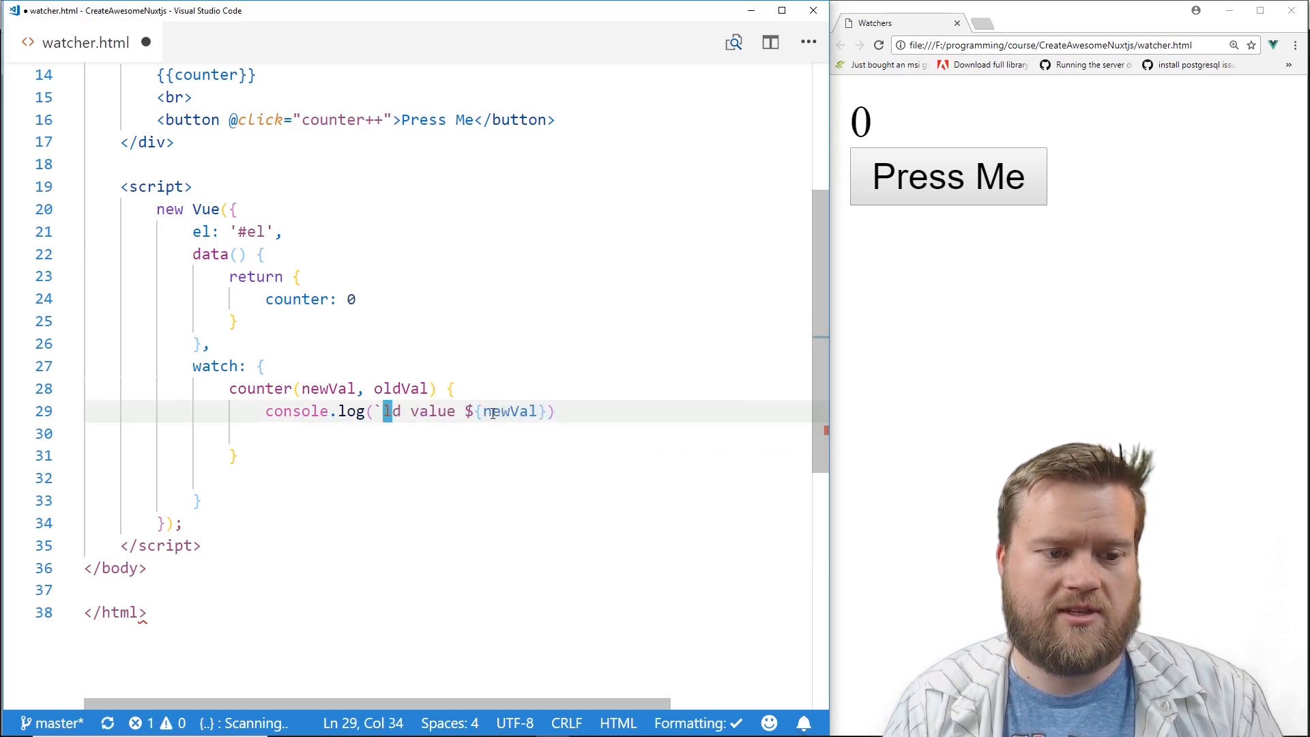
pyautogui.write('new')
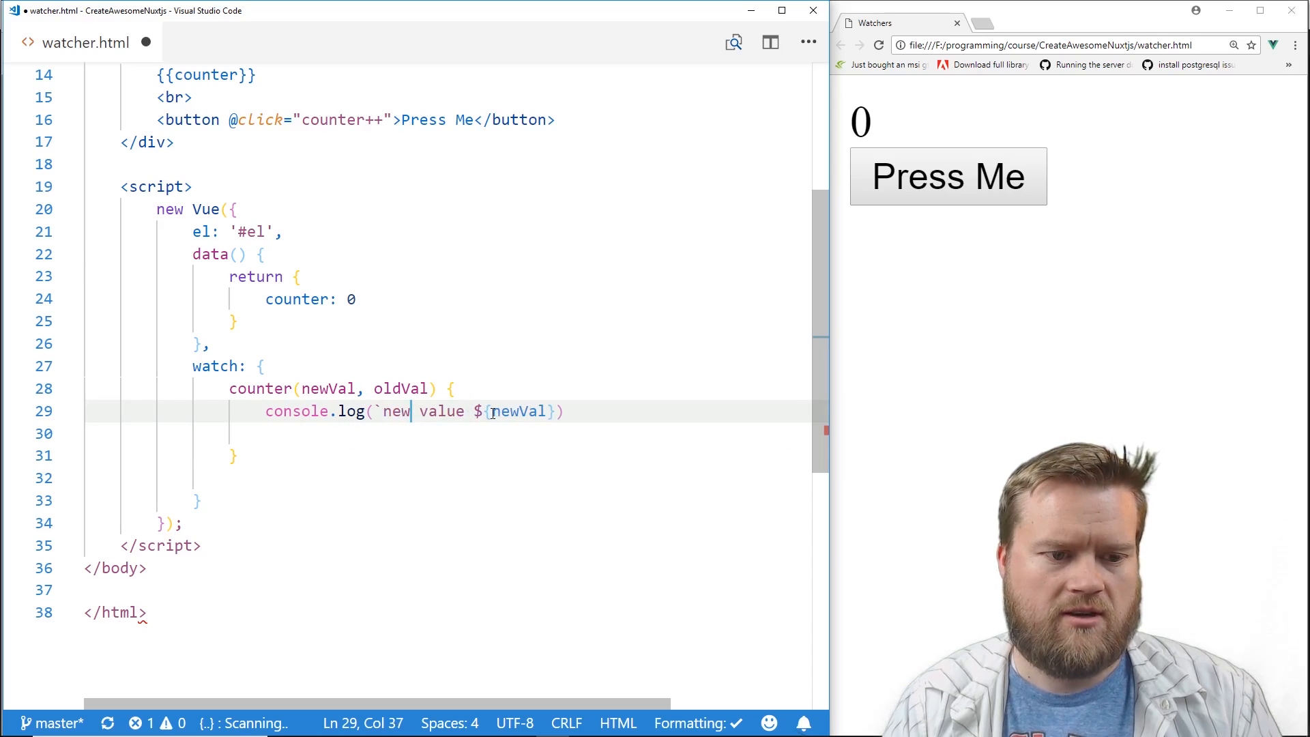
pyautogui.write('odl')
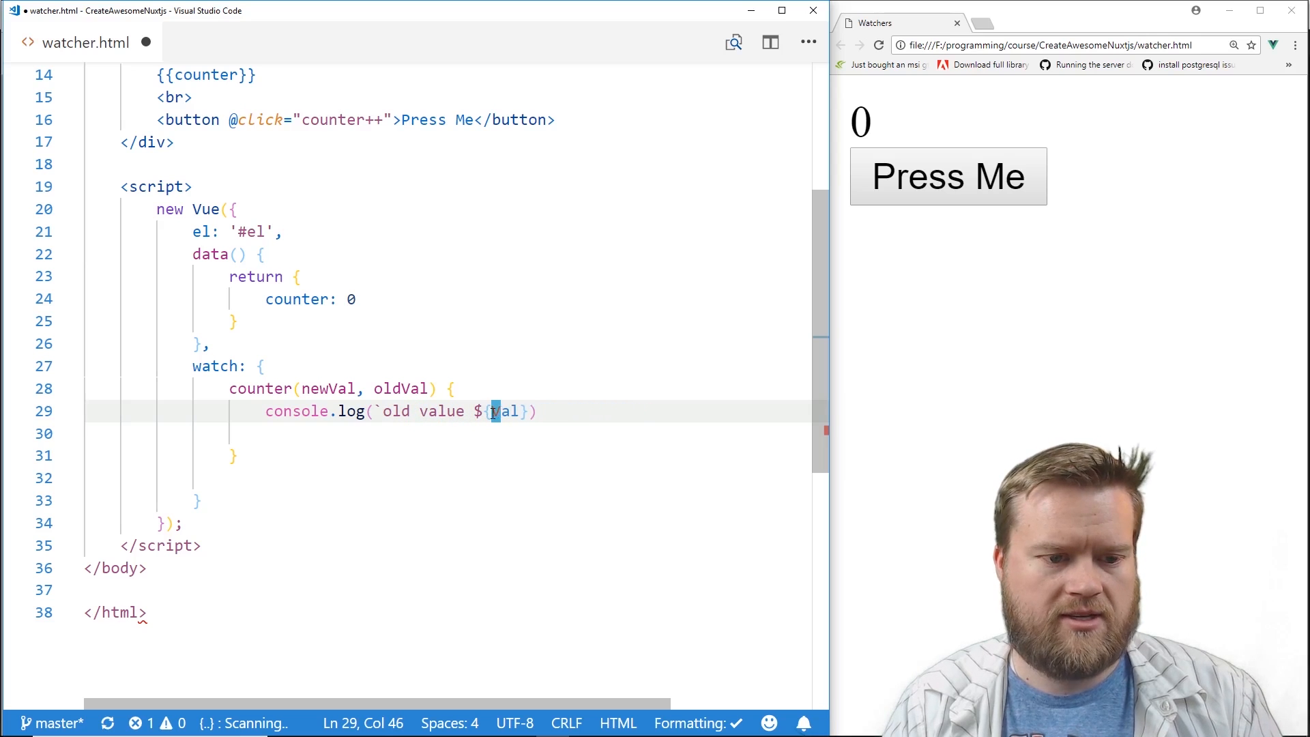
pyautogui.write('oldVa')
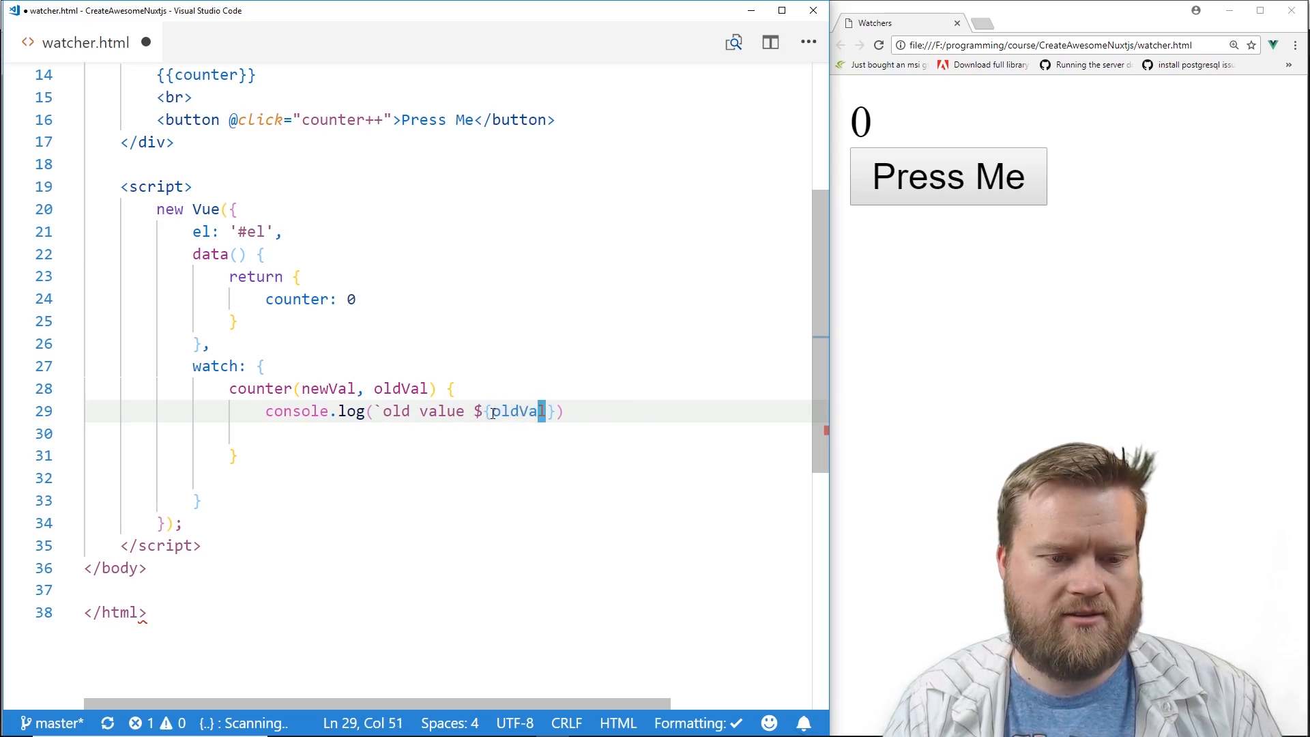
pyautogui.write(',')
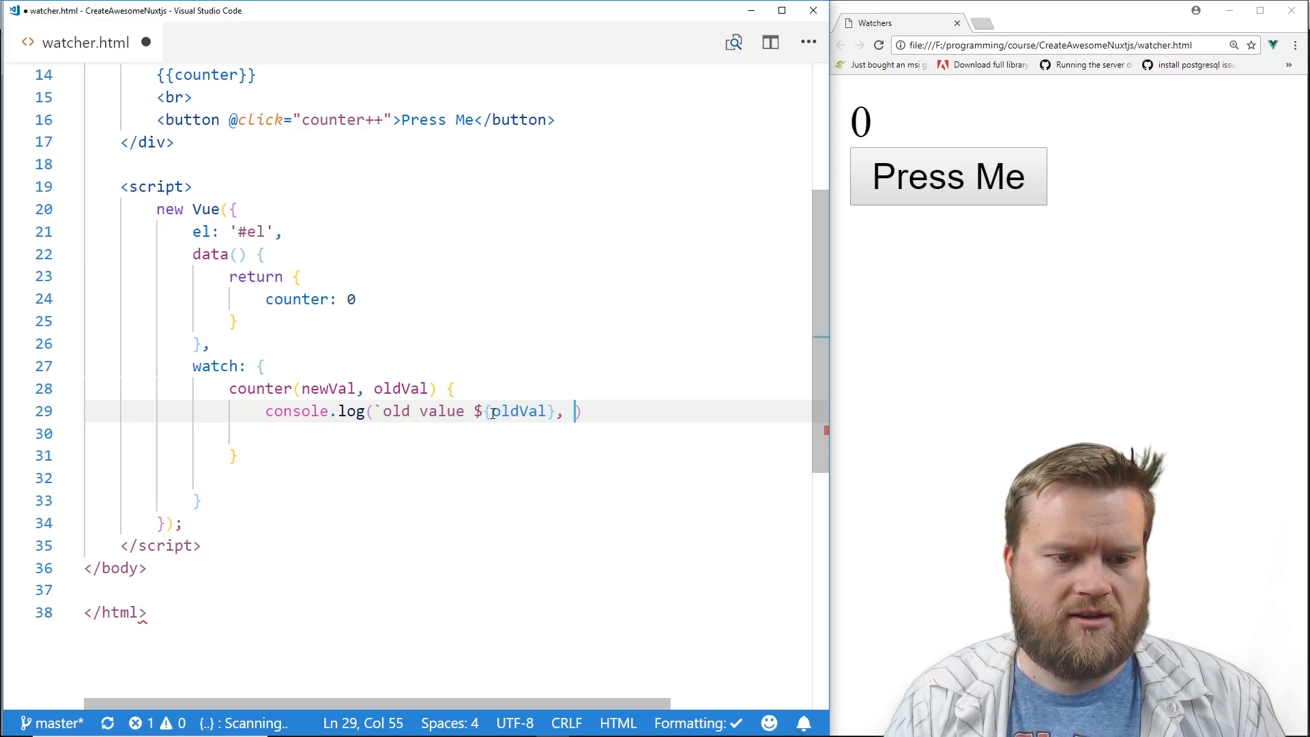
pyautogui.write('new value ${')
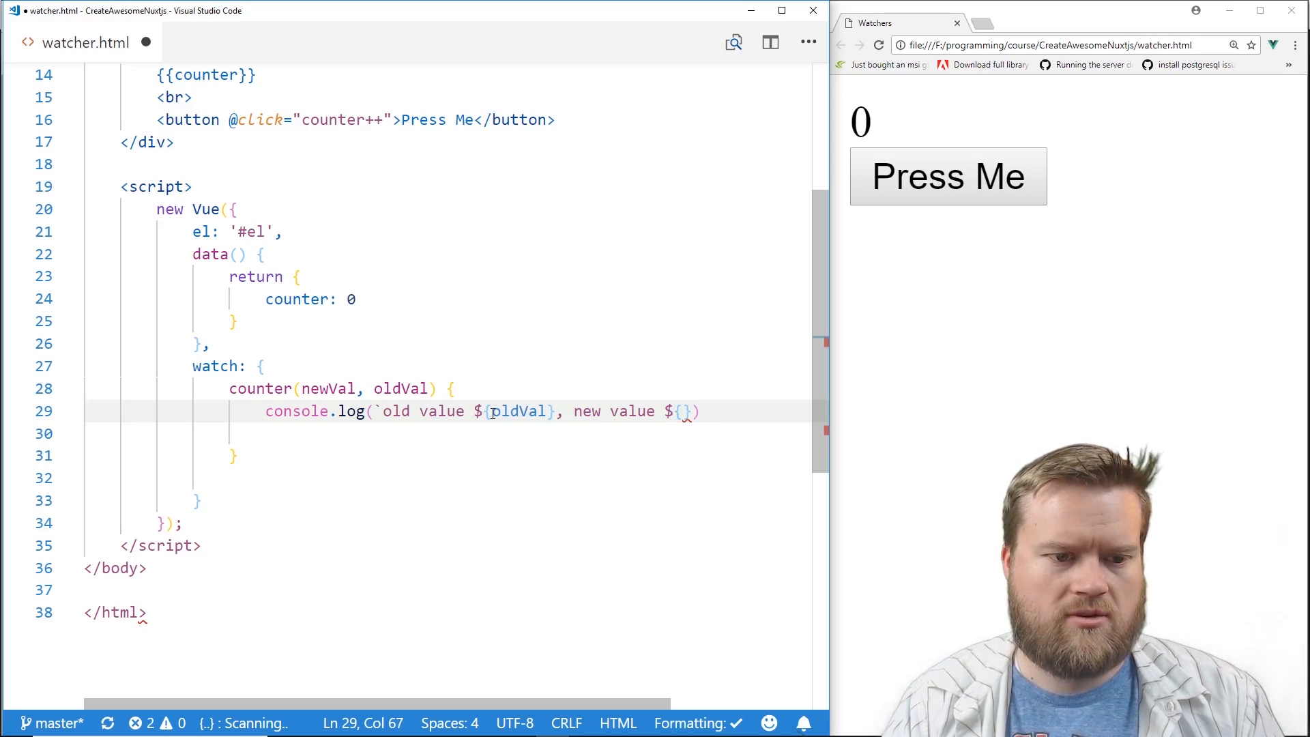
pyautogui.write('newVal')
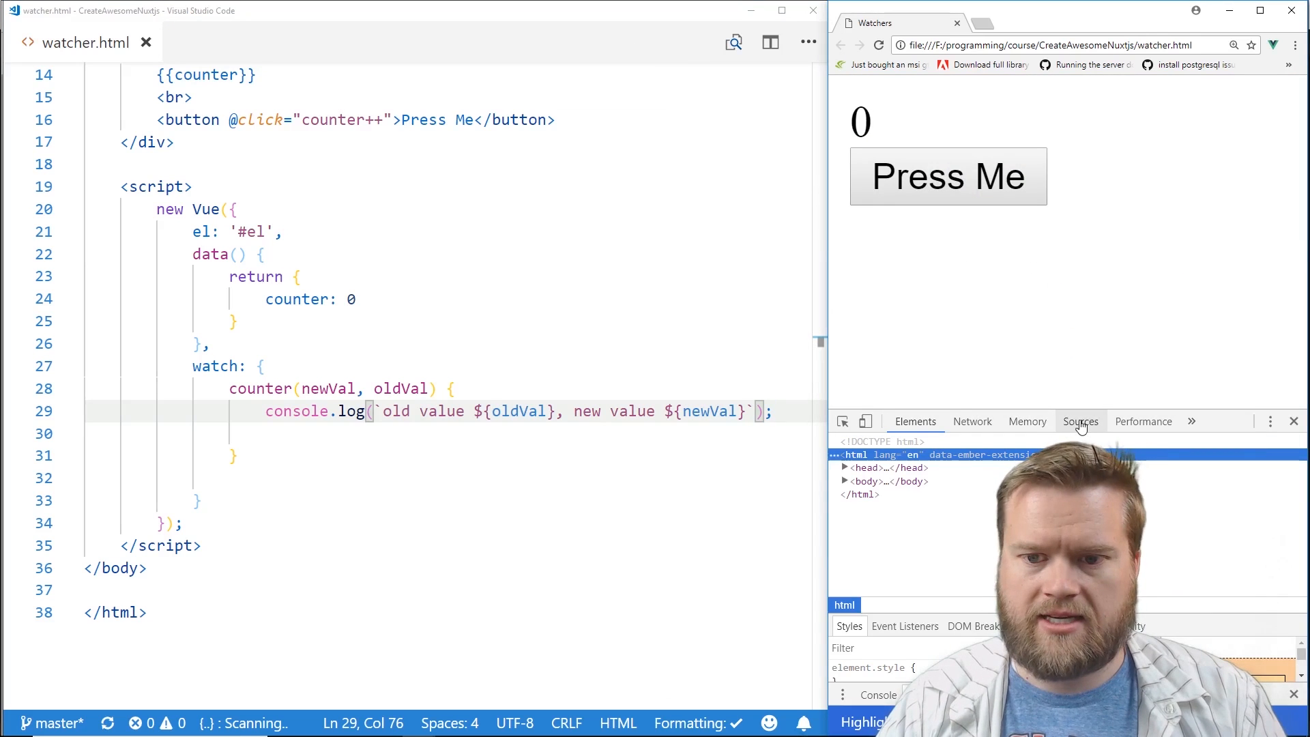
# Show the DevTools console and press the button repeatedly, raising the counter to 8 with logged value pairs.
pyautogui.click(1191, 422)
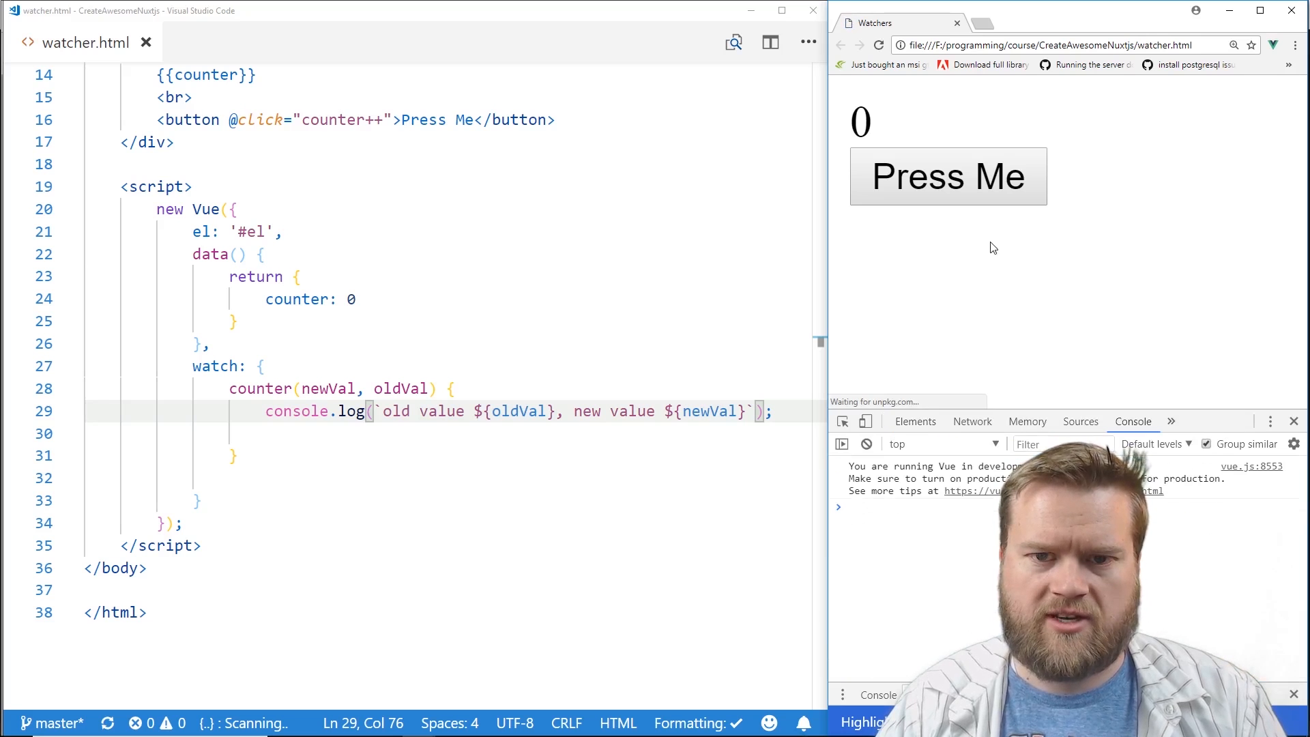
pyautogui.click(948, 176)
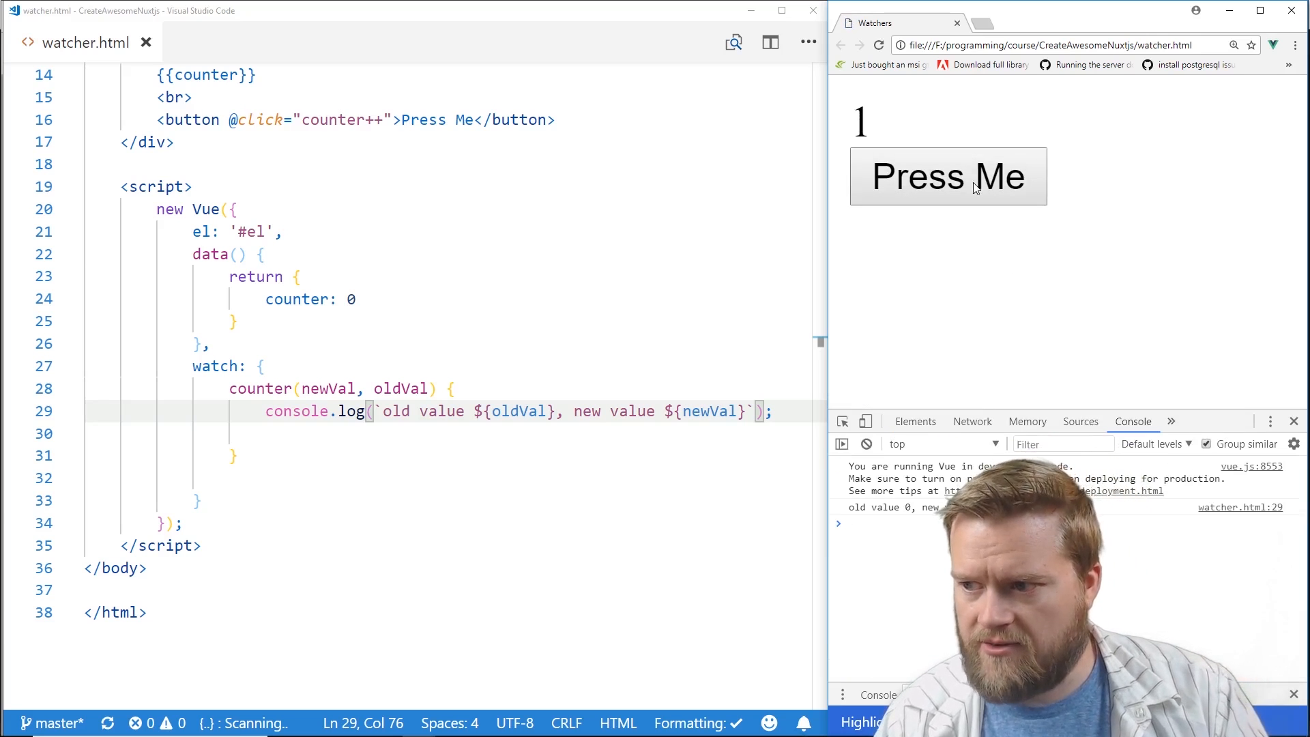
pyautogui.click(947, 176)
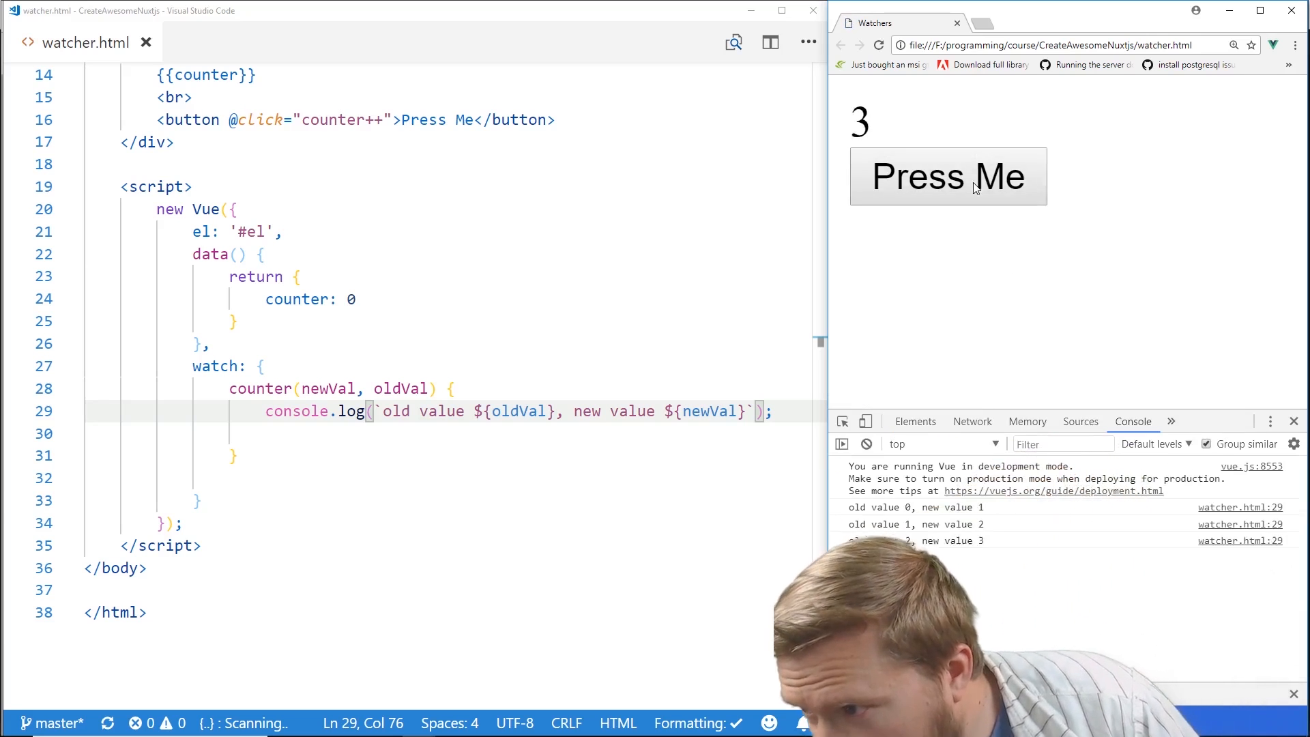
pyautogui.click(947, 176)
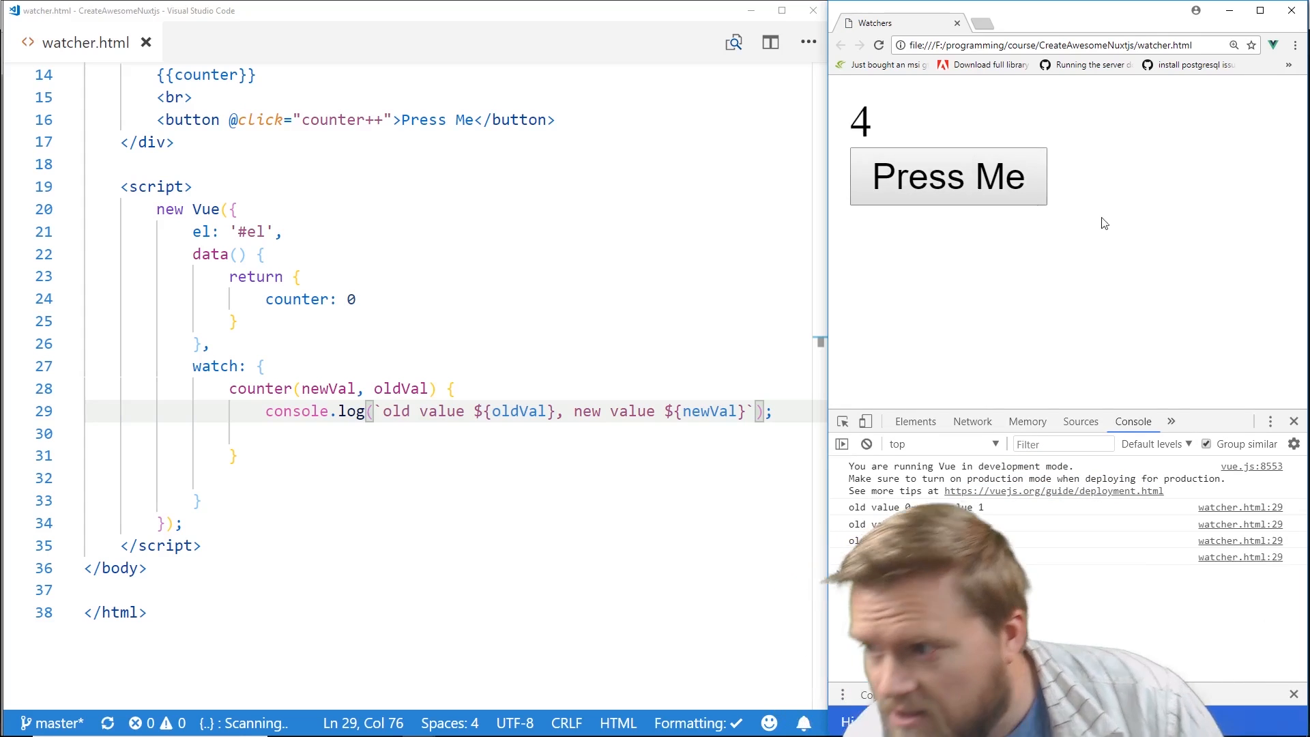
pyautogui.click(948, 176)
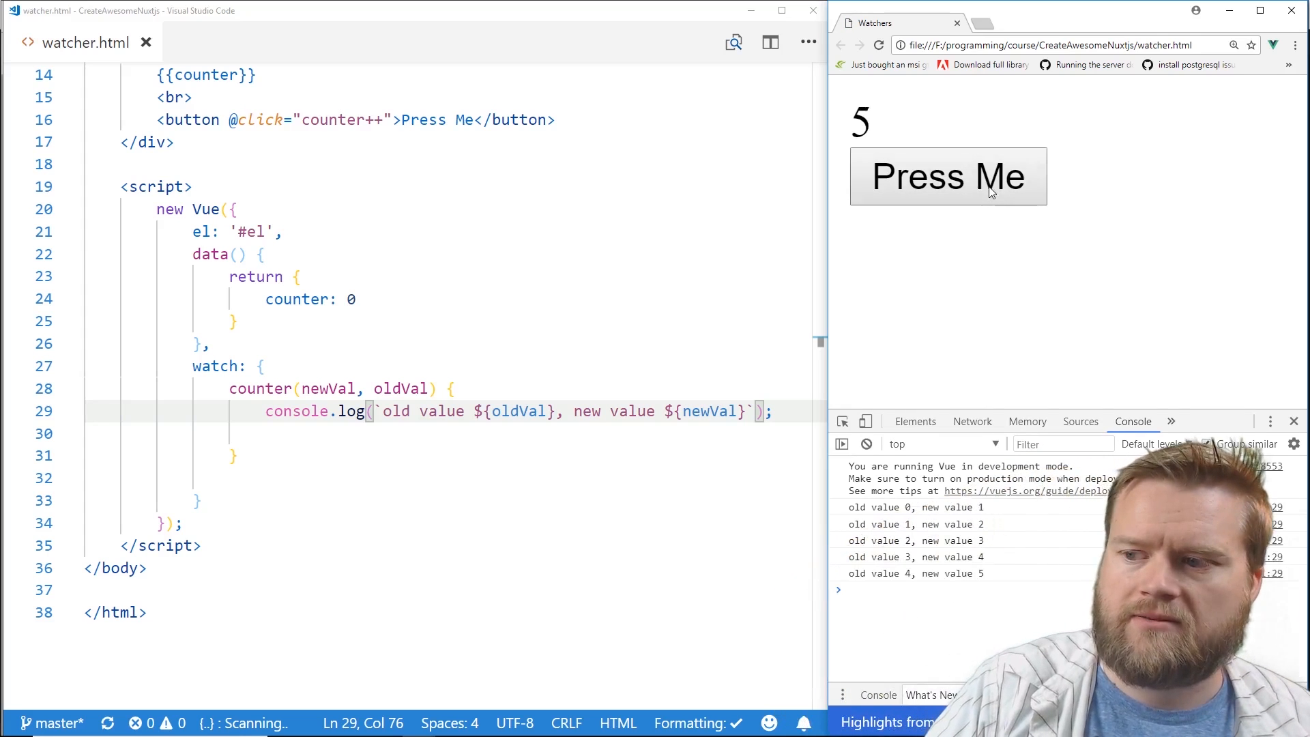
pyautogui.click(946, 176)
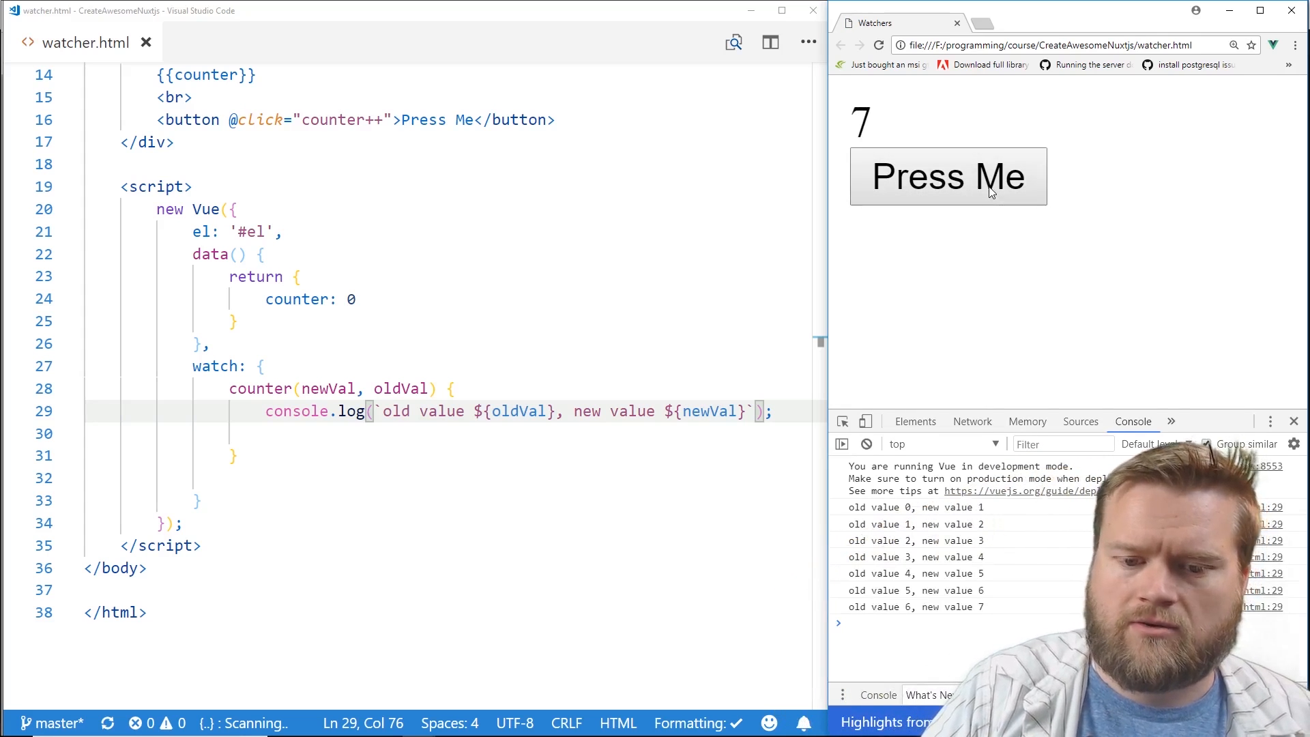
pyautogui.click(947, 176)
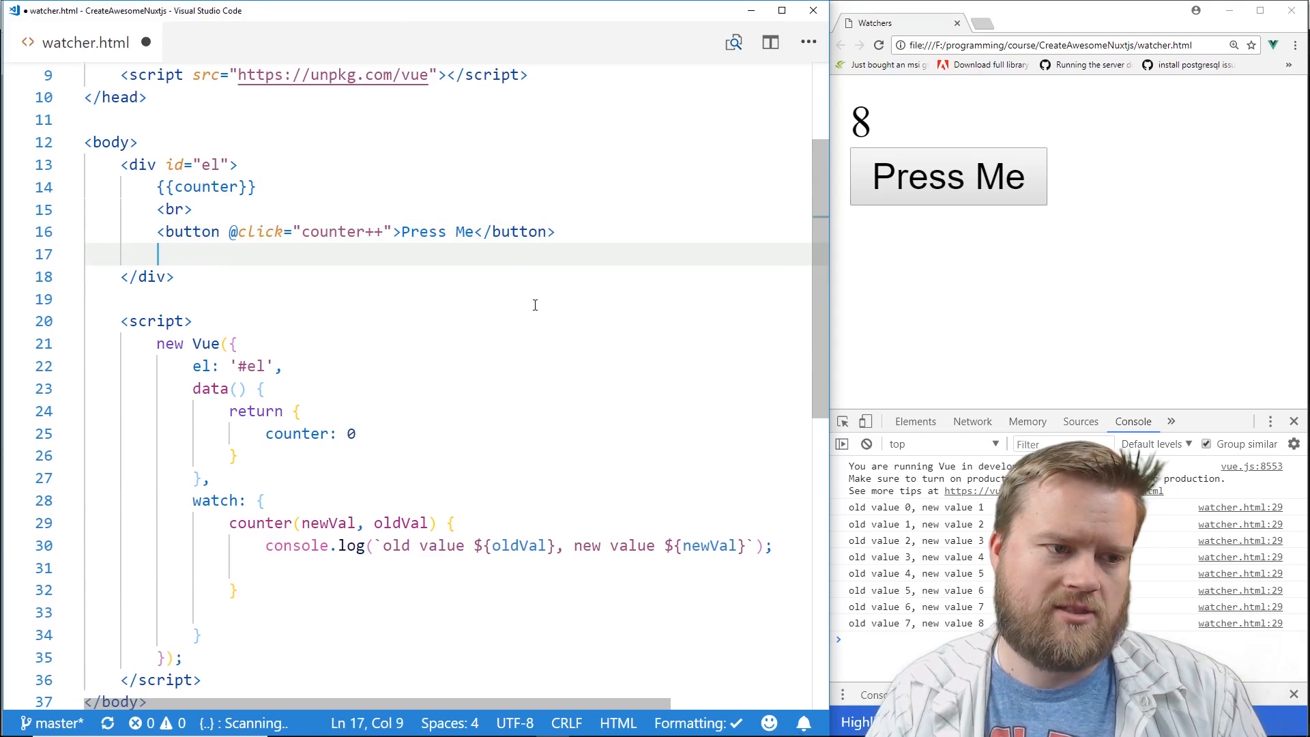
# Add an <input v-model="someText"> under the button.
pyautogui.write('<')
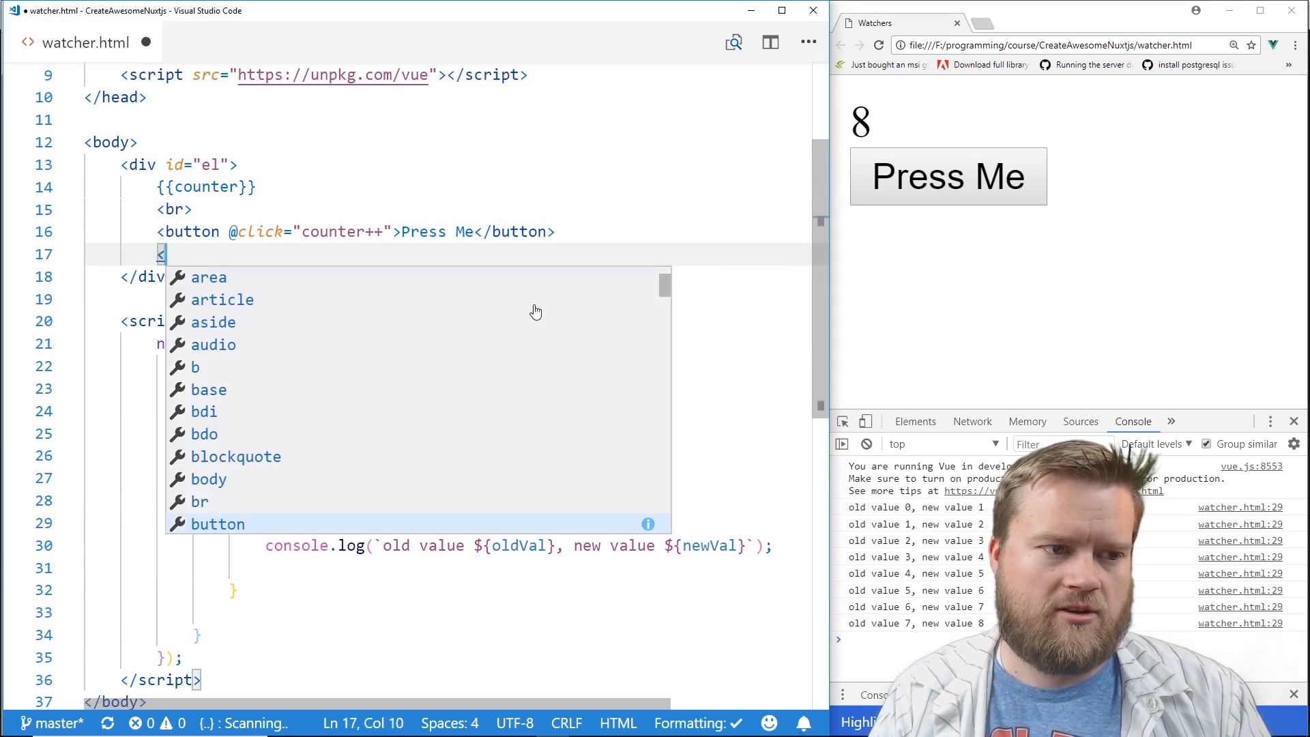
pyautogui.write('input')
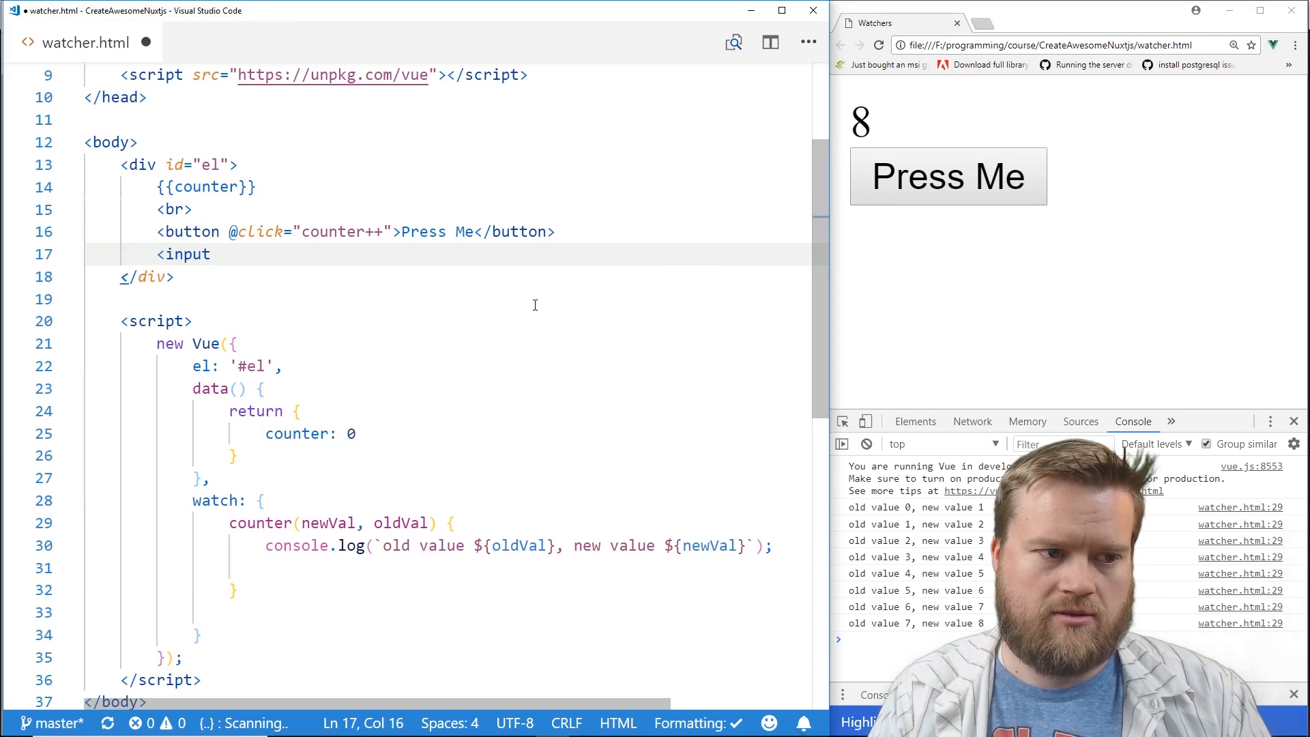
pyautogui.write('v-model')
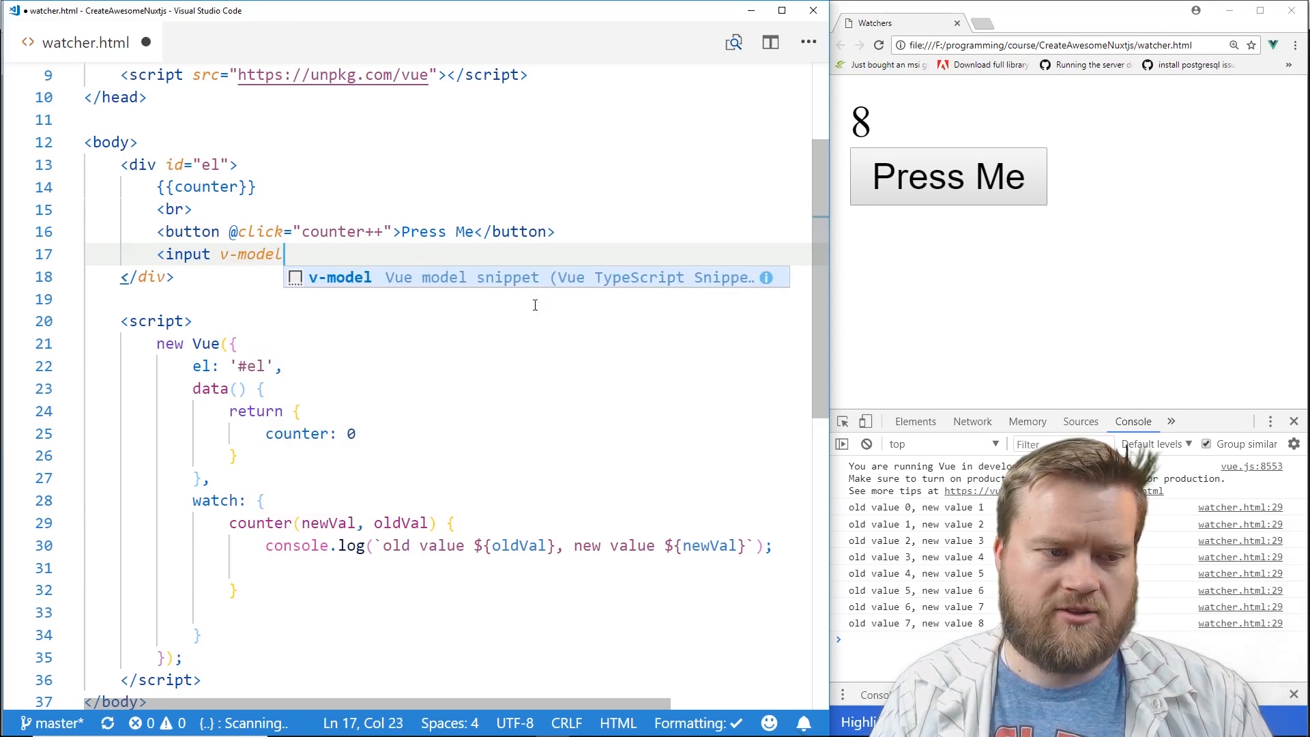
pyautogui.write('="')
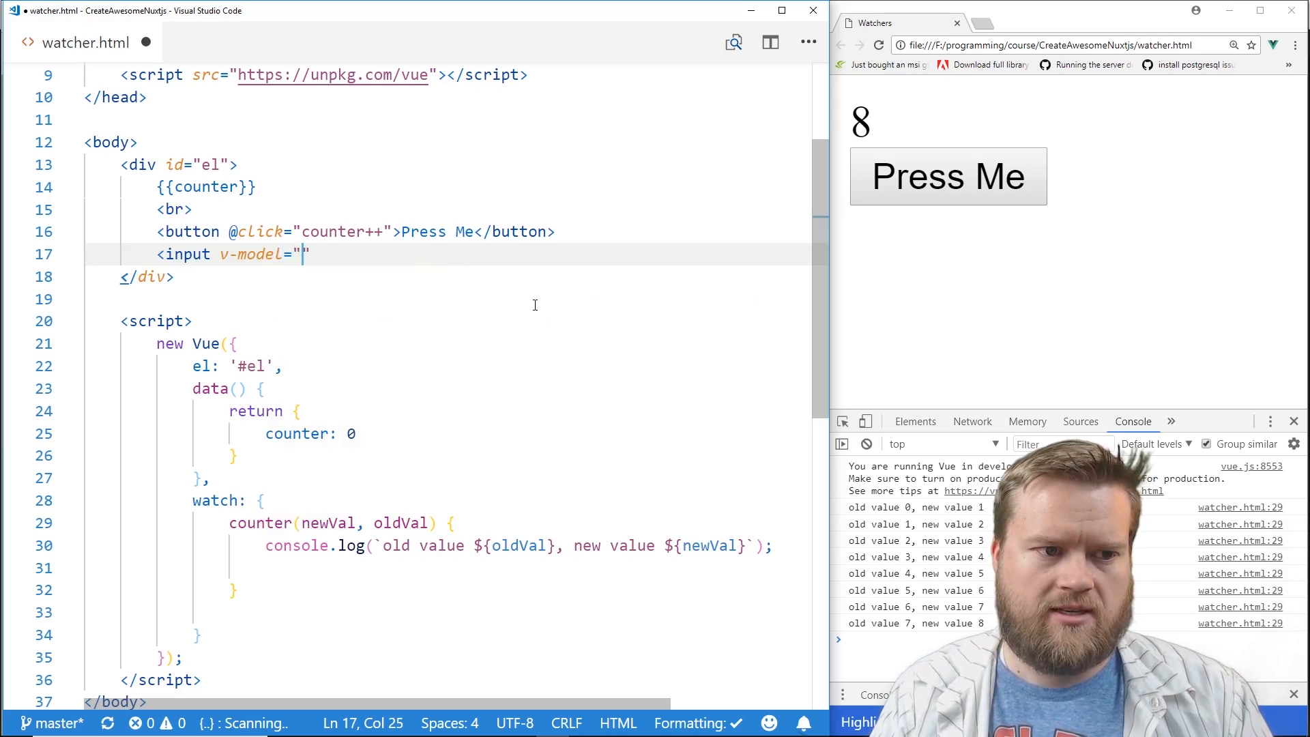
pyautogui.write('someText')
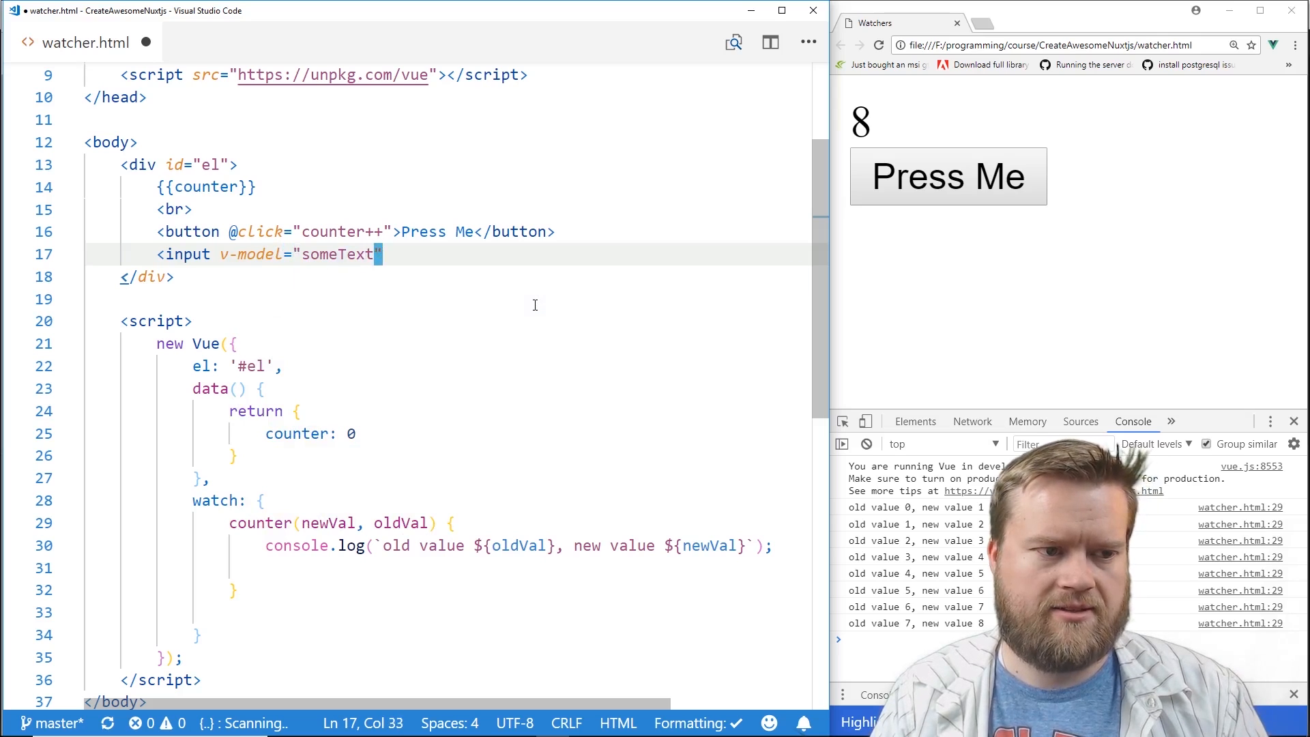
pyautogui.write('>')
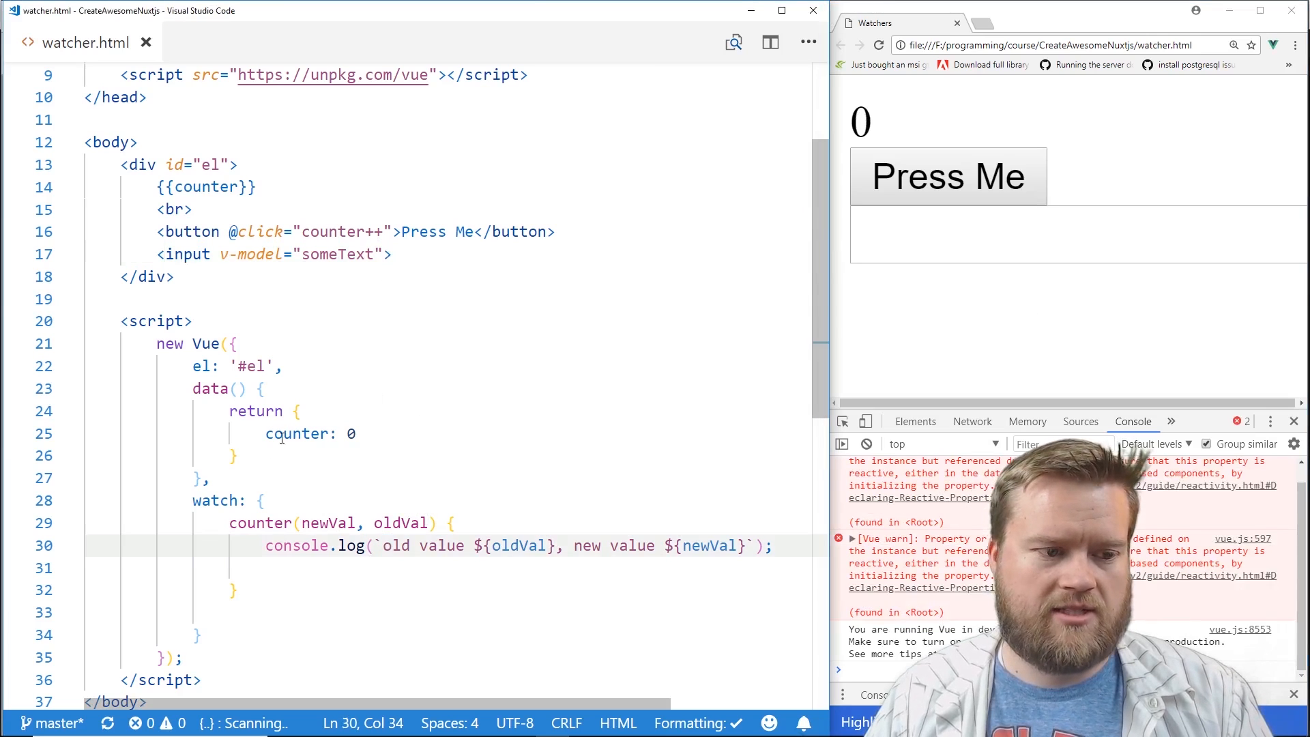
# Declare someText: '' in data and type into the new input on the reloaded page.
pyautogui.write("someText: '")
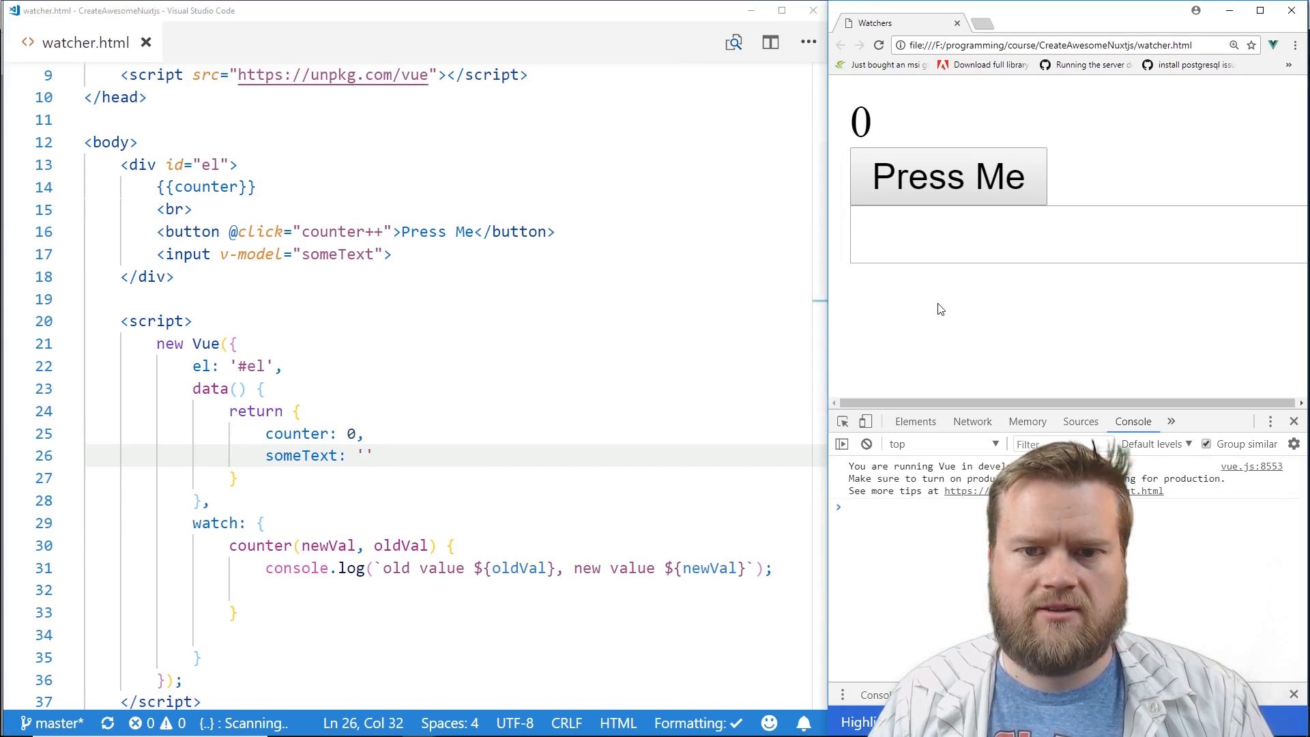
pyautogui.write('asdfa')
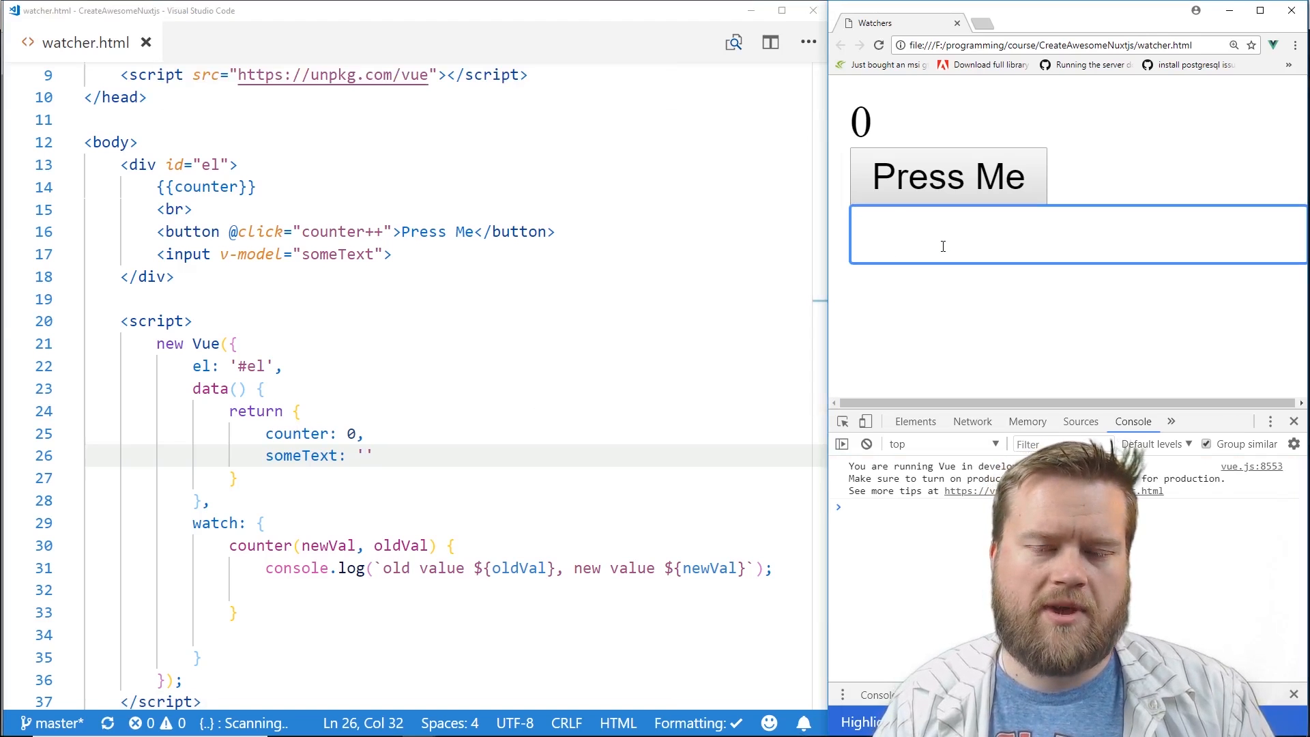
pyautogui.scroll(-3)
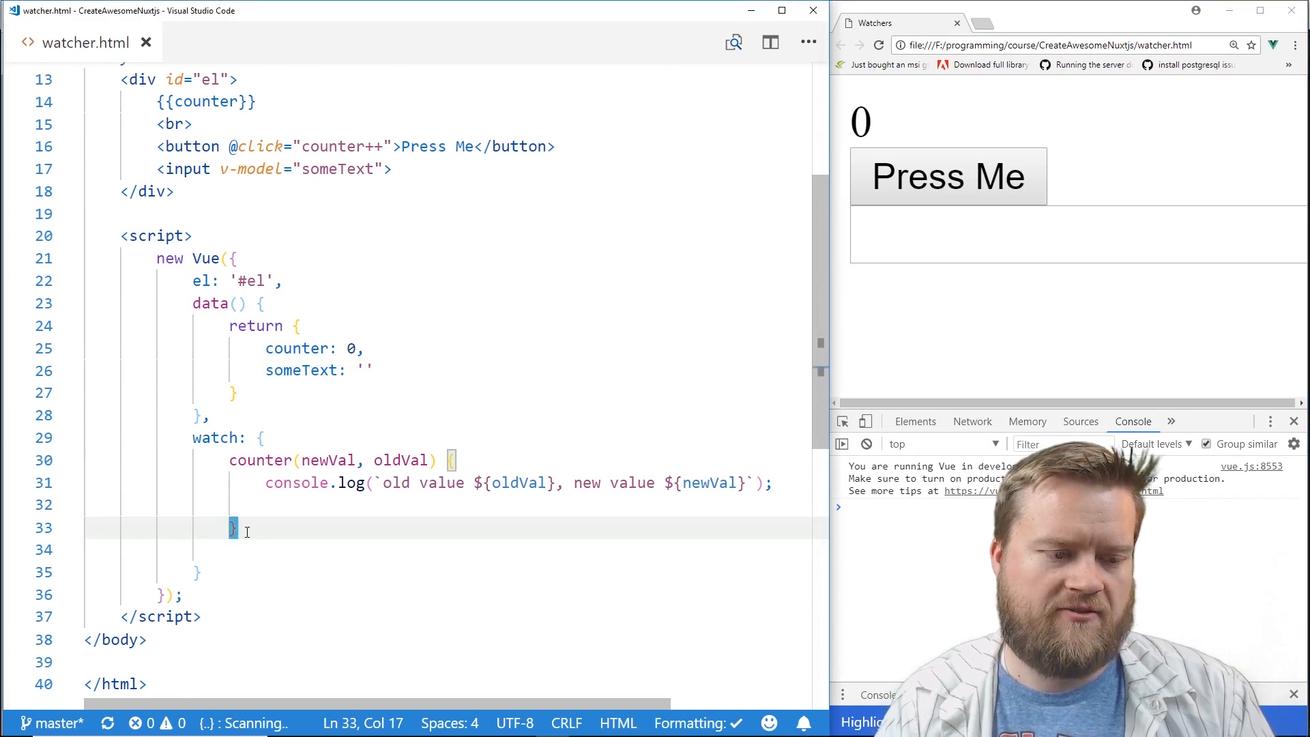
# Add a someText watcher whose body calls this.updateCounter().
pyautogui.write('someText() {')
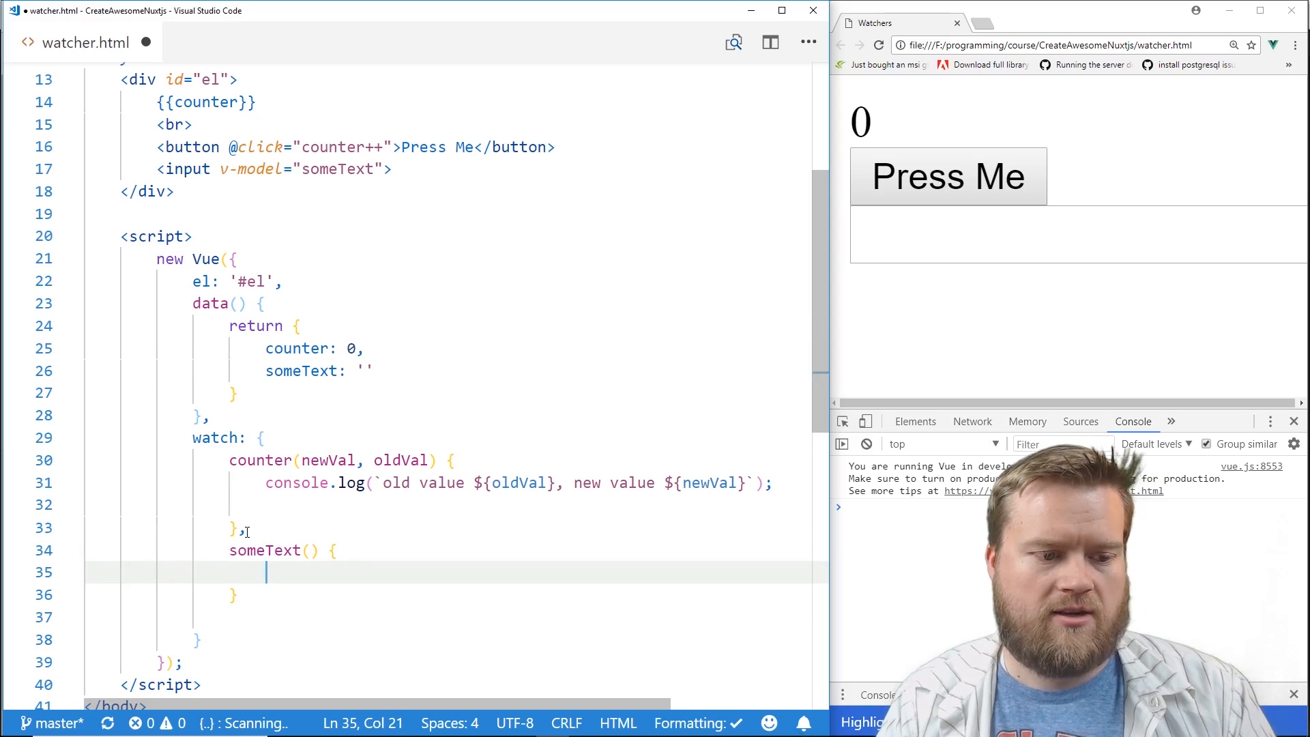
pyautogui.write('this.u')
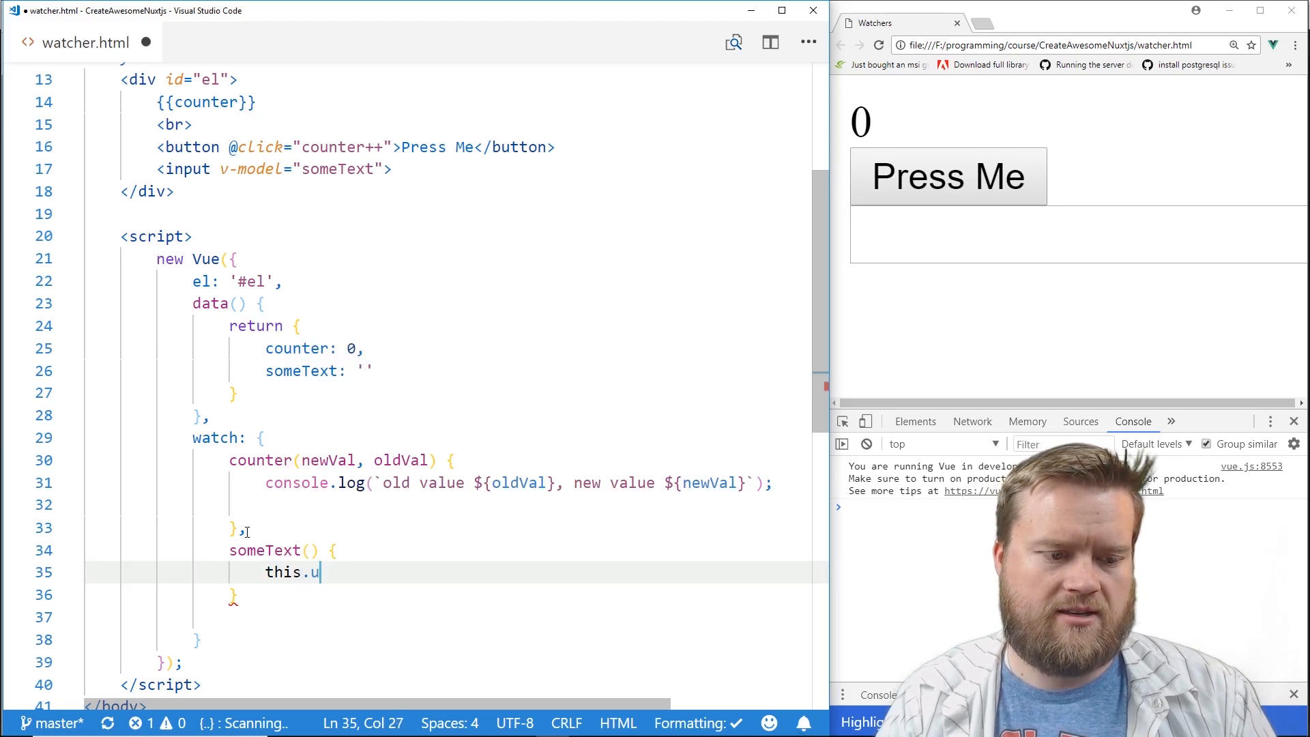
pyautogui.write('pdateCounter();')
pyautogui.write('methods: {')
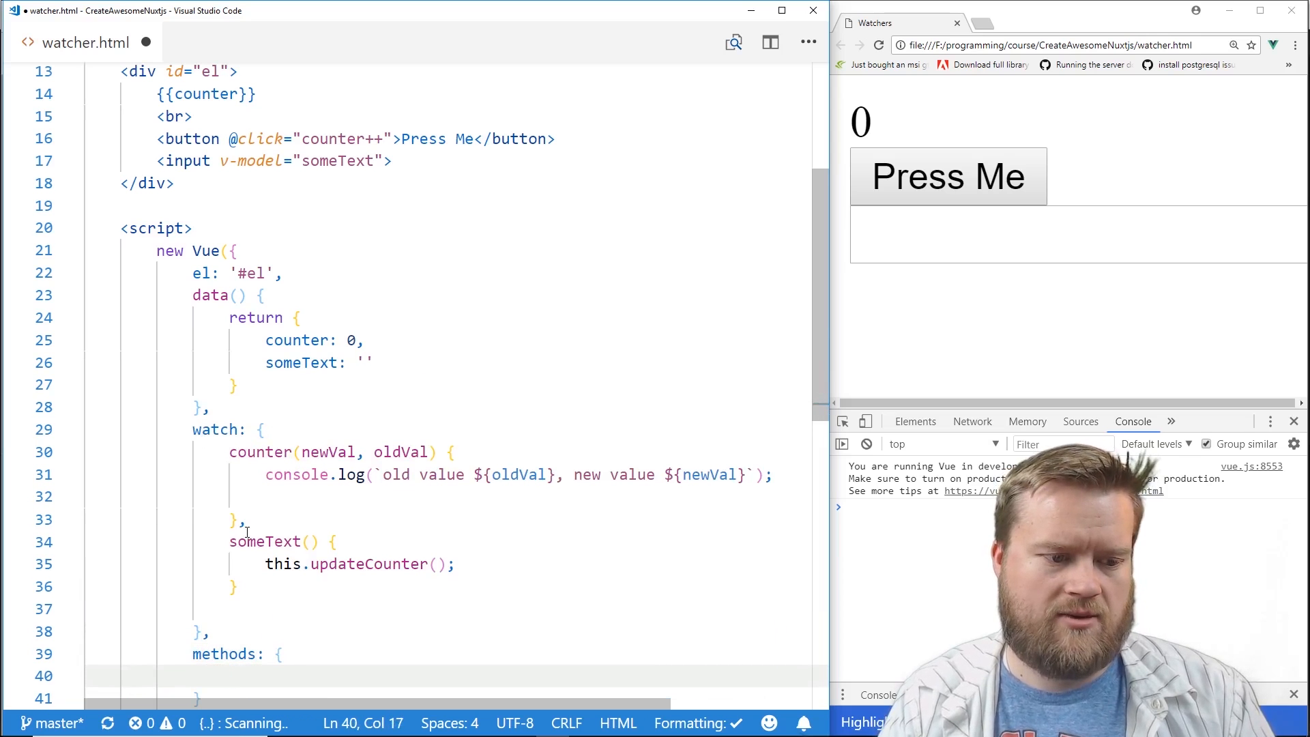
# Add an updateCounter() method that runs this.counter++.
pyautogui.write('updatecounter')
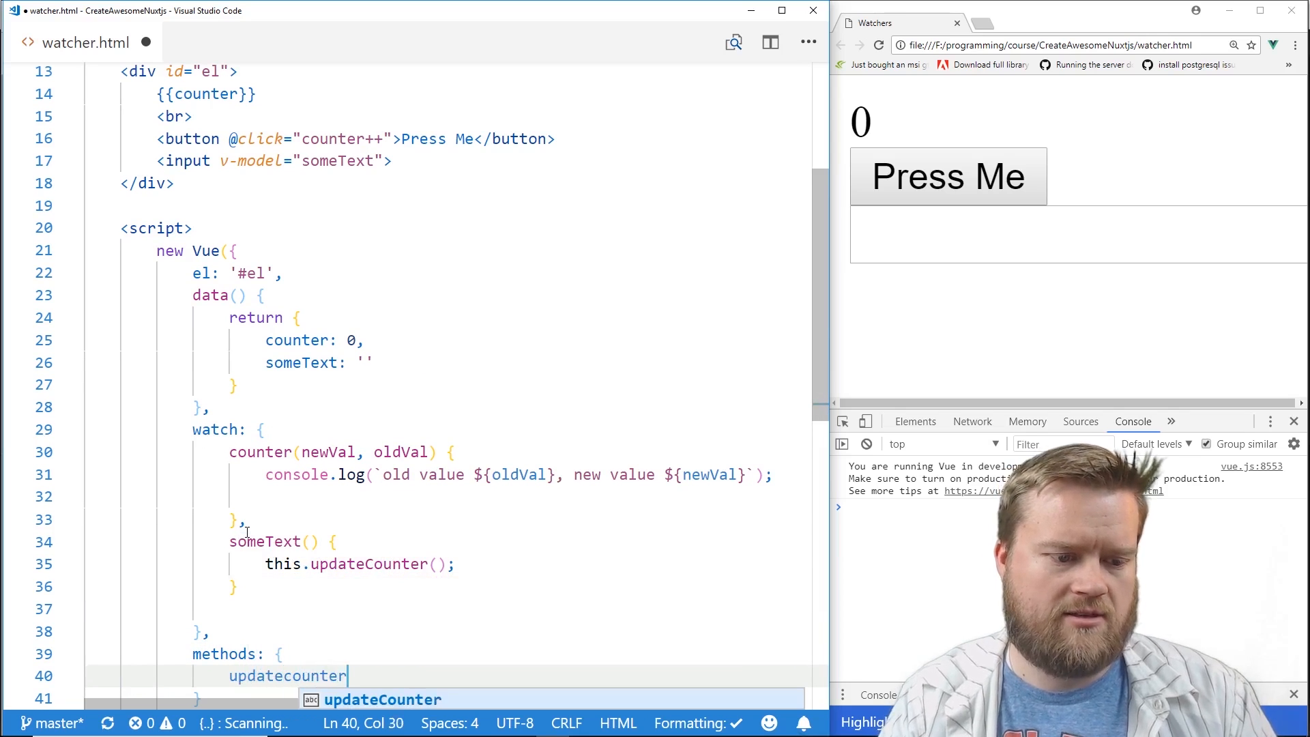
pyautogui.write('() {')
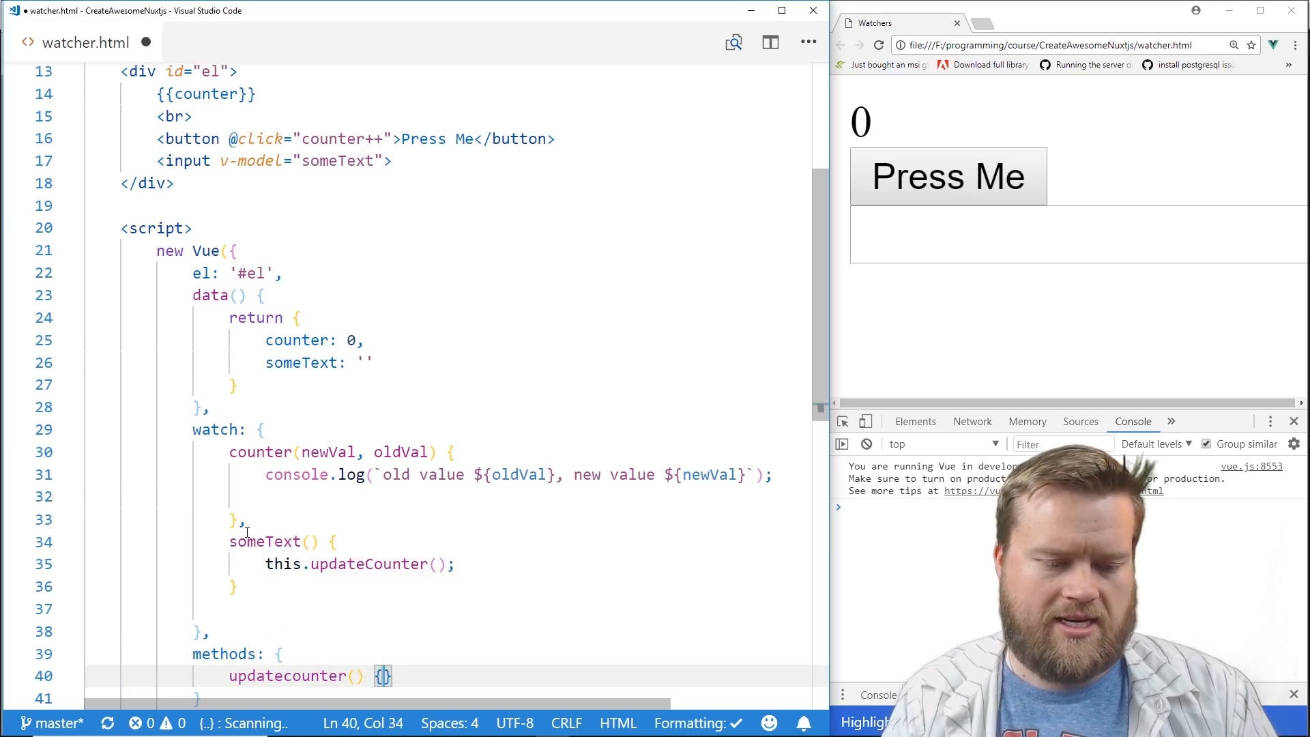
pyautogui.write('count')
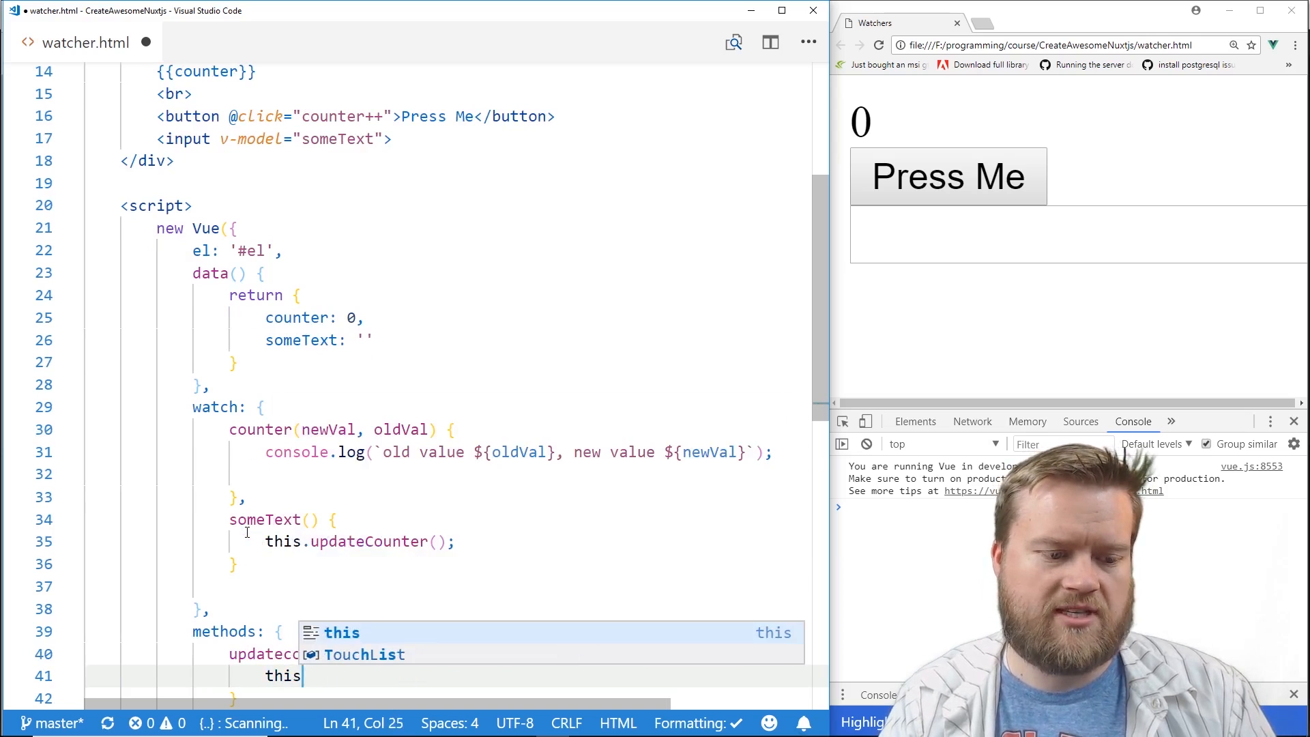
pyautogui.write('.counter')
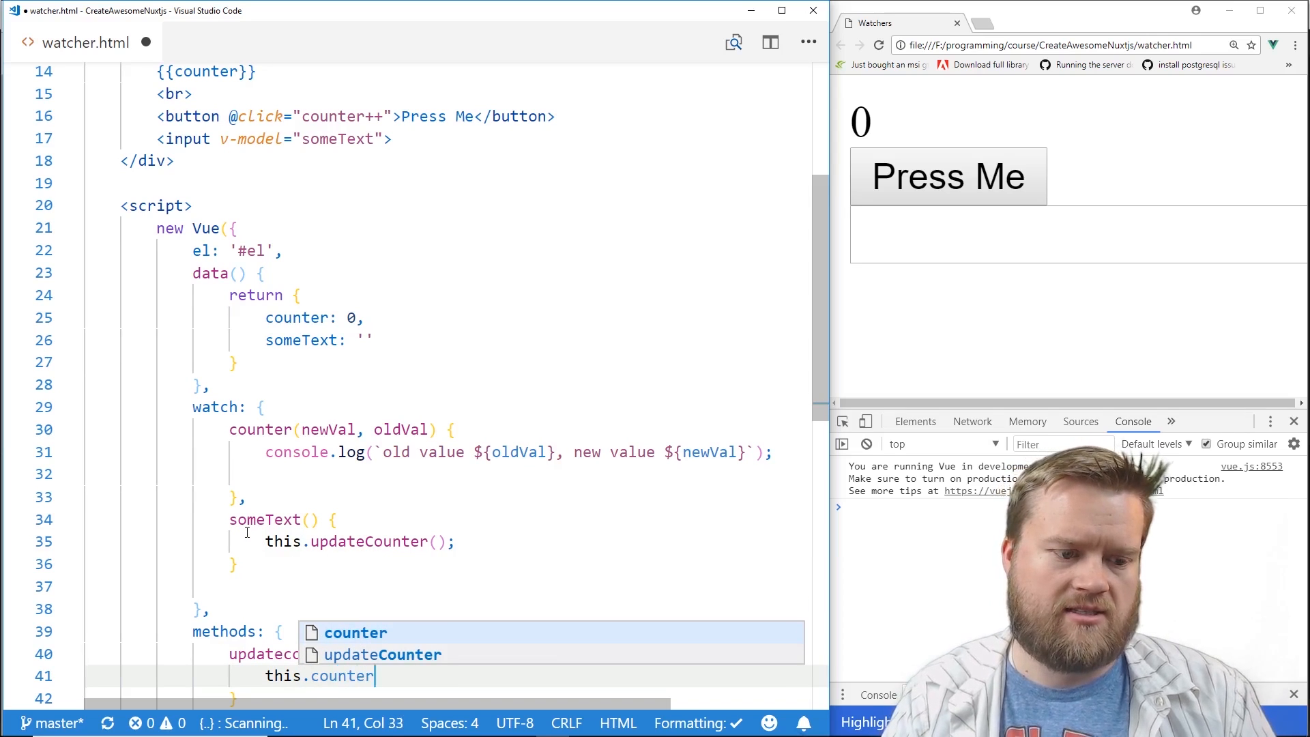
pyautogui.write('++;')
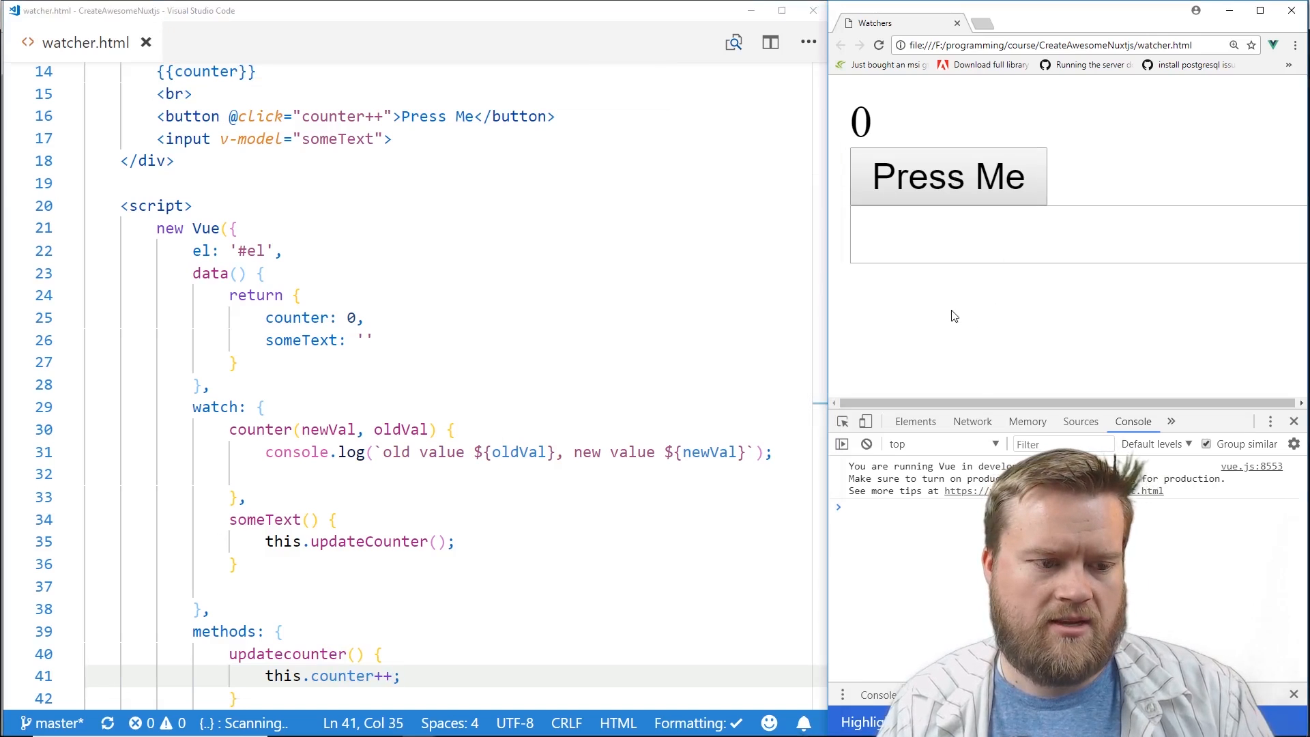
# Type 'asdf' into the page input so each keystroke increments and logs the counter.
pyautogui.write('a')
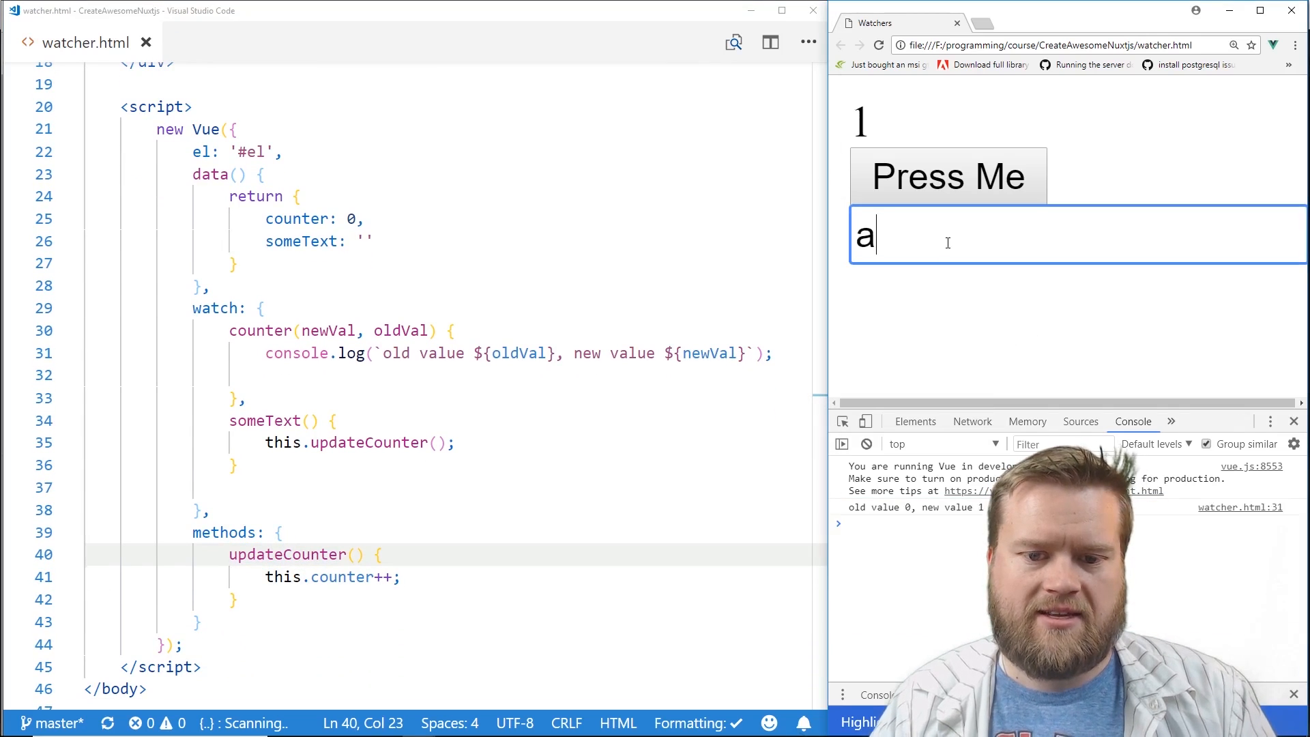
pyautogui.write('sdf')
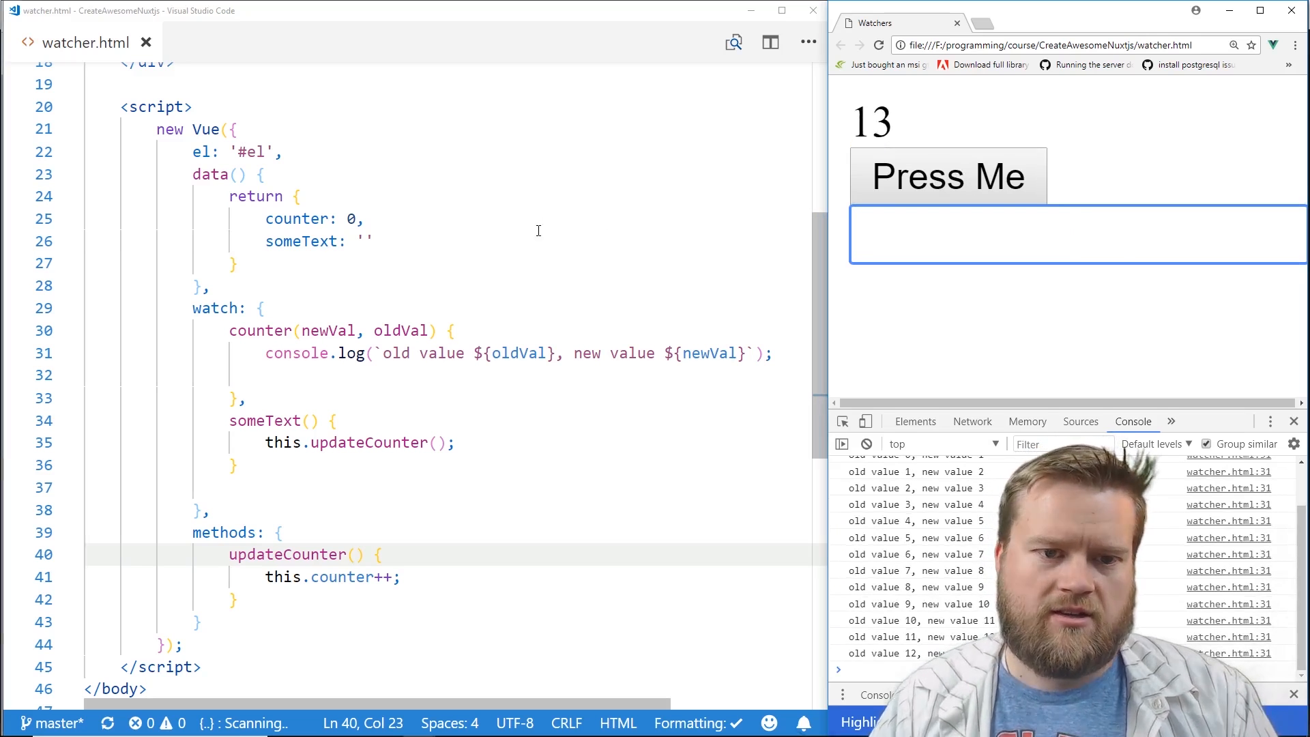
# Replace the someText watcher function with the string name "updateCounter" and save.
pyautogui.click(879, 46)
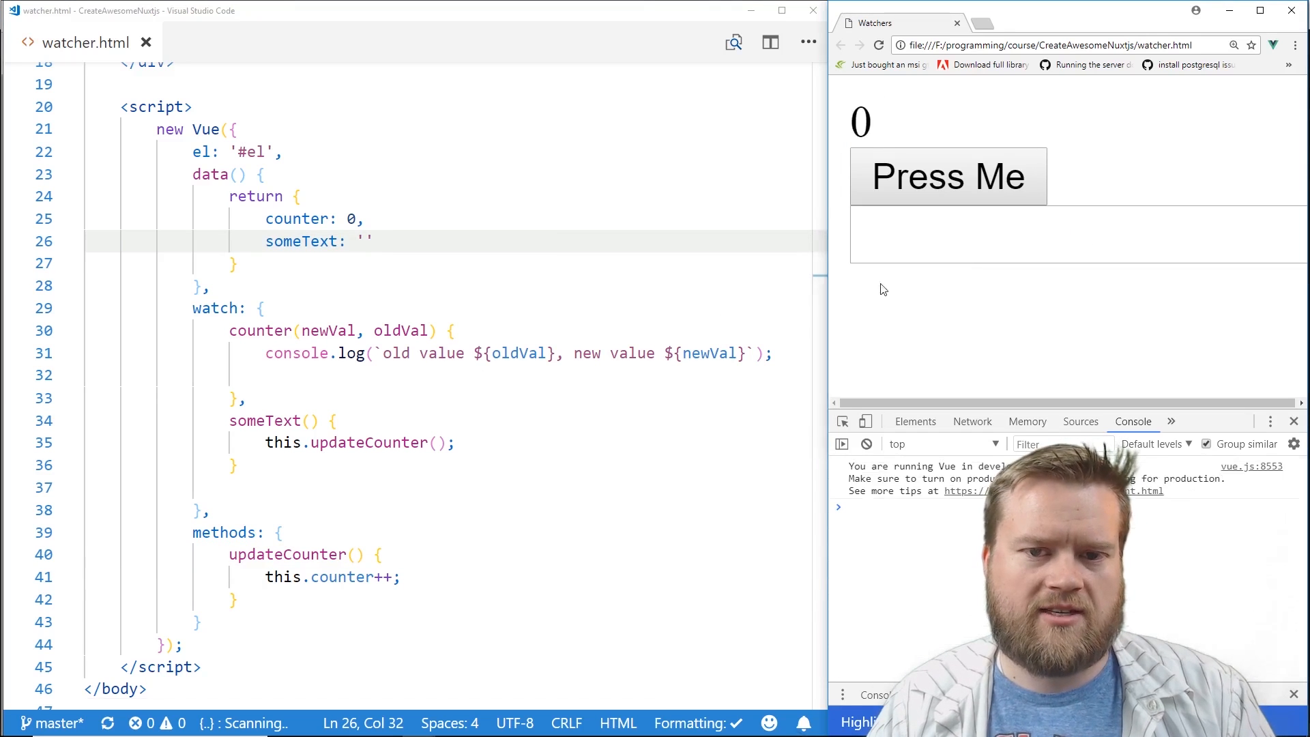
pyautogui.doubleClick(265, 420)
pyautogui.write(':')
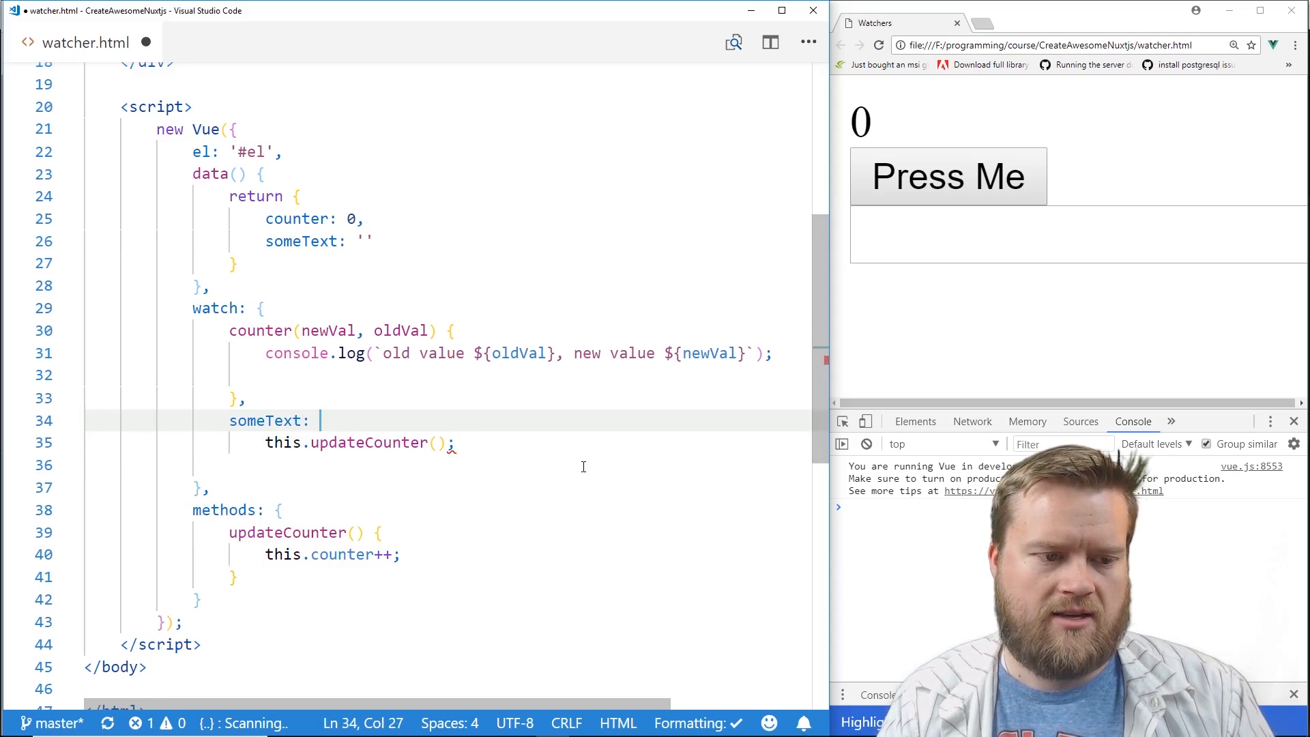
pyautogui.write('""')
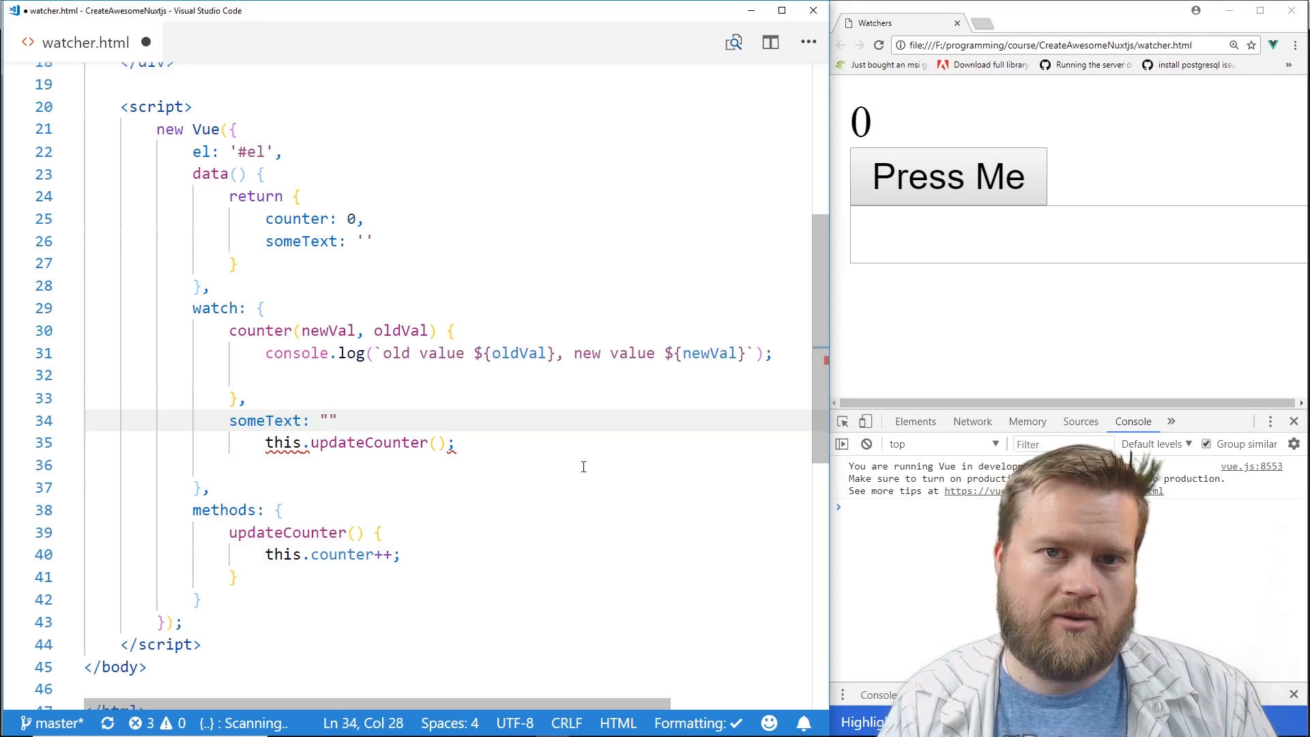
pyautogui.write('update')
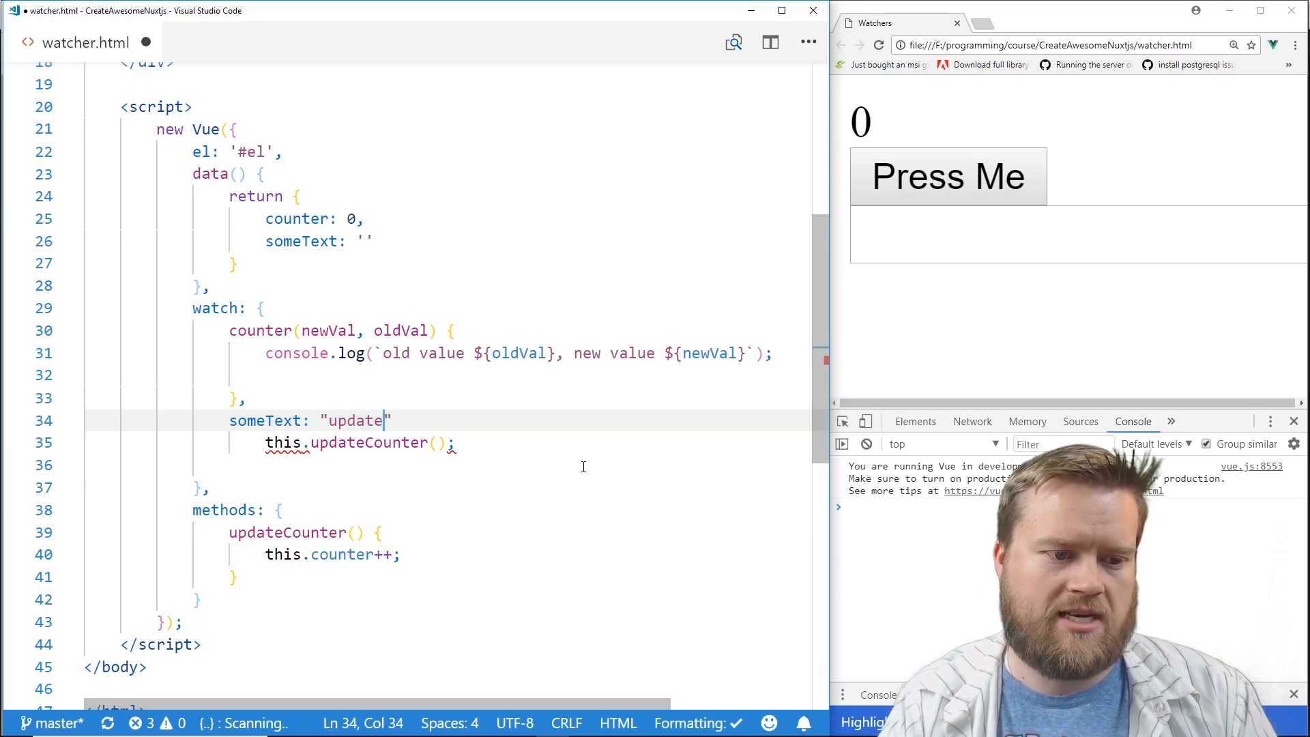
pyautogui.write('Counter')
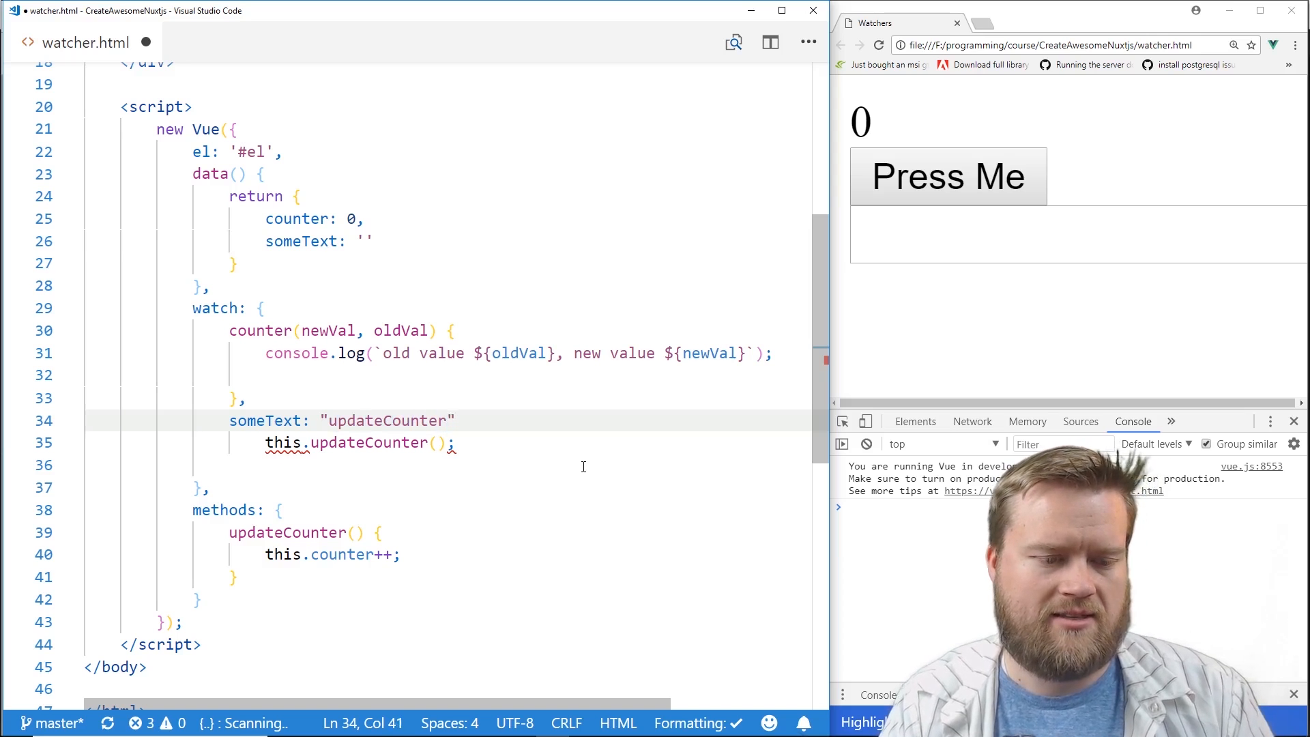
pyautogui.press('Delete')
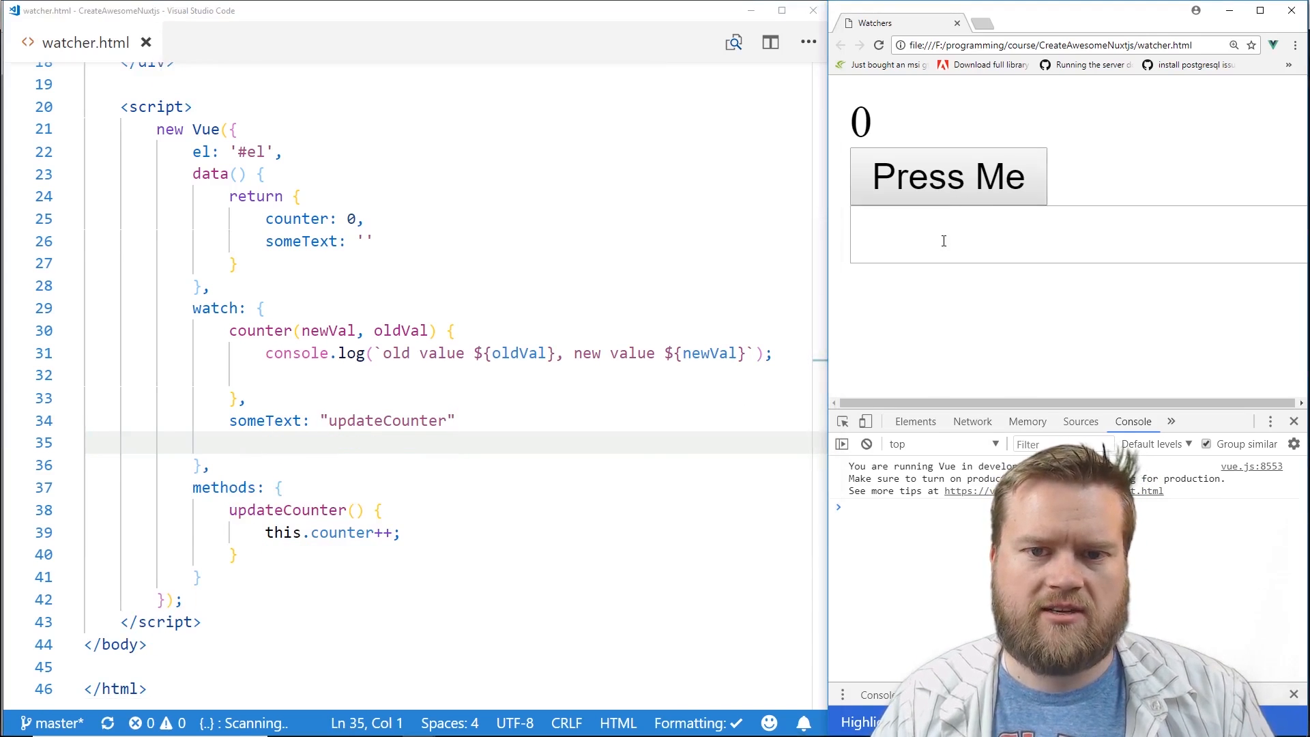
# Type 'asdfasdff' into the page input to confirm the counter still climbs to 9.
pyautogui.write('asdfasdff')
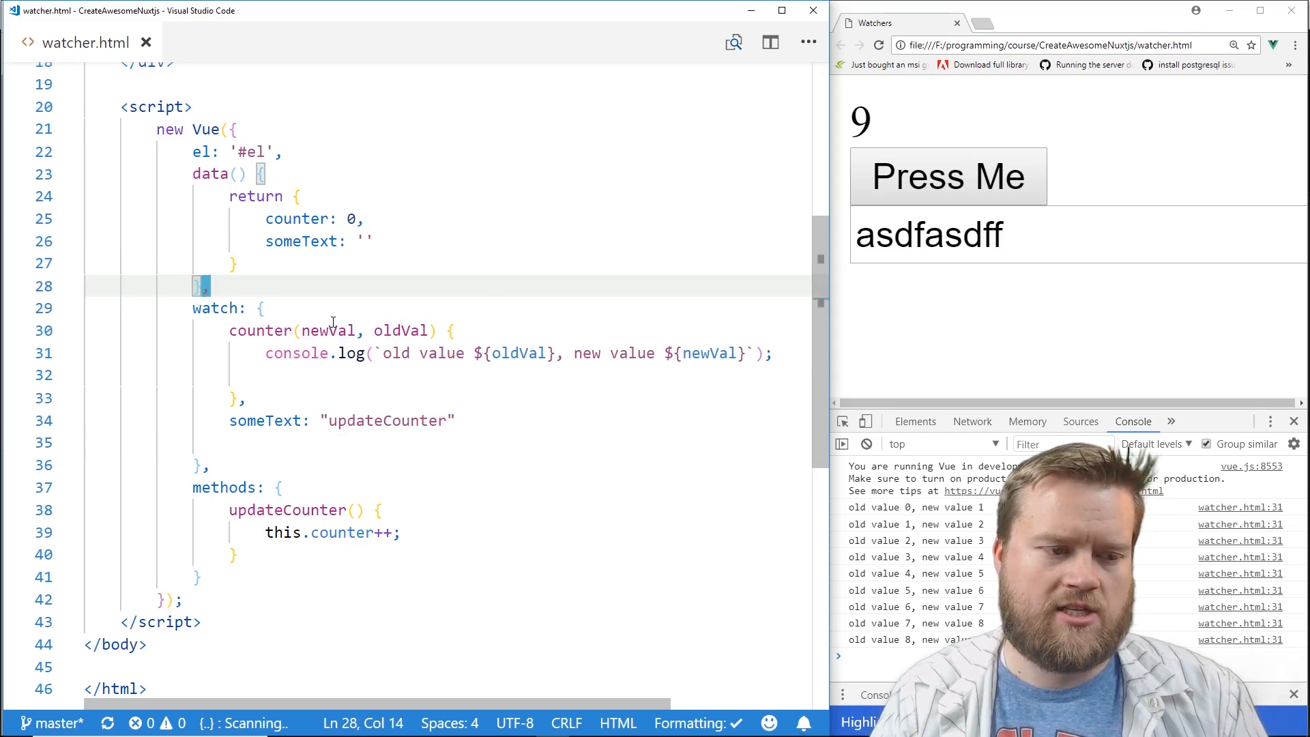
# Add a created() hook calling this.updateCounter() so the reloaded page starts at counter 1.
pyautogui.write('created() {')
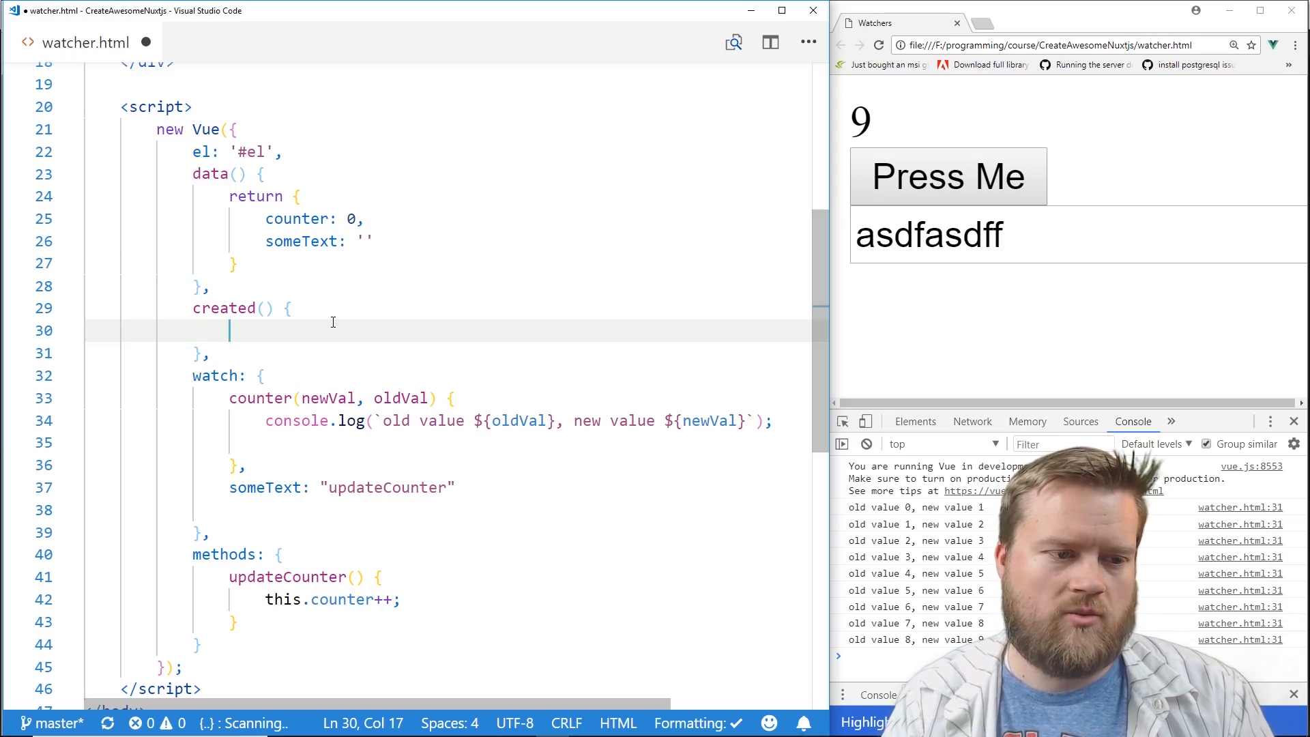
pyautogui.write('this.update')
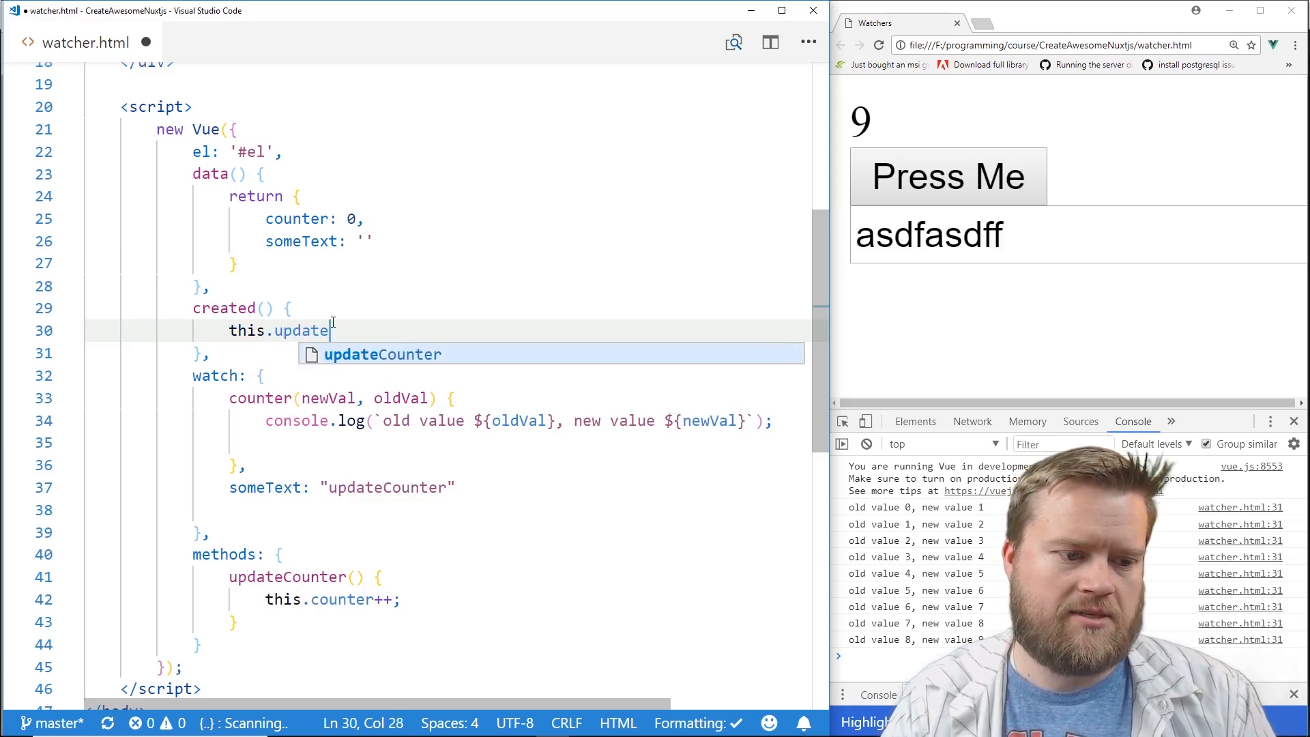
pyautogui.write('dCounter();')
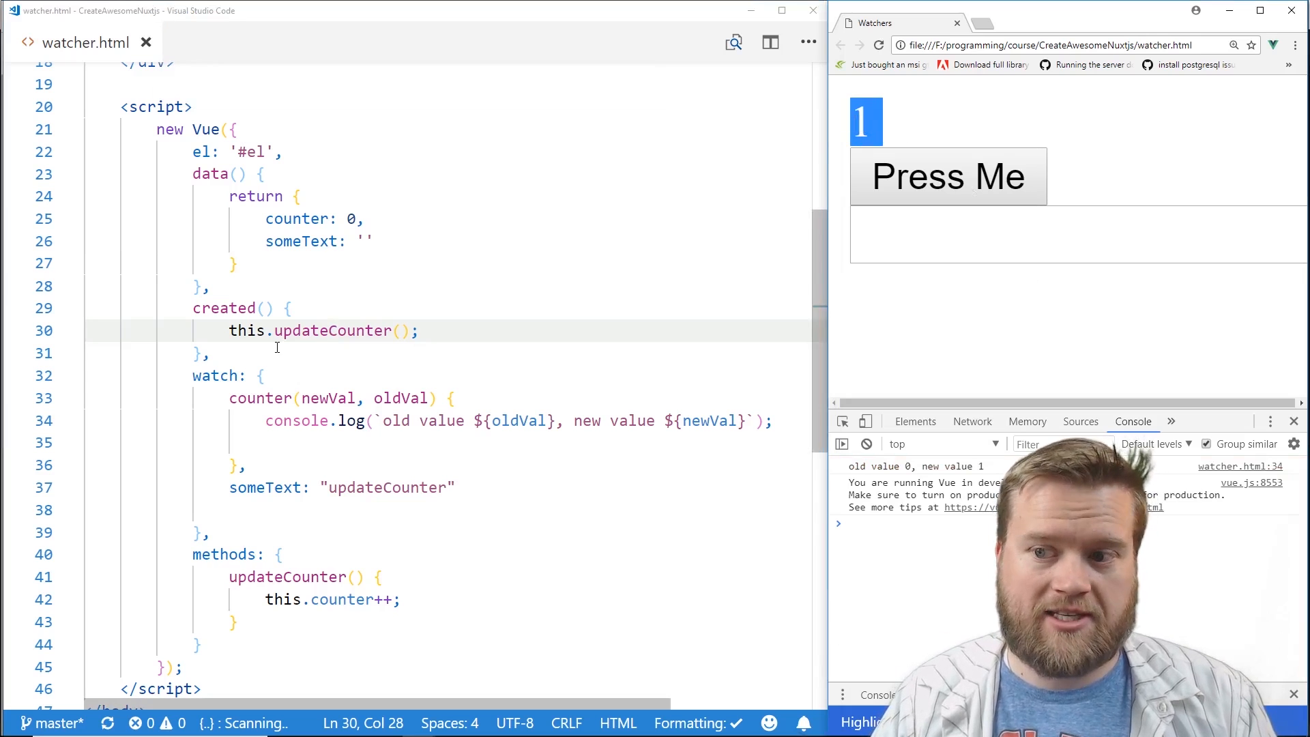
pyautogui.moveTo(228, 330); pyautogui.dragTo(416, 330)
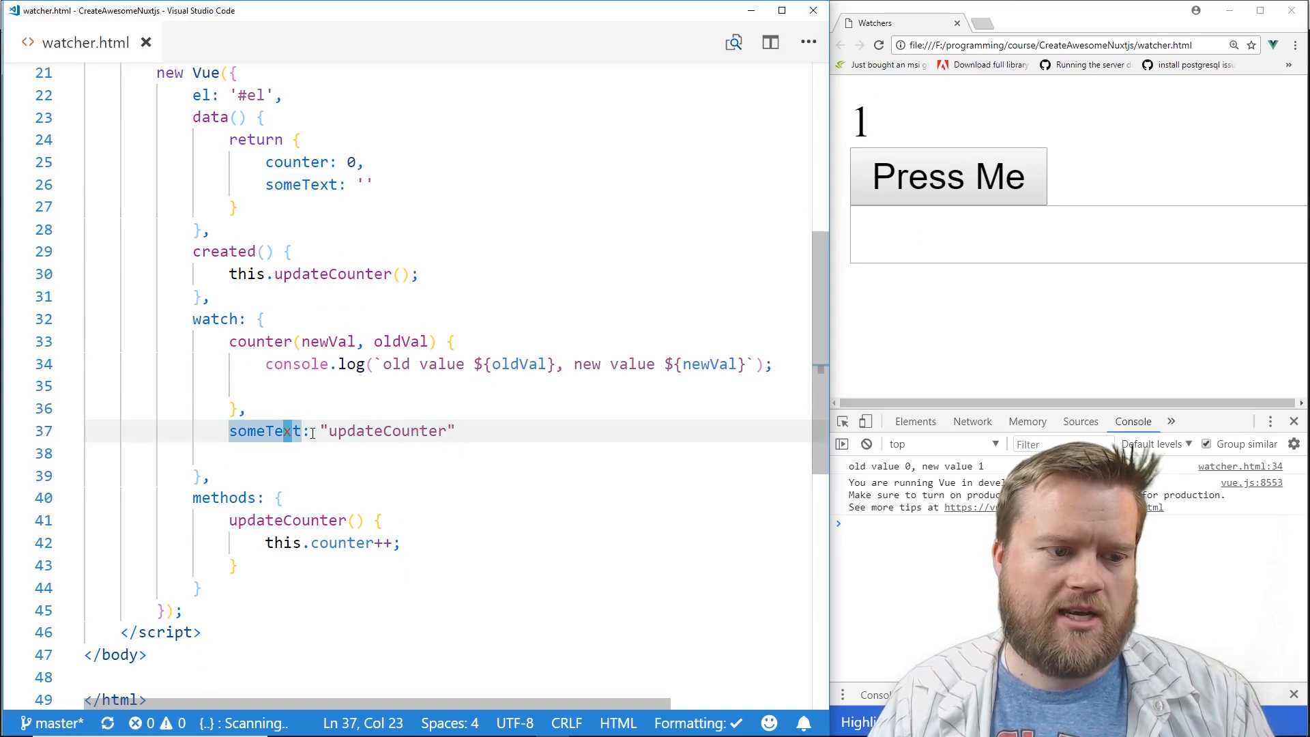
# Remove created() and make someText { handler: 'updateCounter', immediate: true }, then save.
pyautogui.click(287, 274)
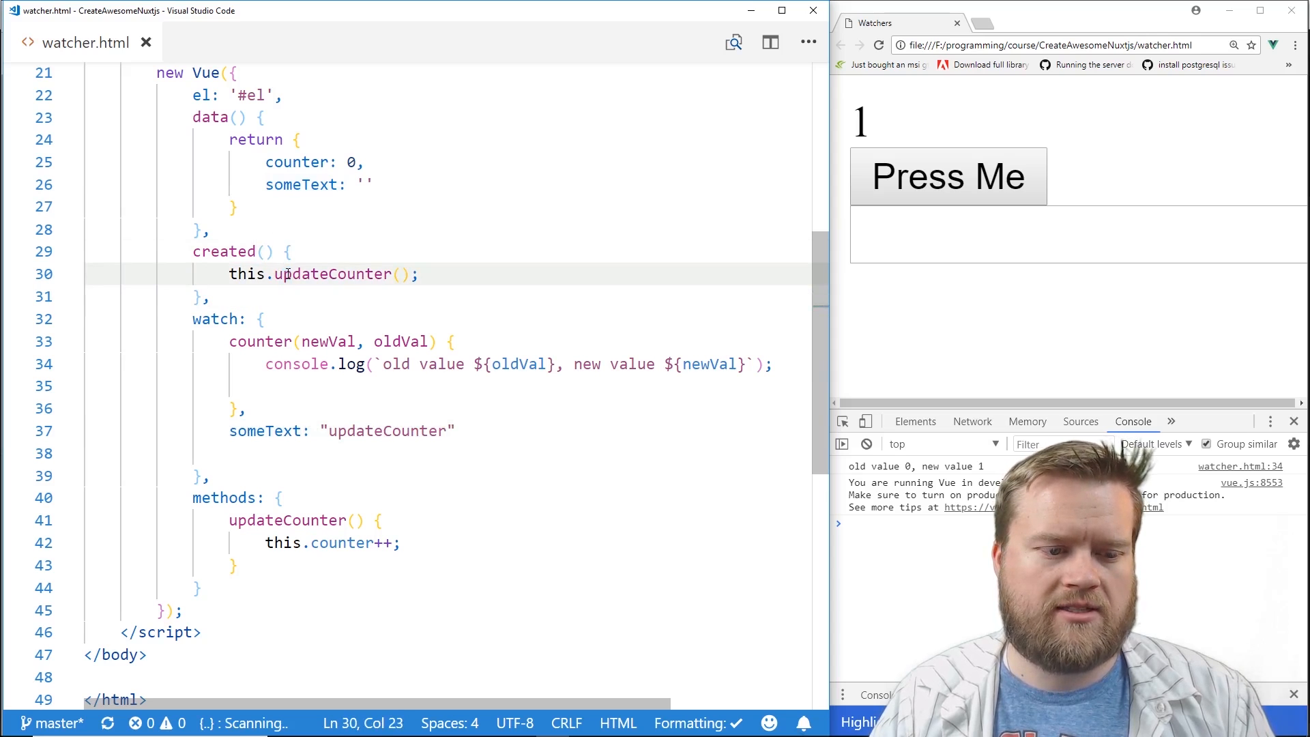
pyautogui.doubleClick(268, 430)
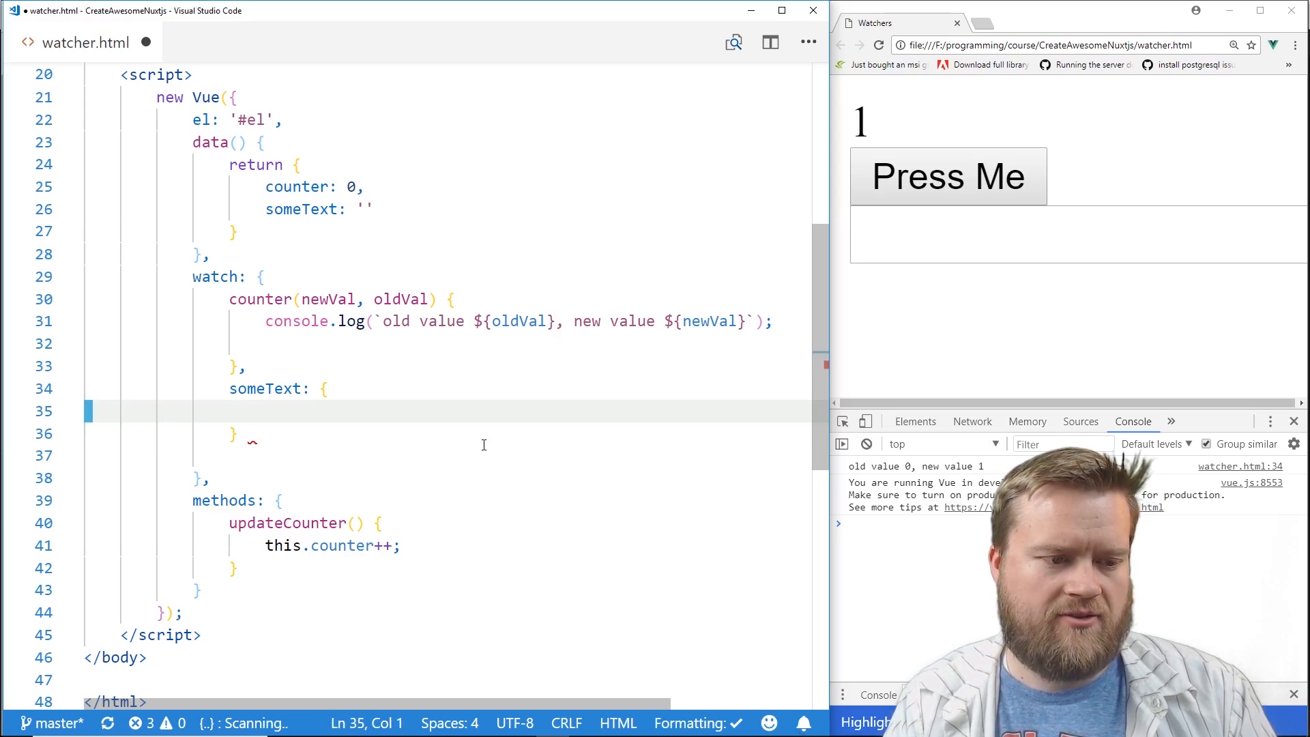
pyautogui.write('hand')
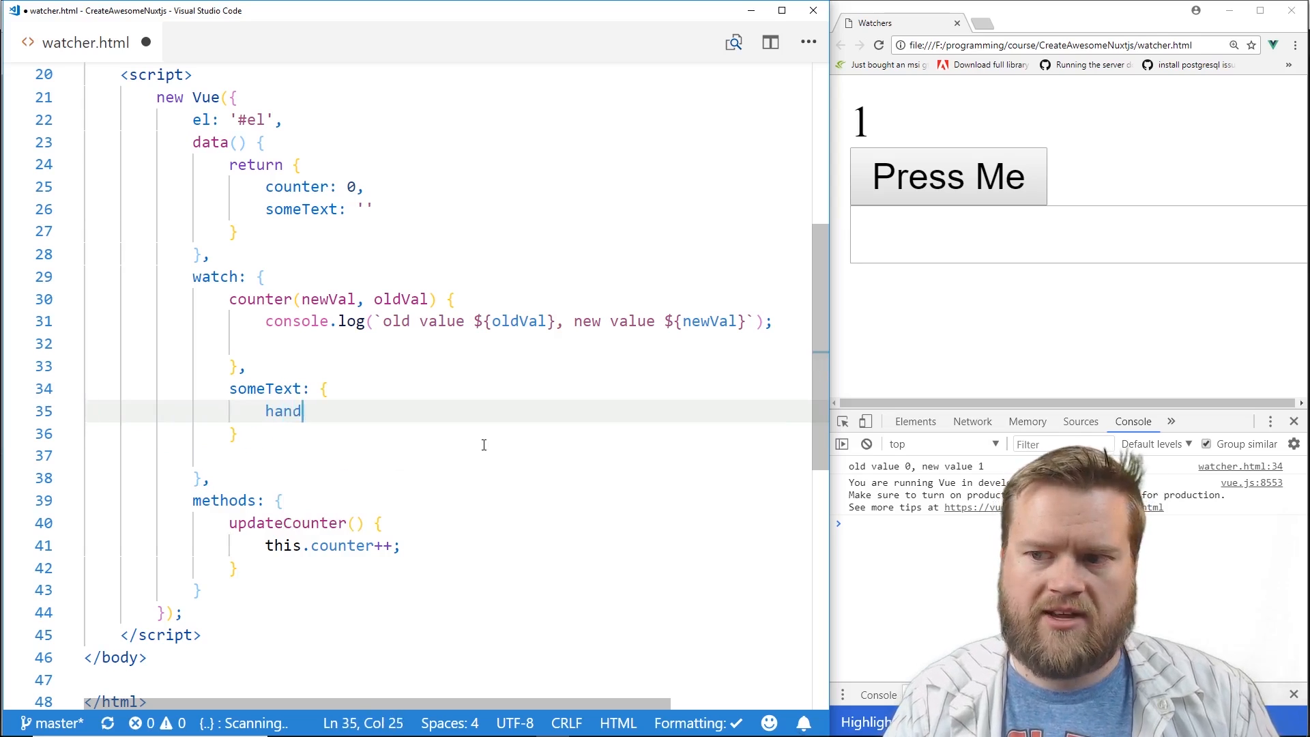
pyautogui.write('ler:')
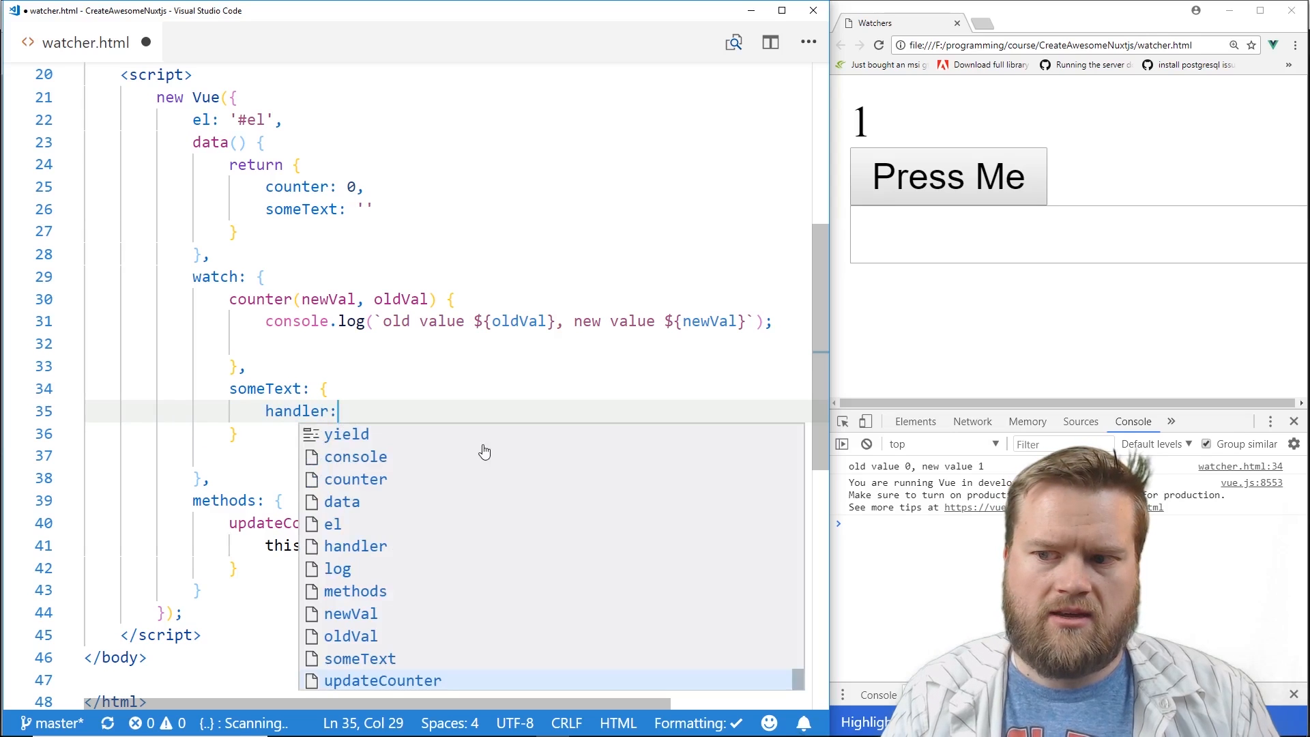
pyautogui.write("''")
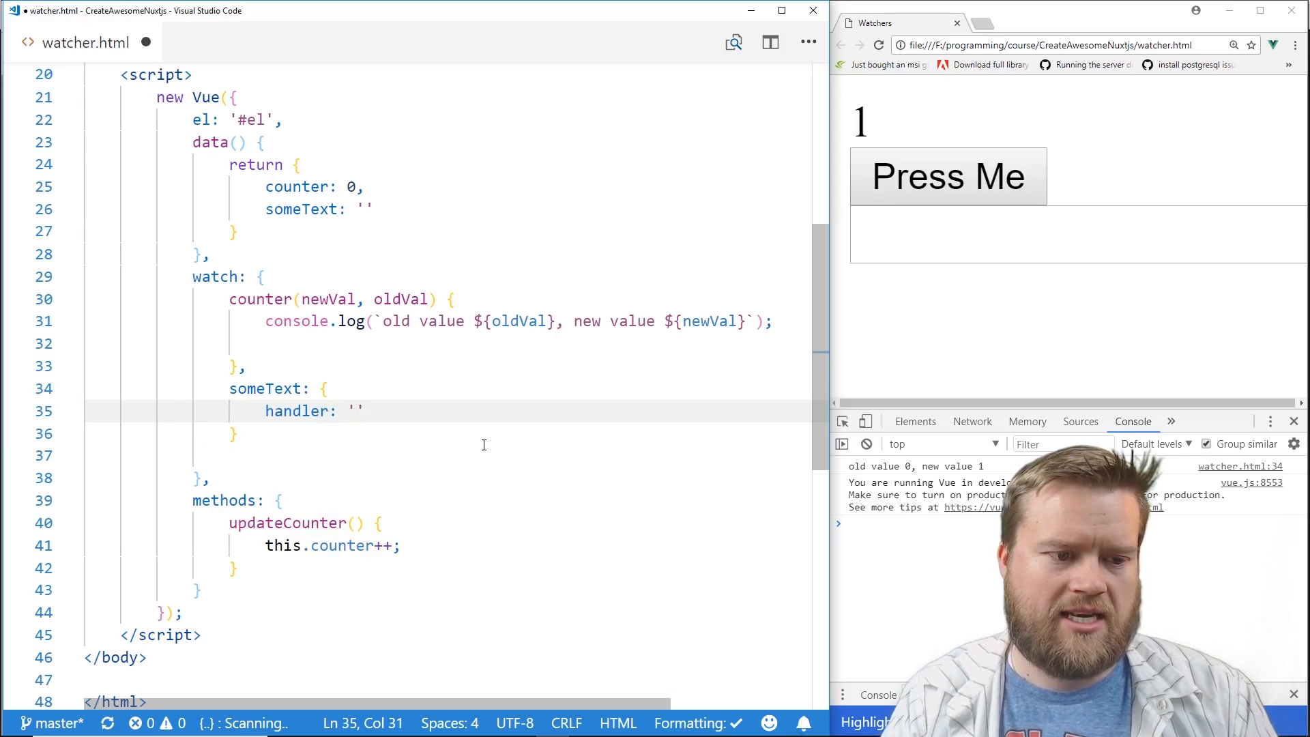
pyautogui.write('update')
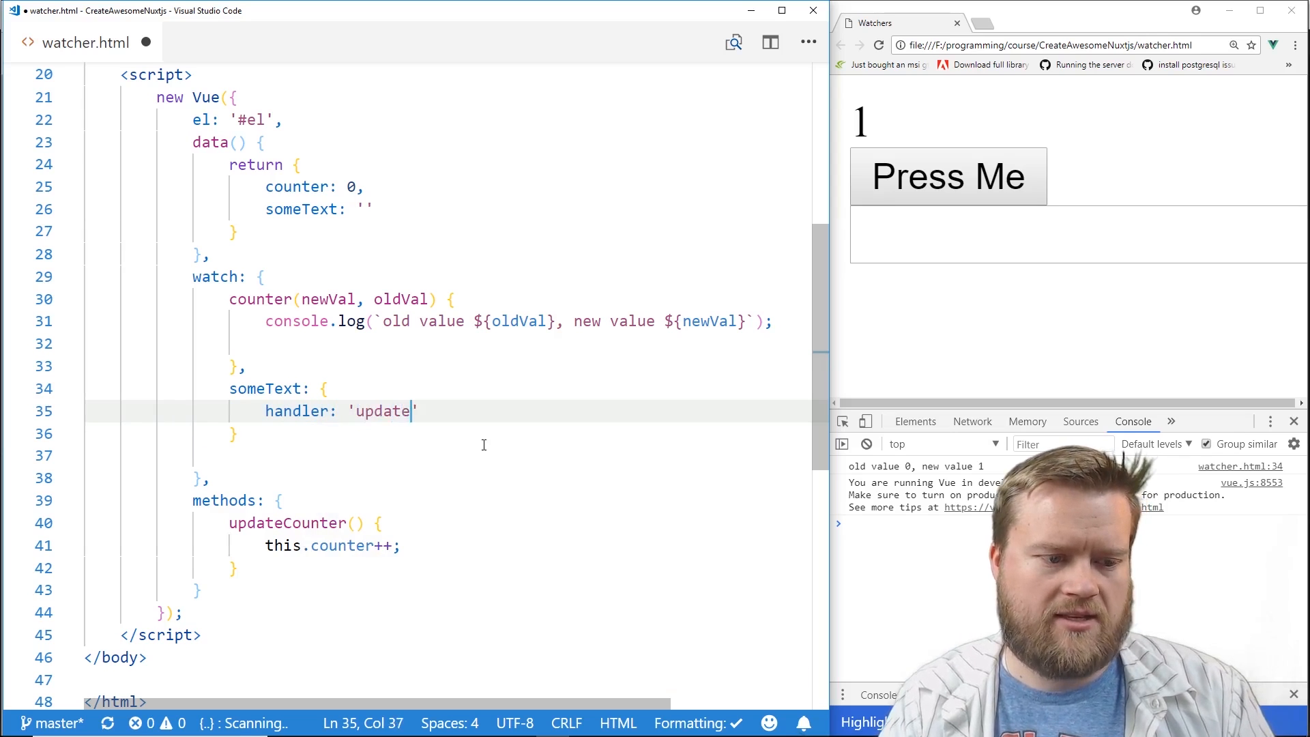
pyautogui.write('Counter')
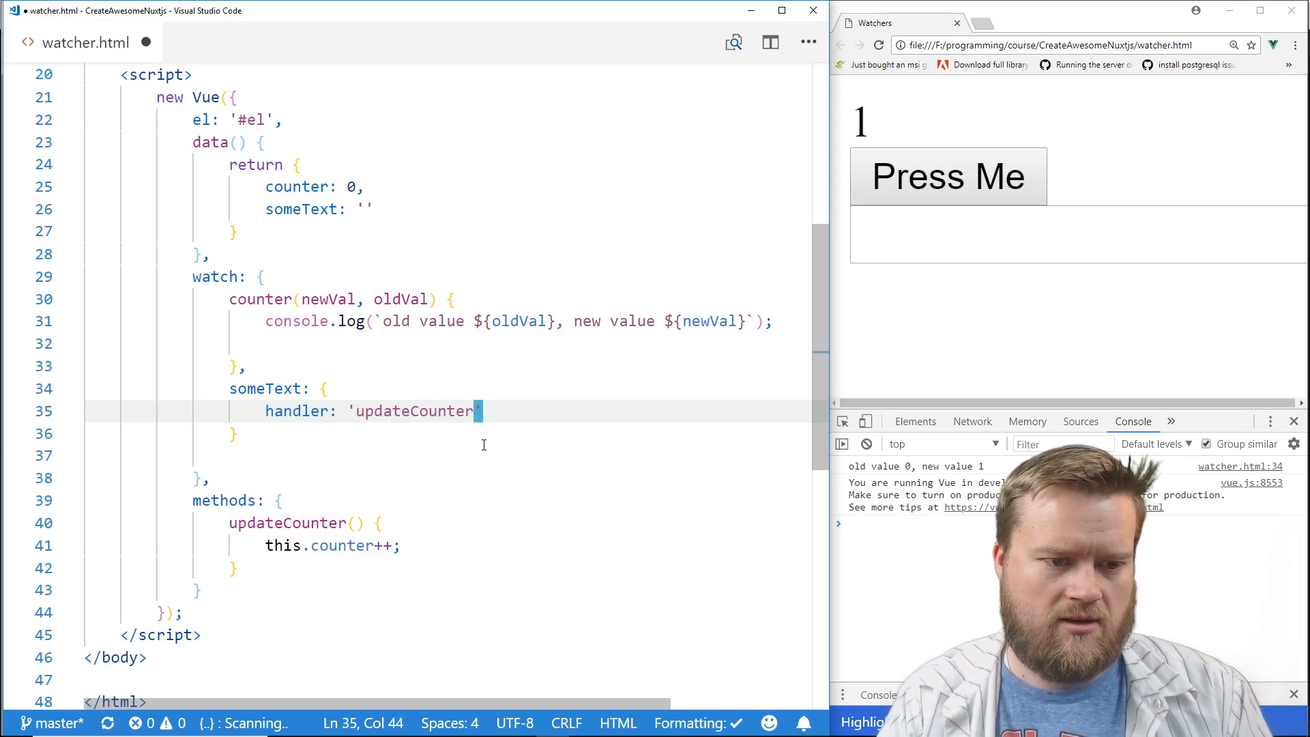
pyautogui.write(',')
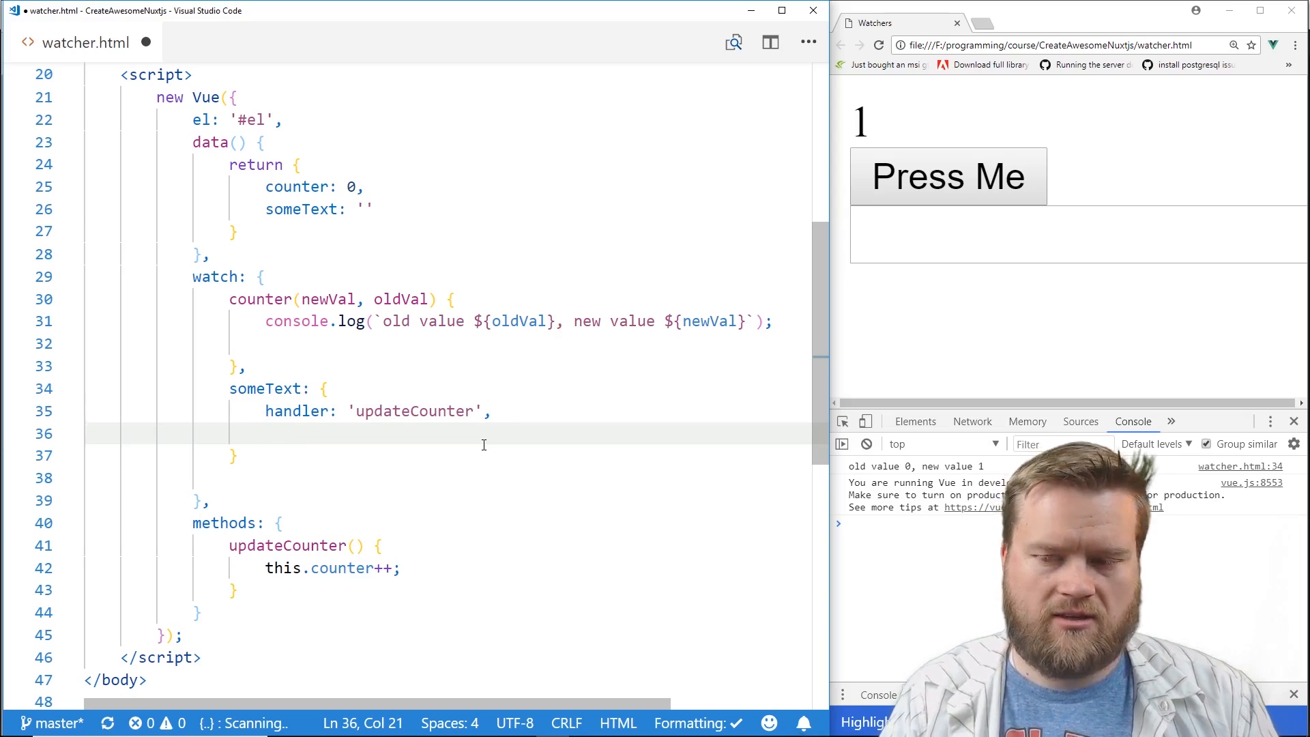
pyautogui.write('immediate: true')
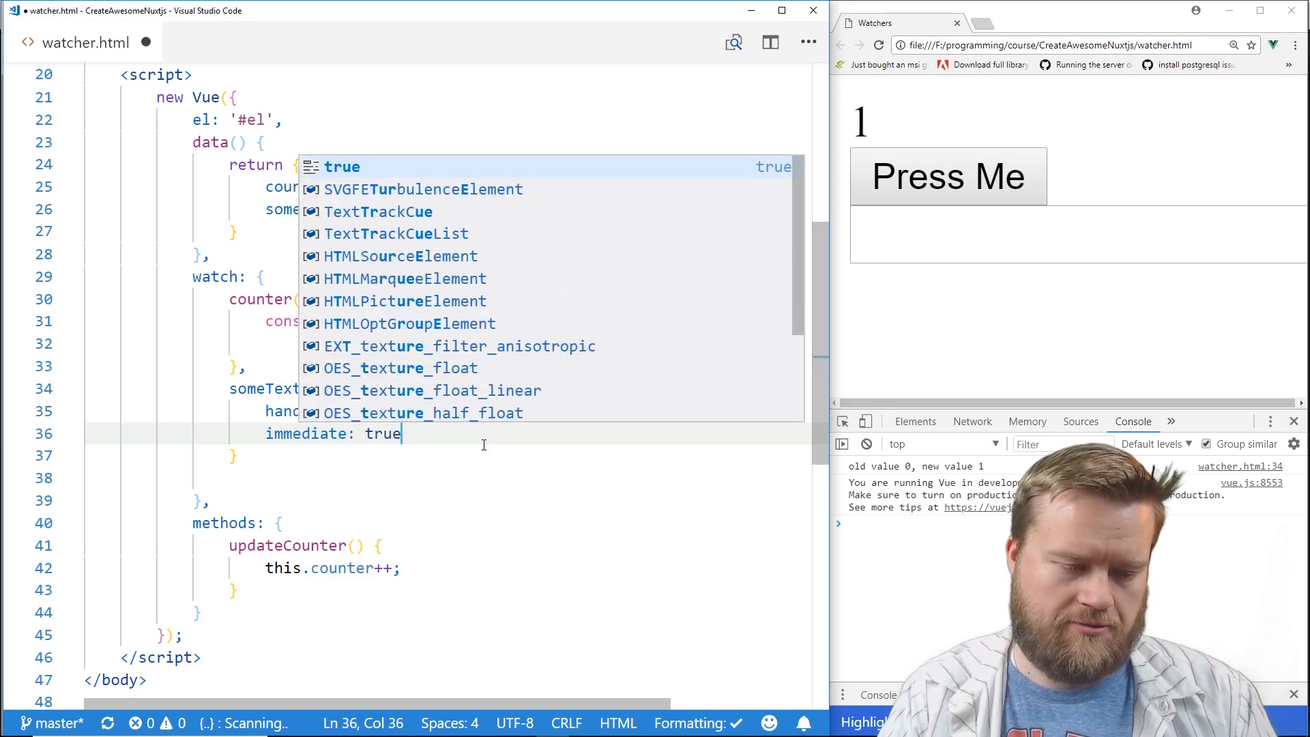
pyautogui.press('Escape')
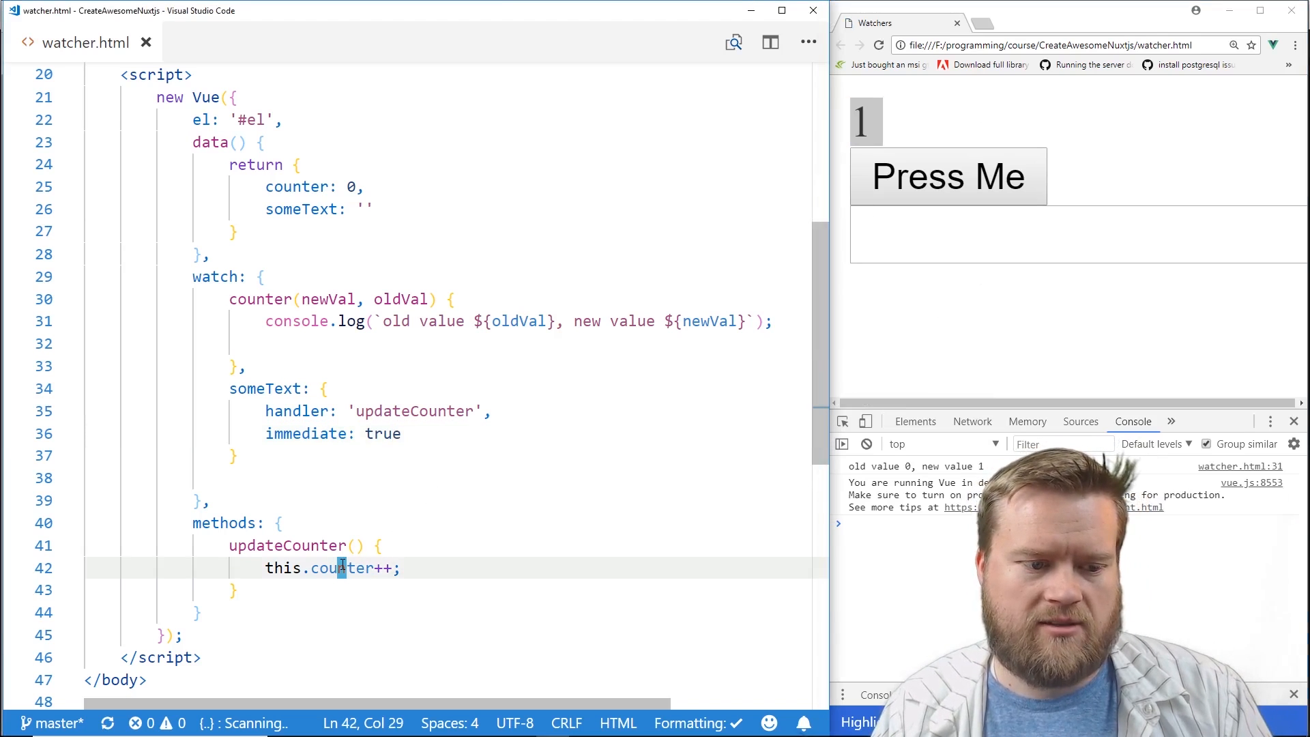
# Start a console.log line inside the updateCounter method.
pyautogui.write('console.l')
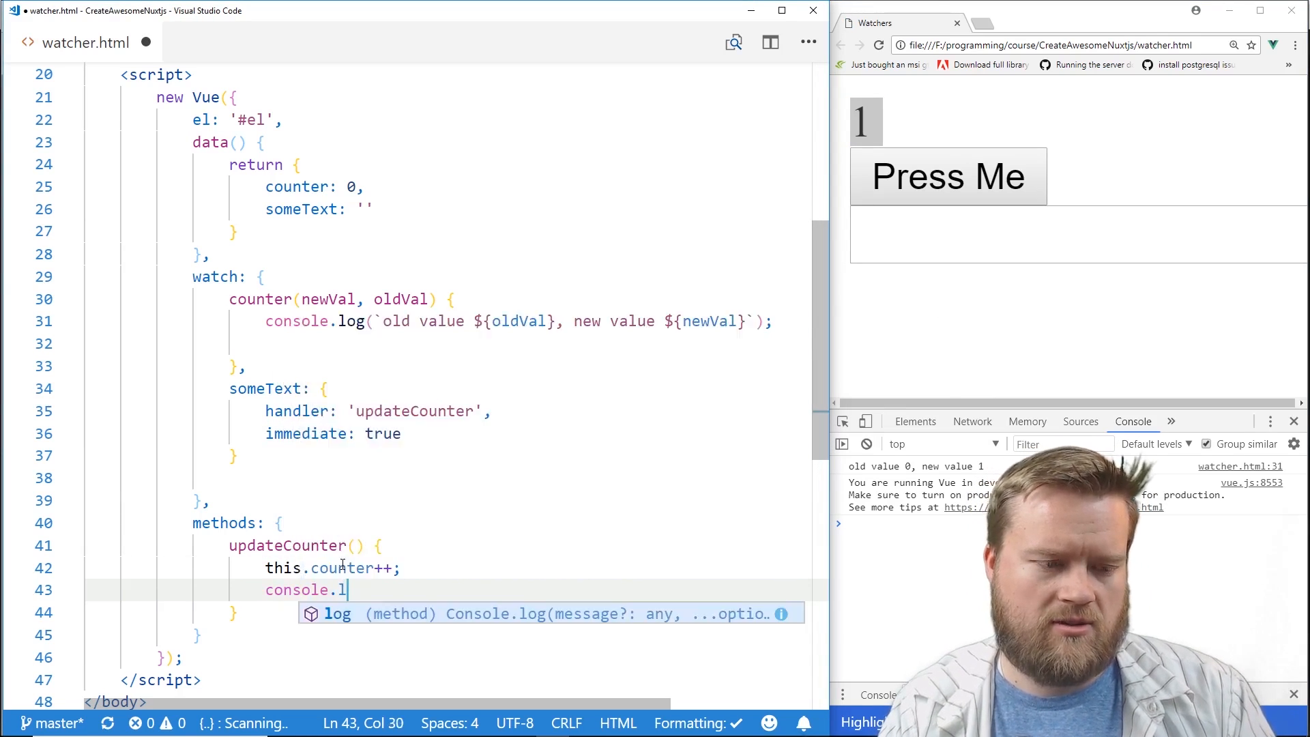